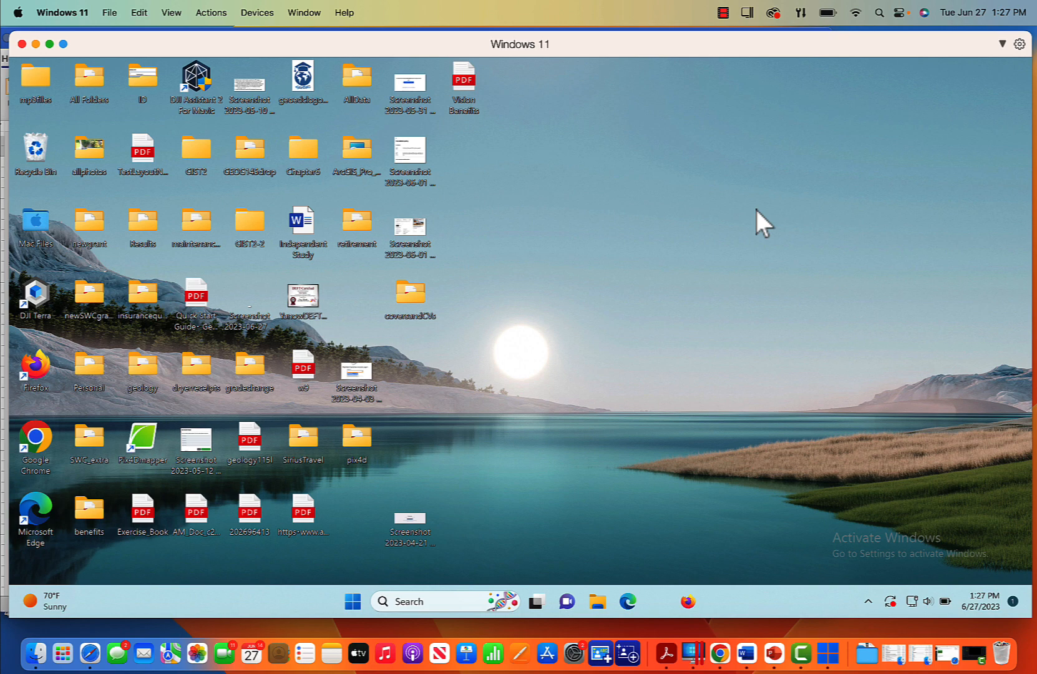
mouse_move(494, 522)
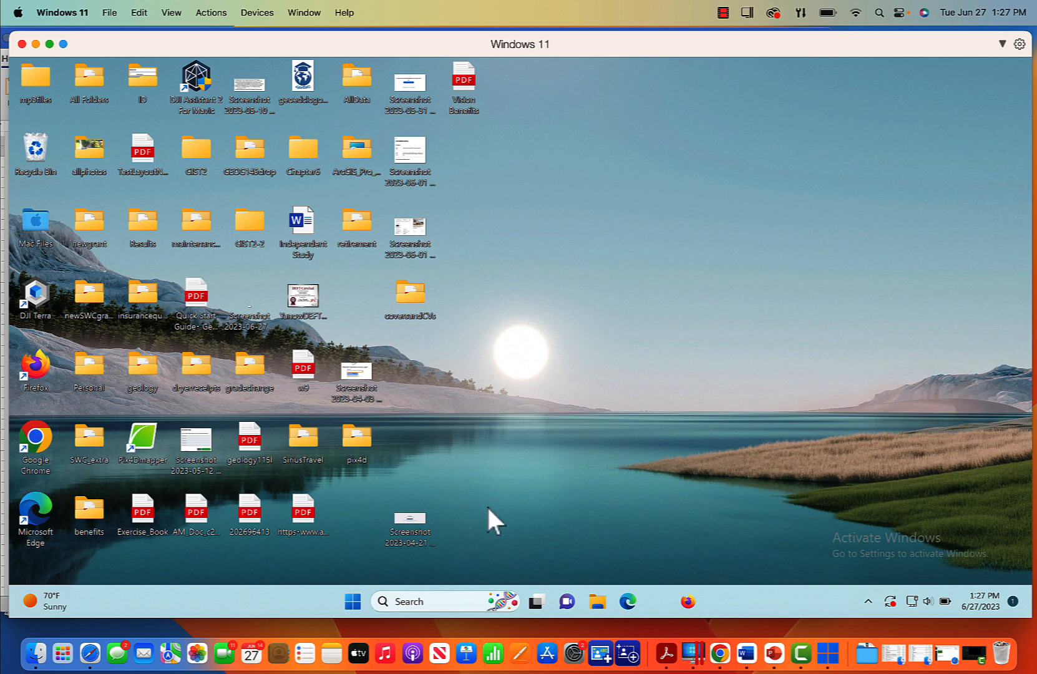
- Launch ArcGIS Pro from the Windows search to reach its start page
text(arcGIS Pro)
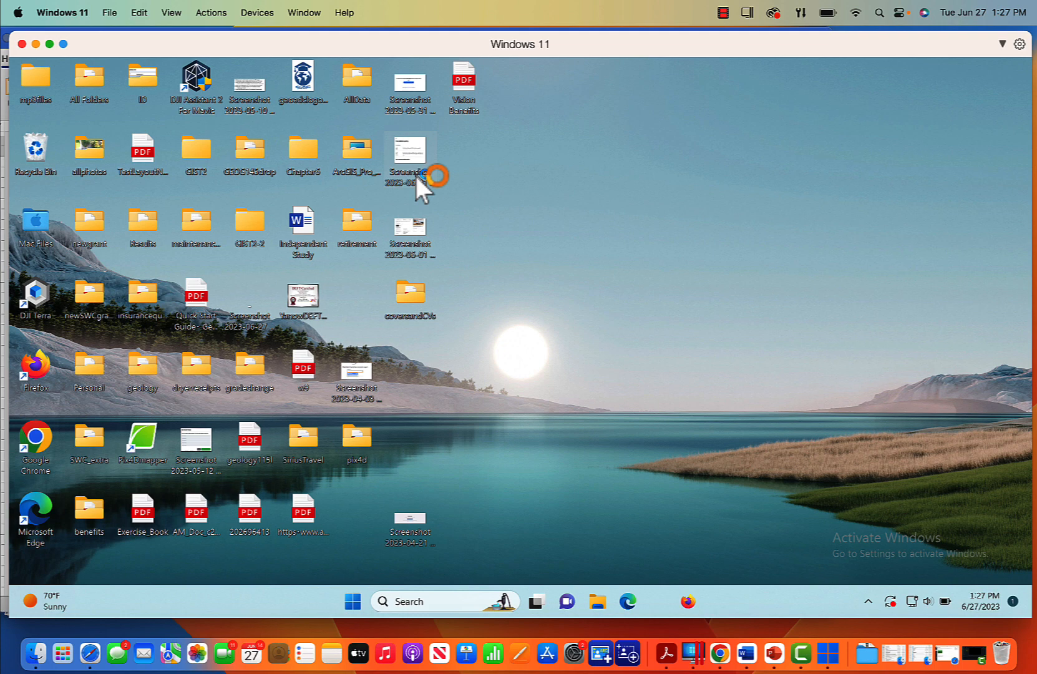
double_click(357, 149)
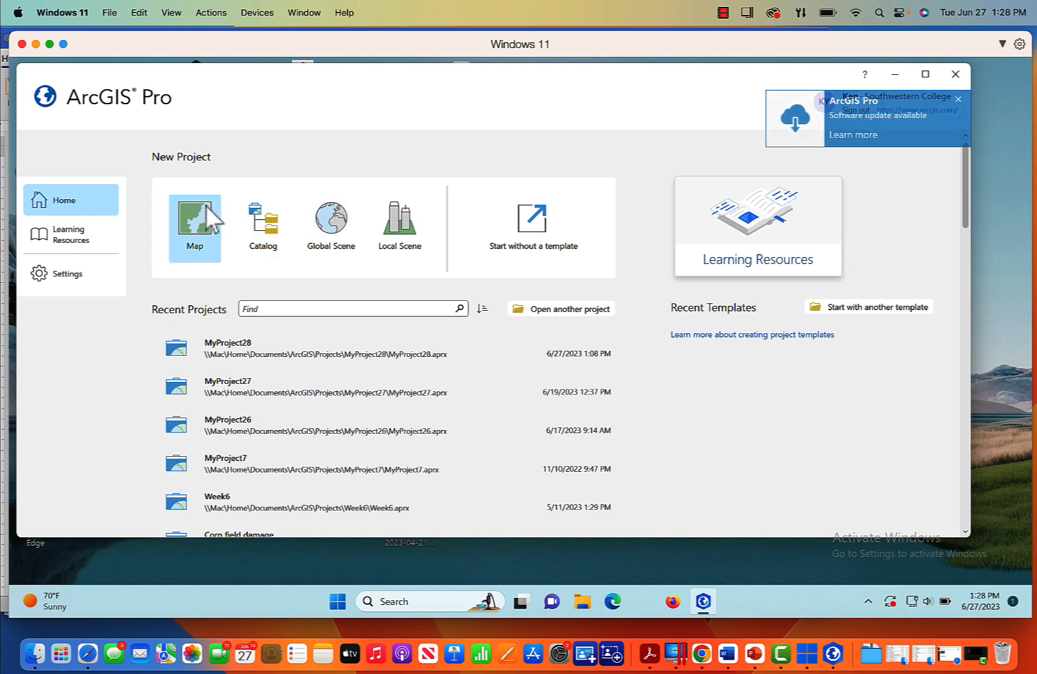
- Create a new Map project named MyProject29
click(195, 223)
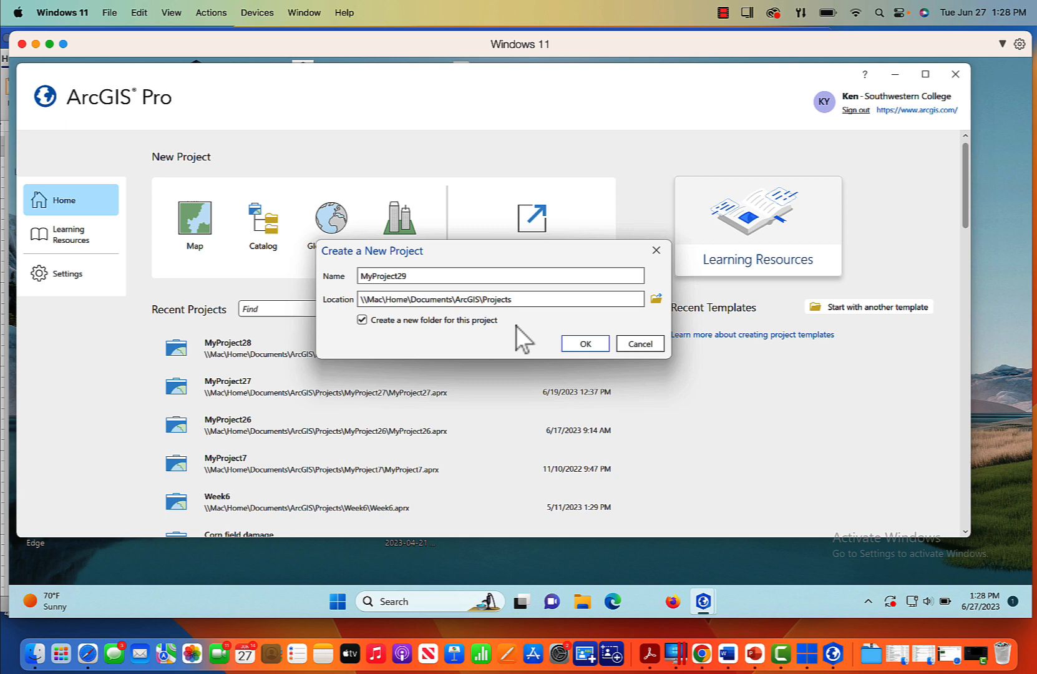
mouse_move(393, 339)
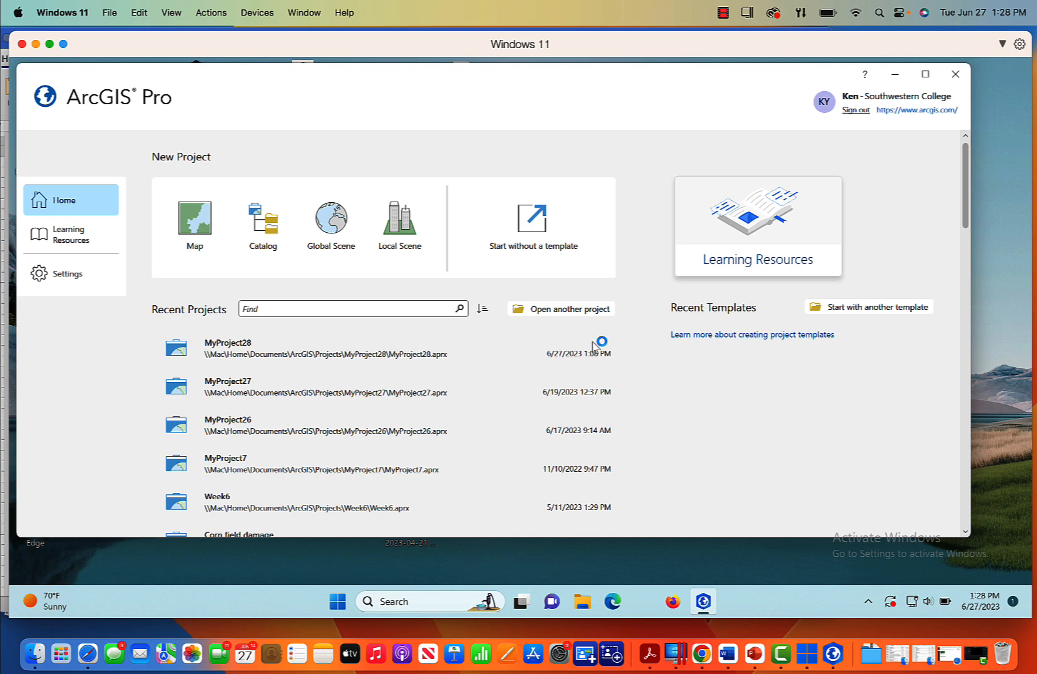
click(194, 218)
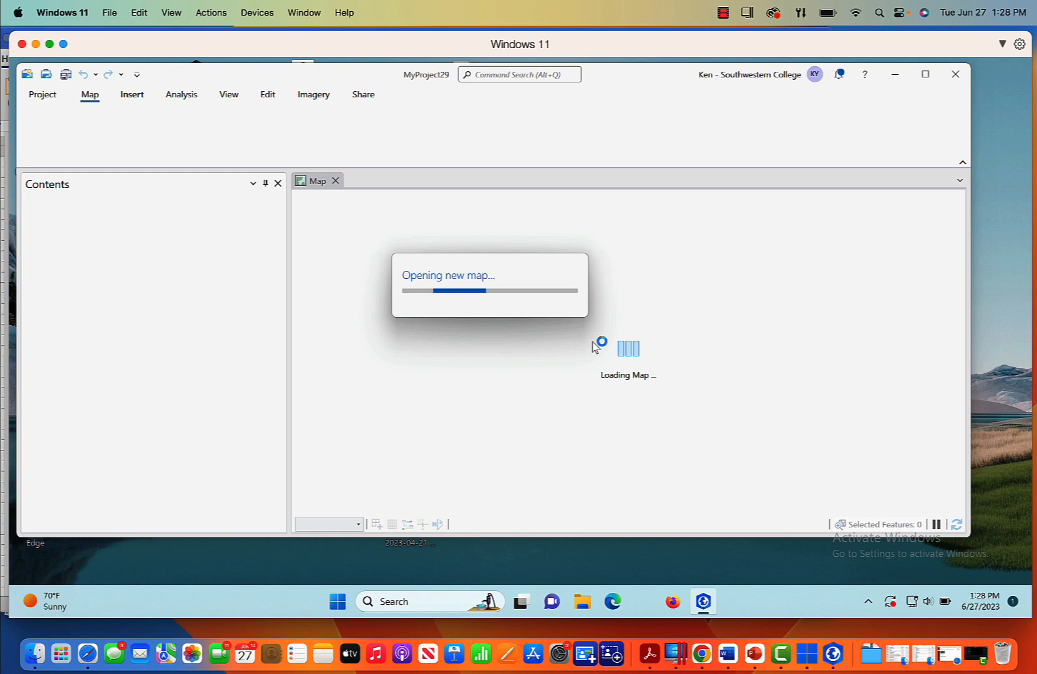
- Add a folder connection to EastCampus_Summer23_orthomosaic_rgba_bundle in Downloads
click(131, 94)
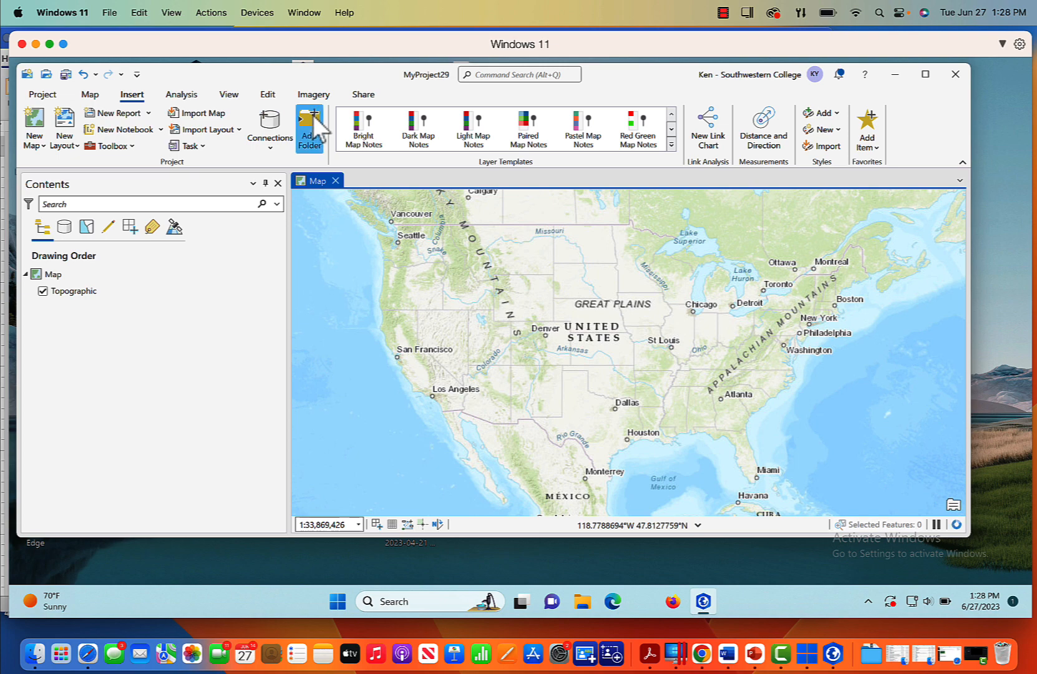
click(308, 126)
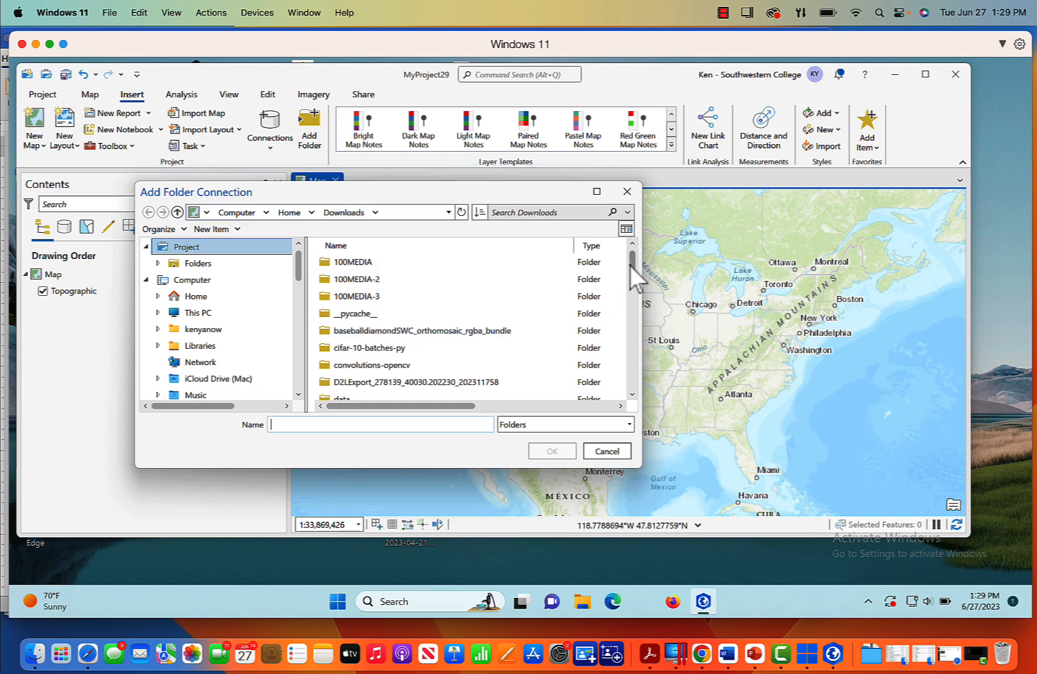
scroll(down, 3)
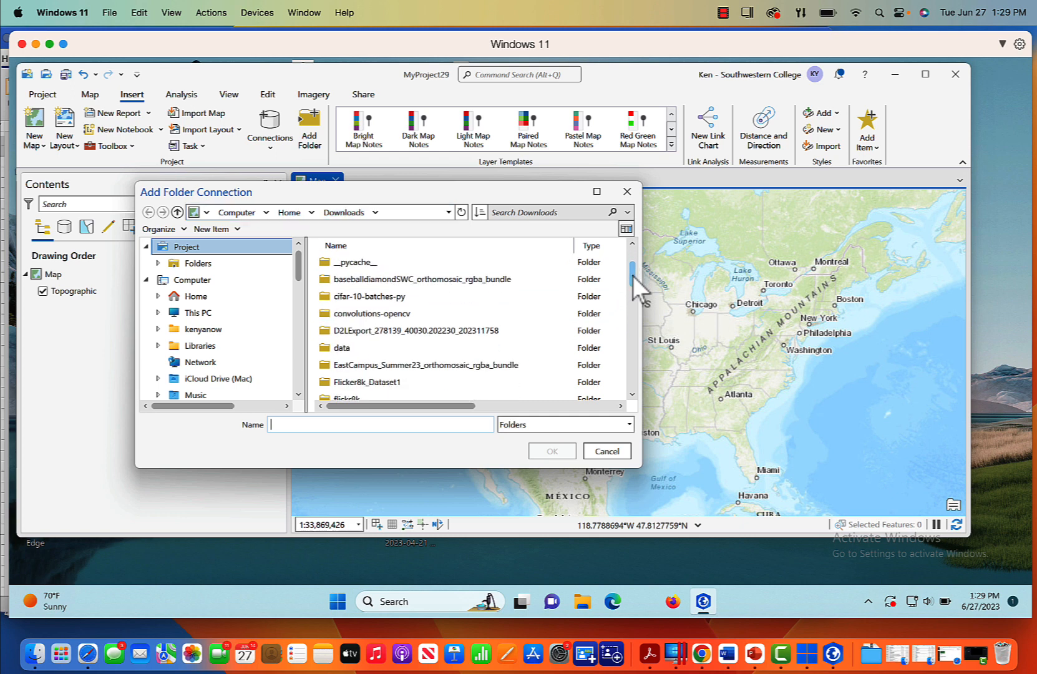
click(423, 365)
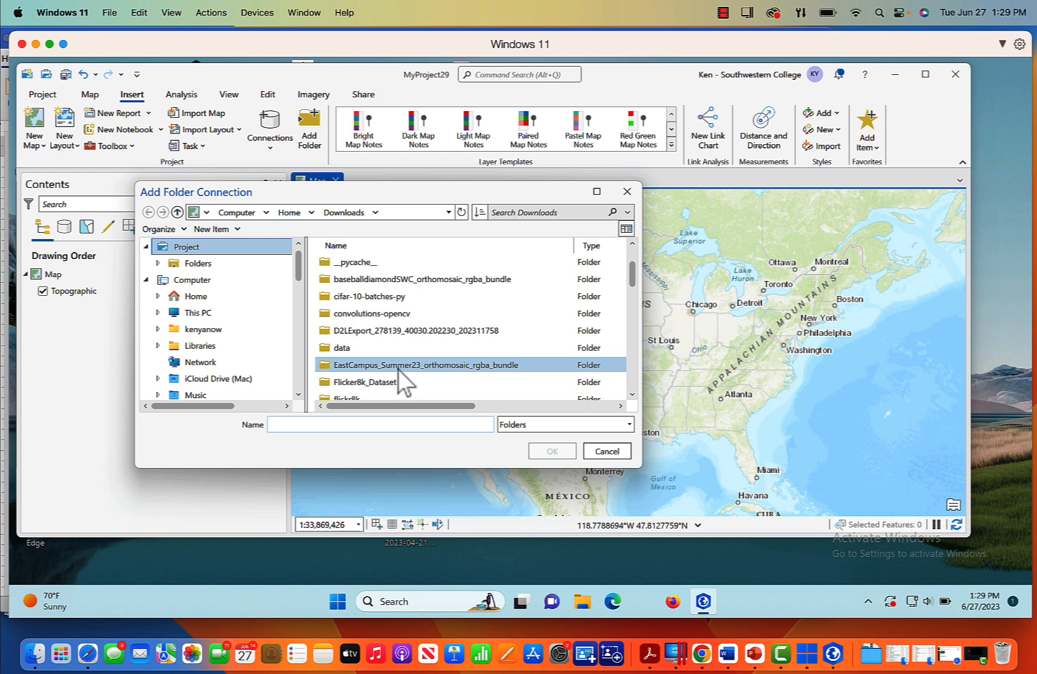
click(424, 365)
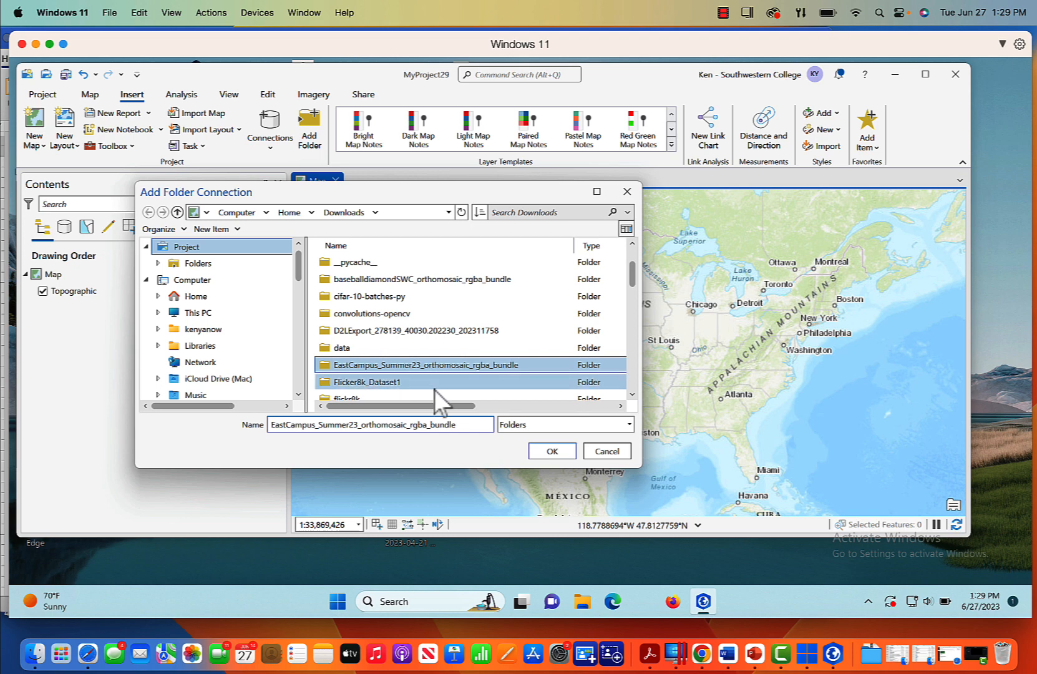
mouse_move(551, 456)
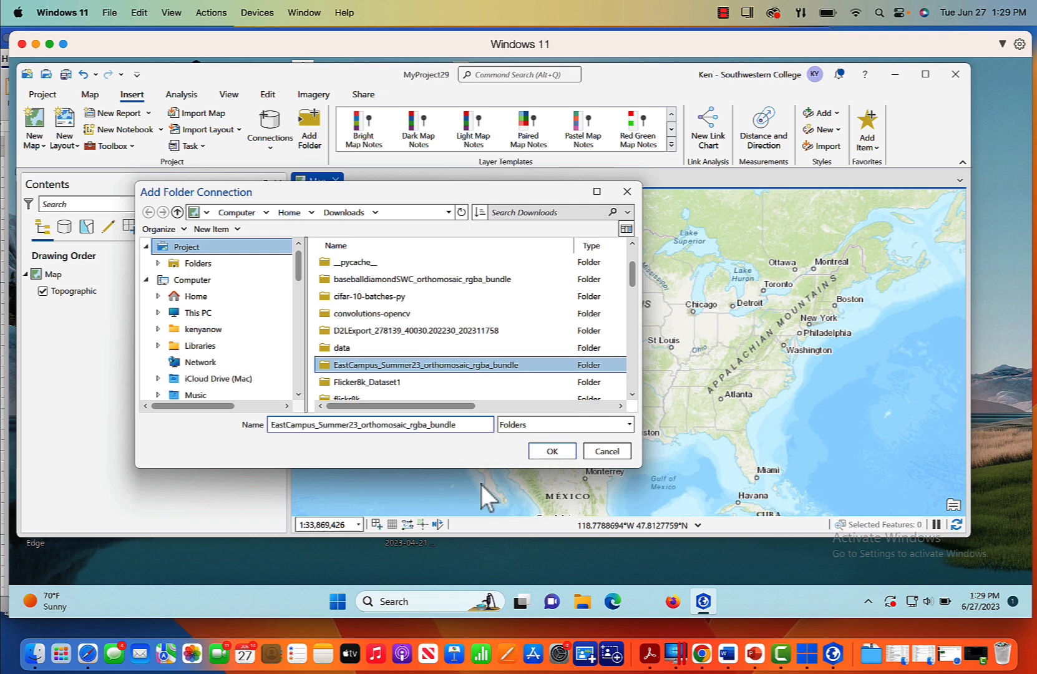
mouse_move(483, 473)
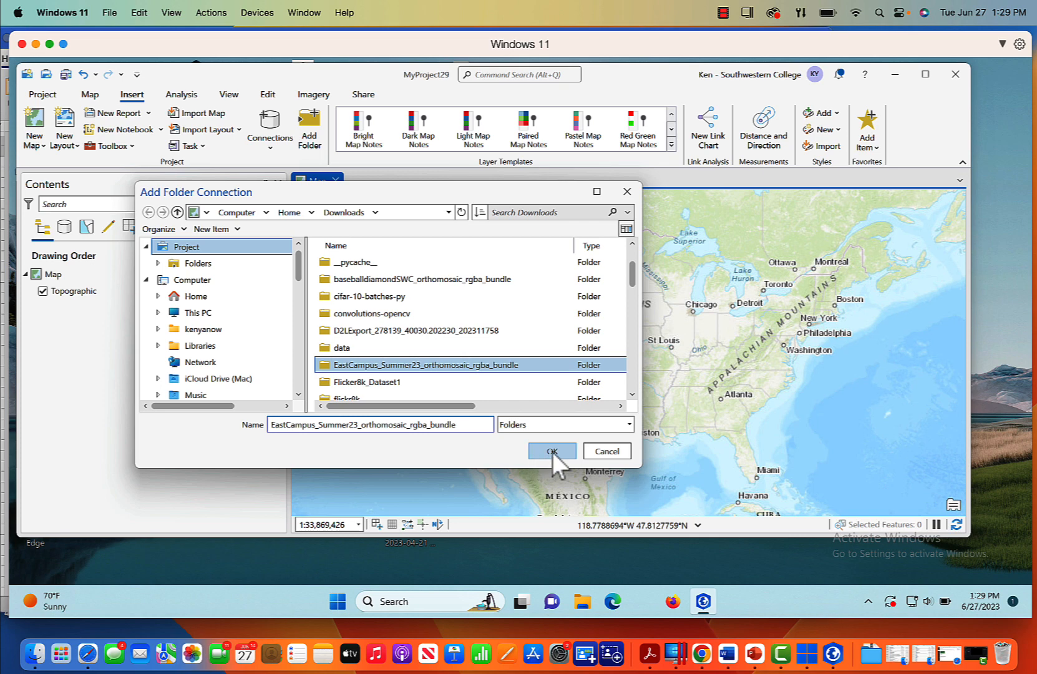
click(552, 451)
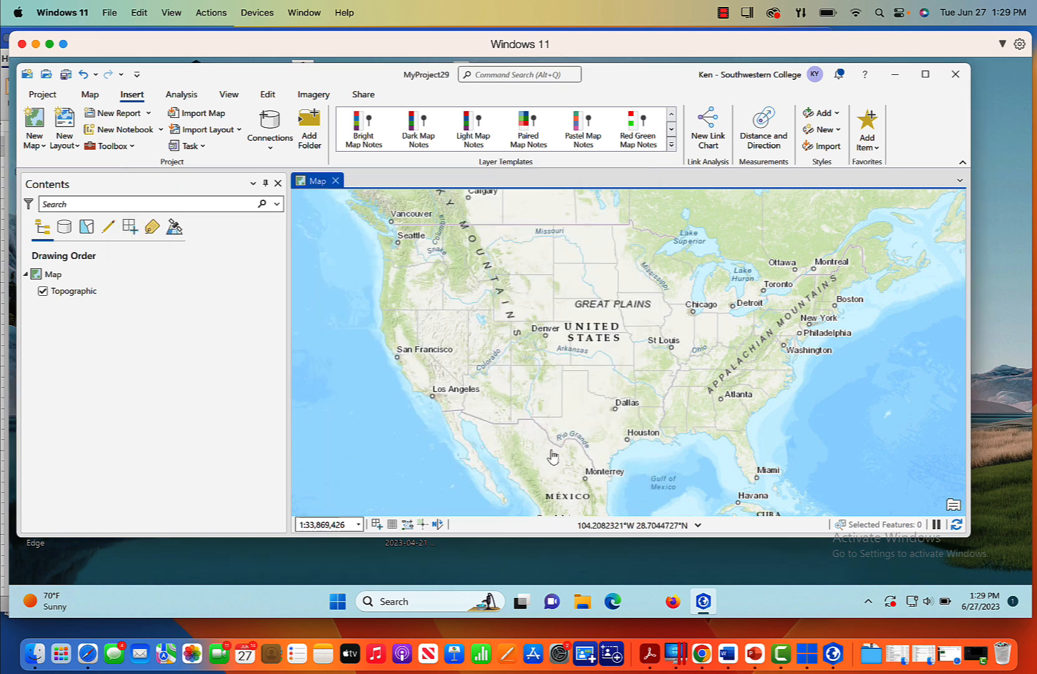
mouse_move(430, 357)
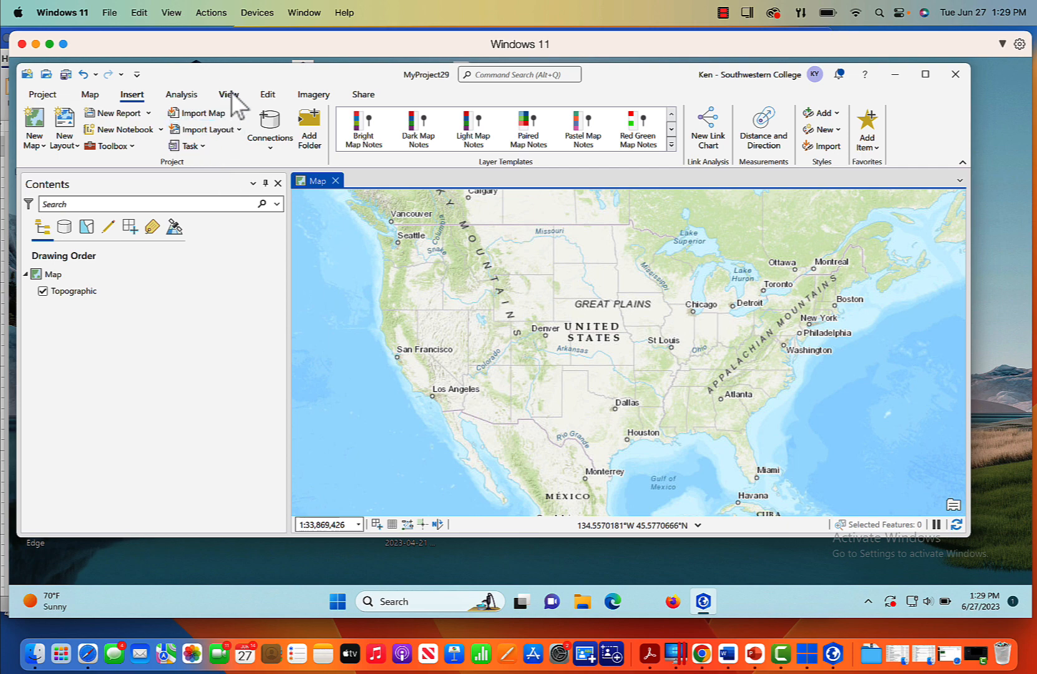
- Show the Catalog pane, expand the orthomosaic folder and bring up the .tif raster's context menu
click(227, 94)
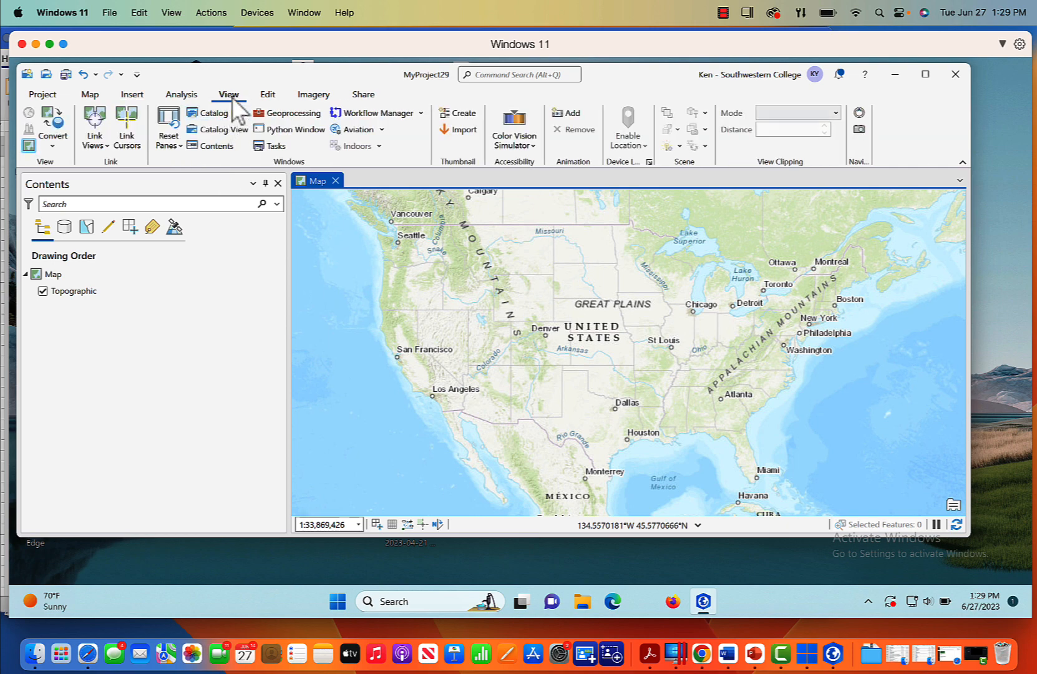
click(219, 112)
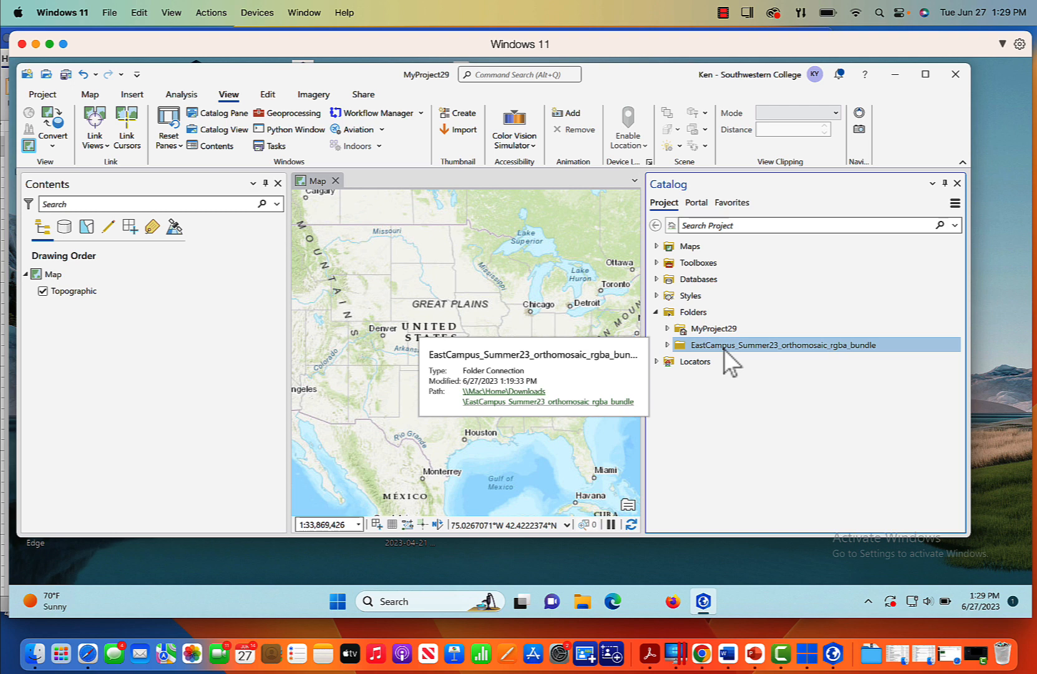
click(668, 344)
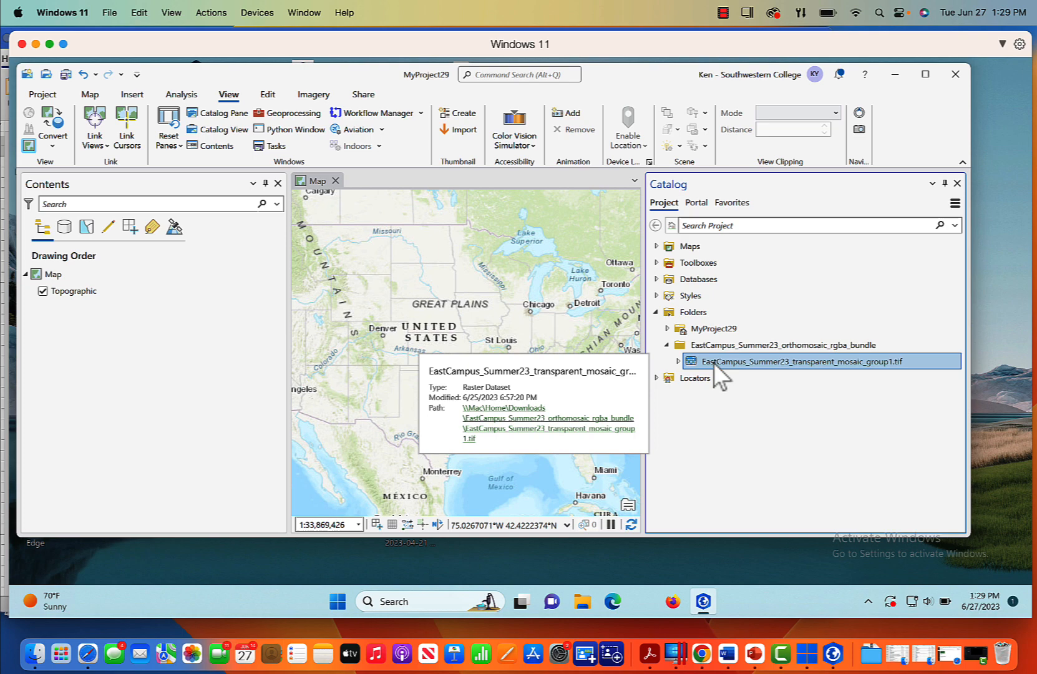
right_click(826, 360)
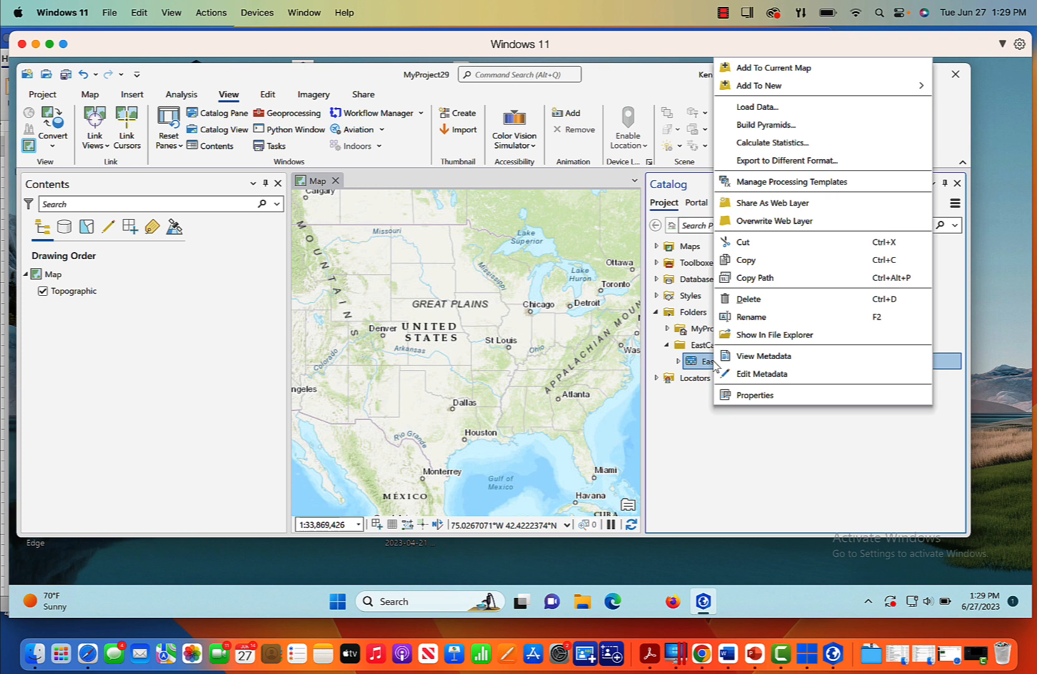
mouse_move(791, 181)
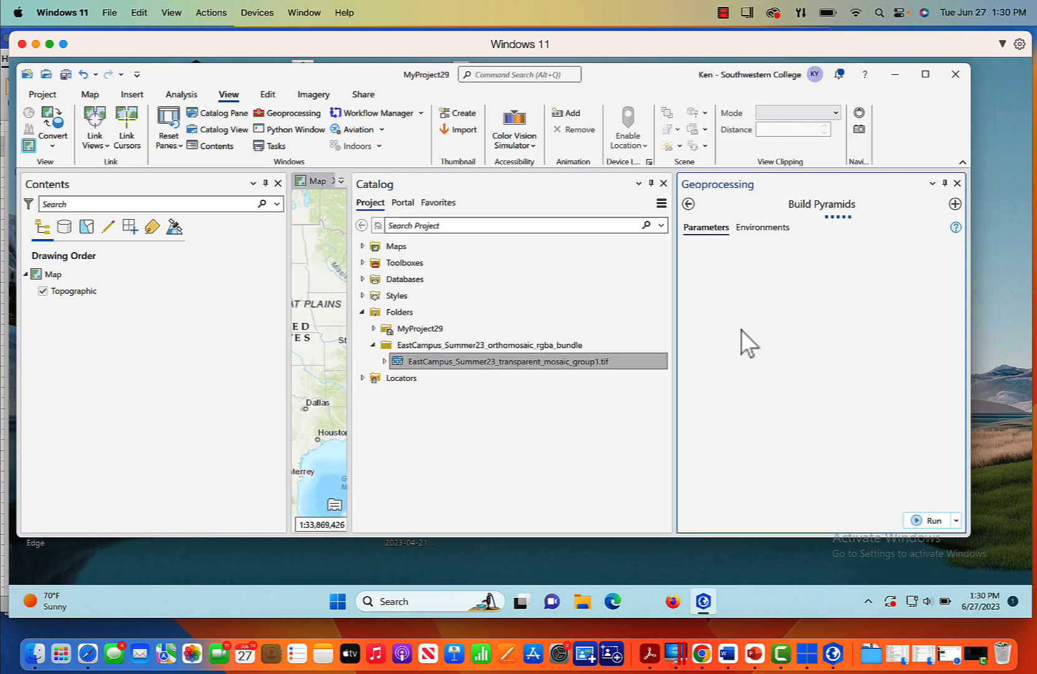
mouse_move(855, 429)
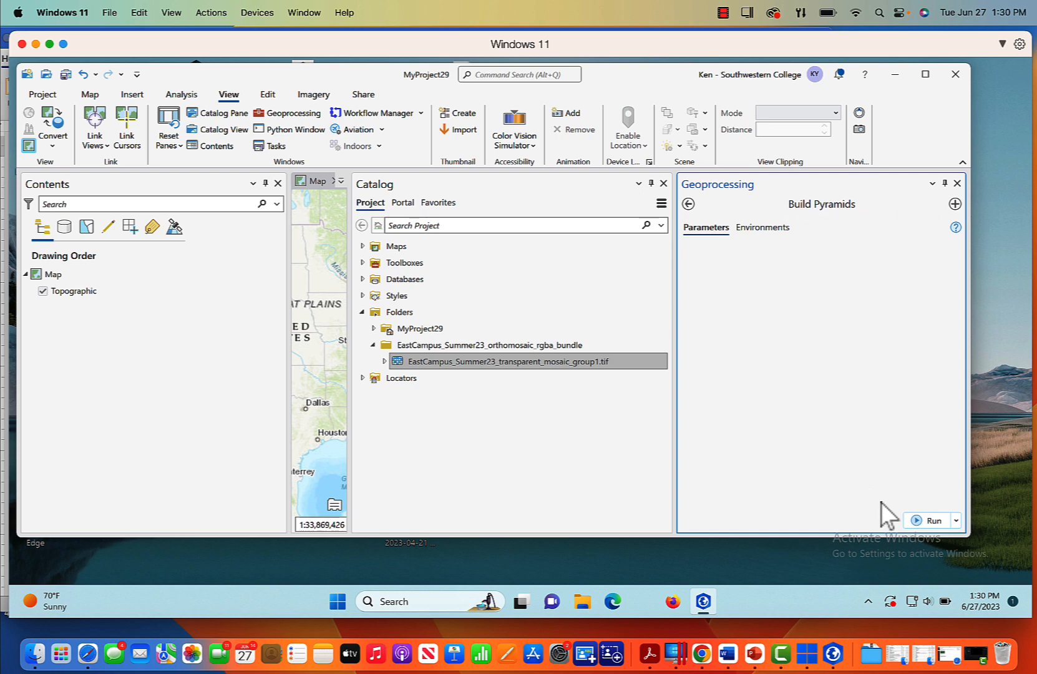
- Run Build Pyramids with defaults on EastCampus_Summer23_transparent_mosaic_group1.tif and add it to the map
click(533, 361)
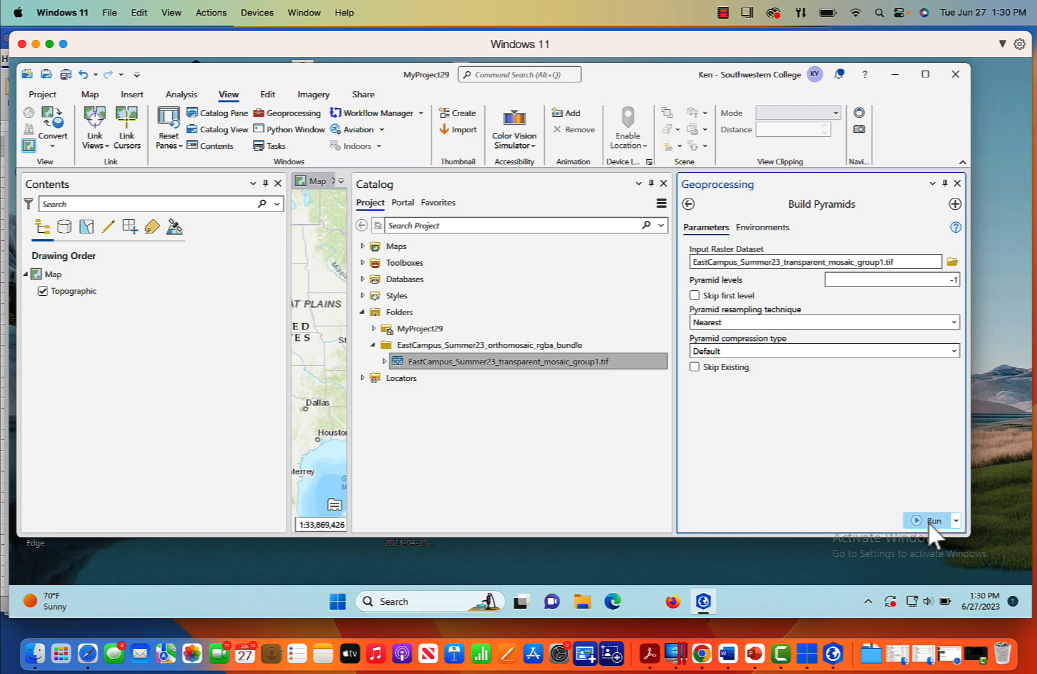
click(935, 521)
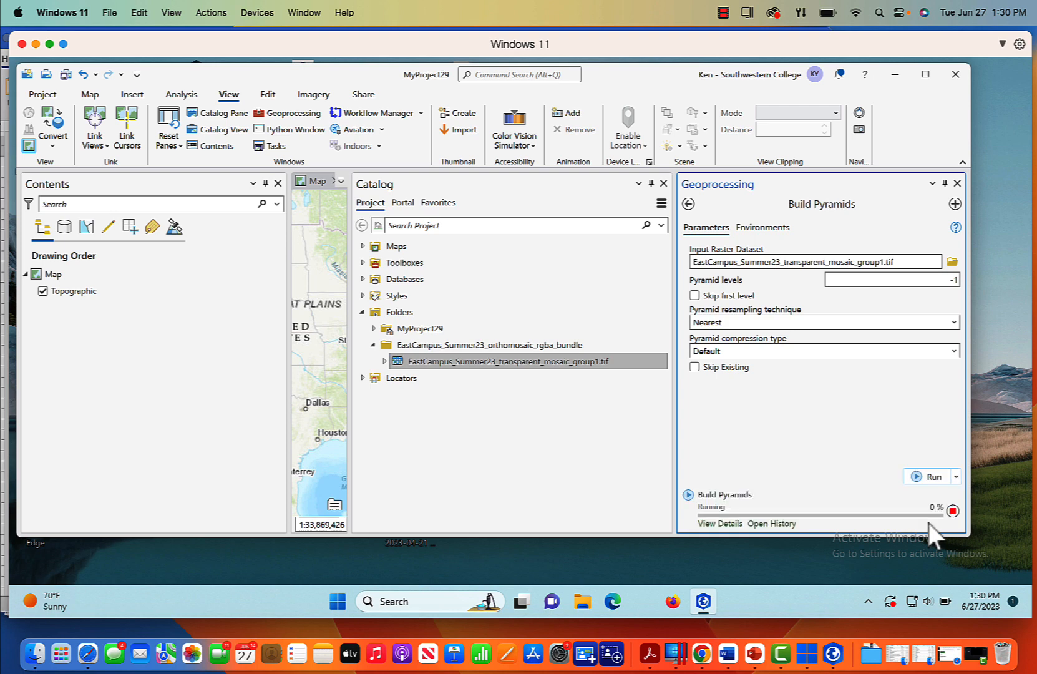
click(719, 523)
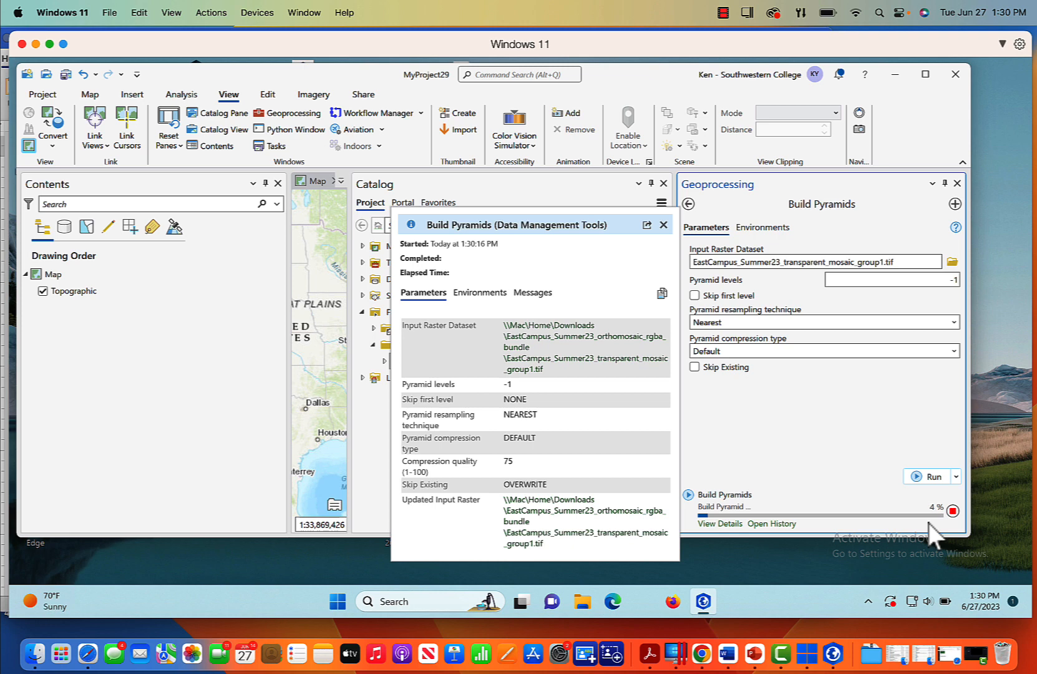
mouse_move(836, 484)
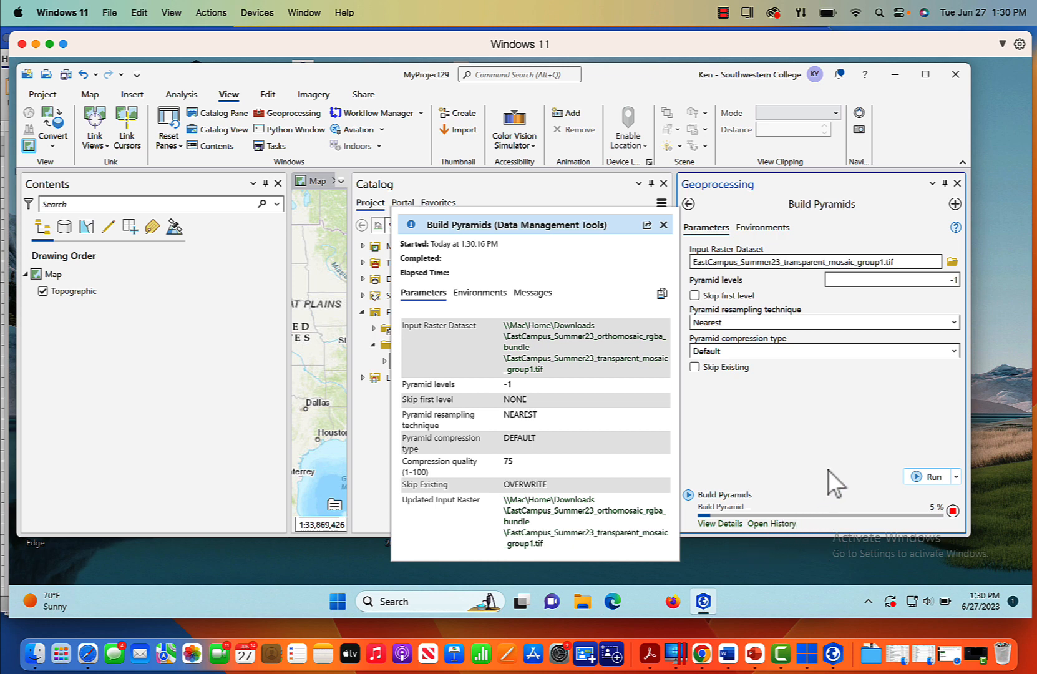
mouse_move(840, 477)
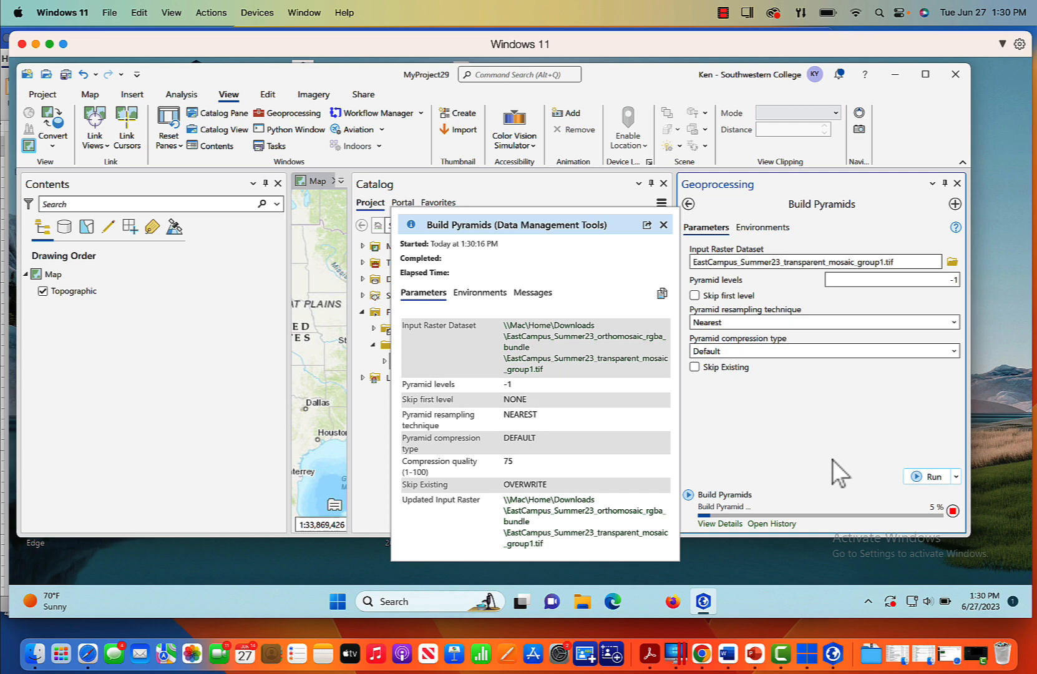
click(664, 225)
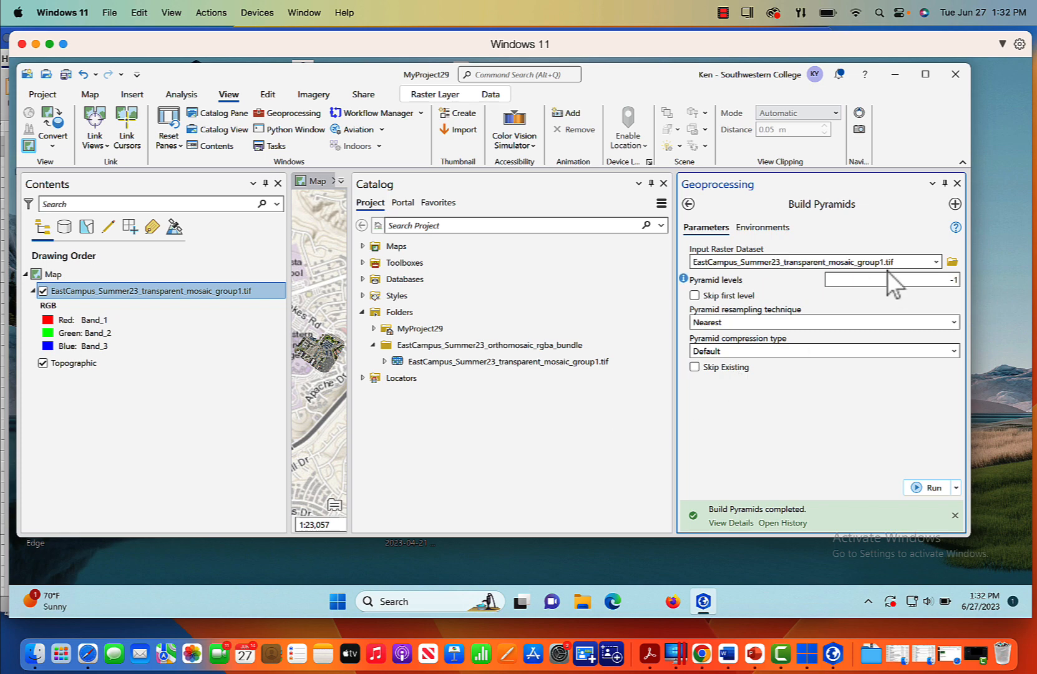
- Zoom the map to the mosaic .tif layer's extent so the campus imagery fills the view
click(957, 183)
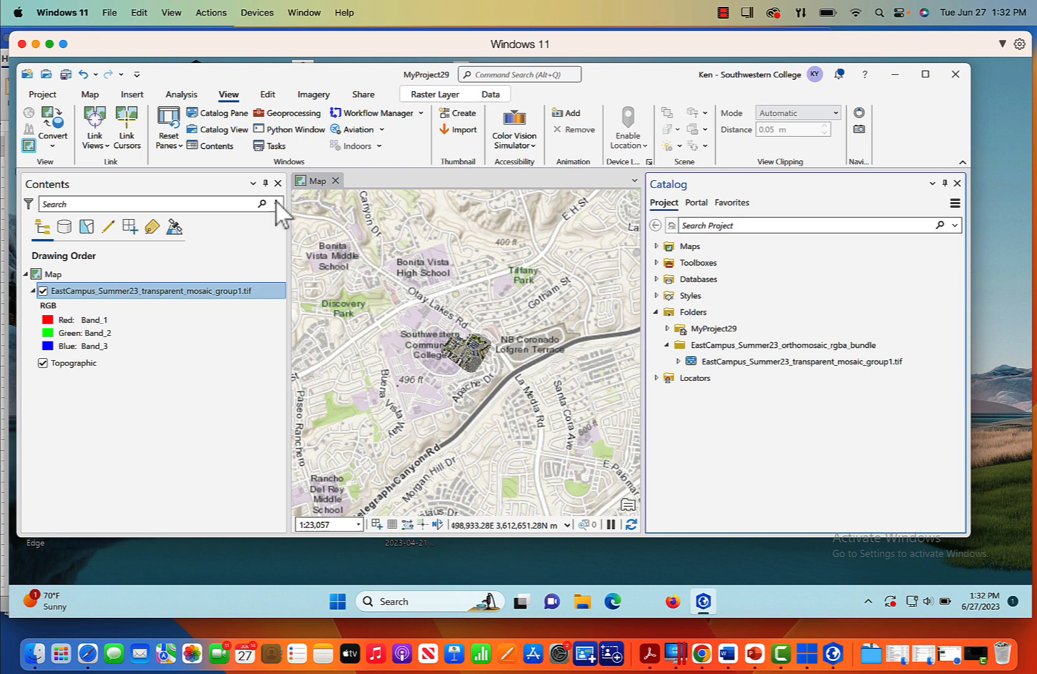
click(89, 93)
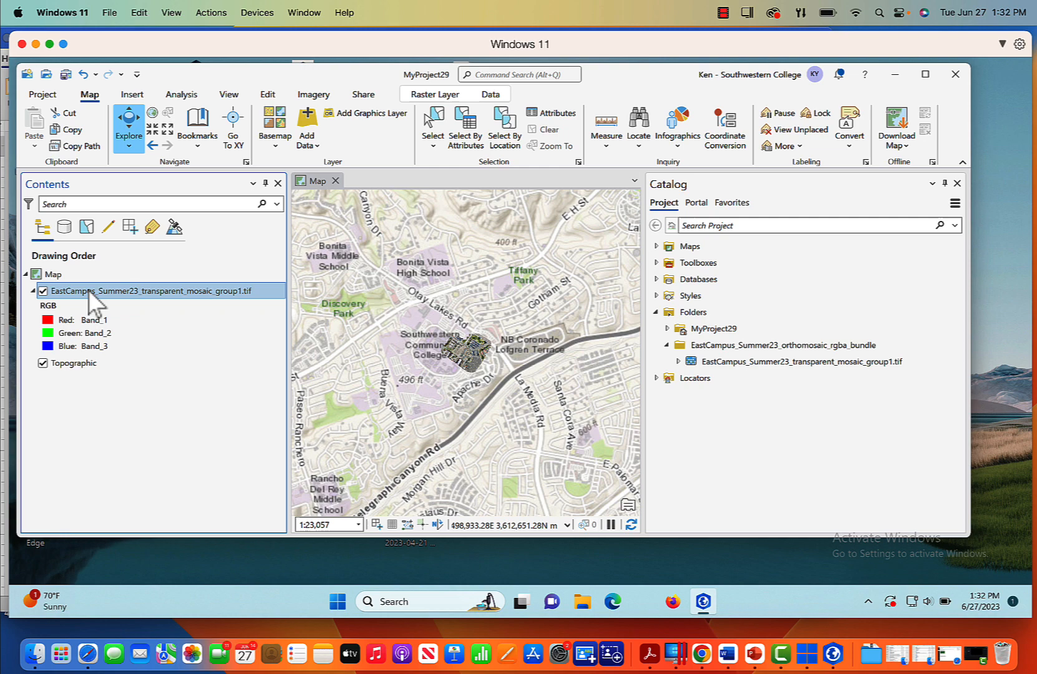
right_click(153, 291)
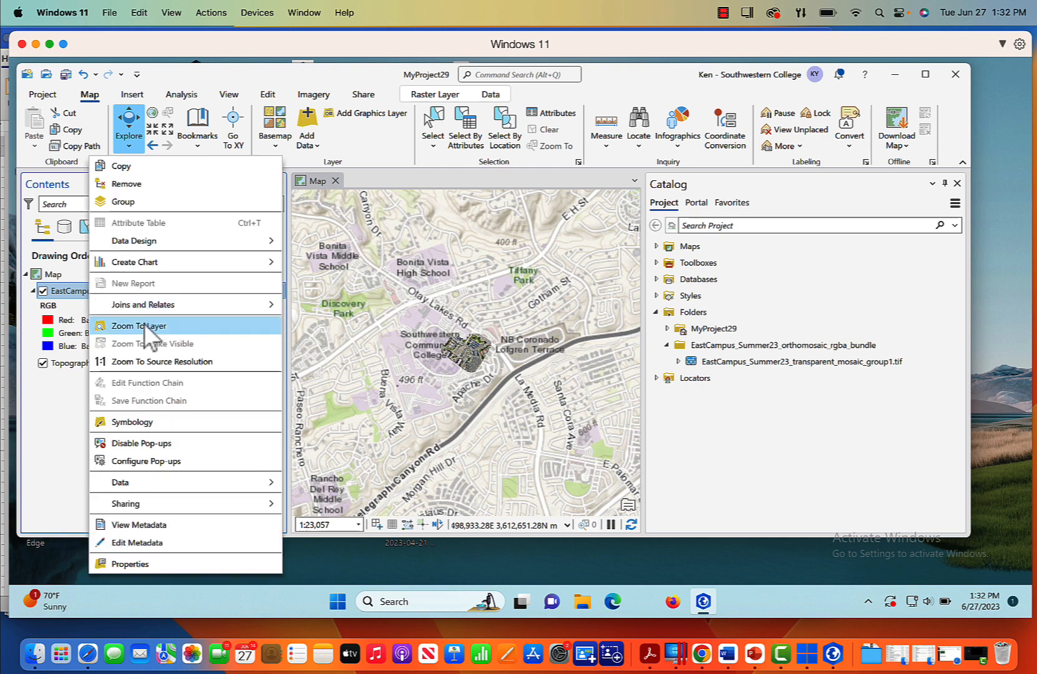
click(138, 326)
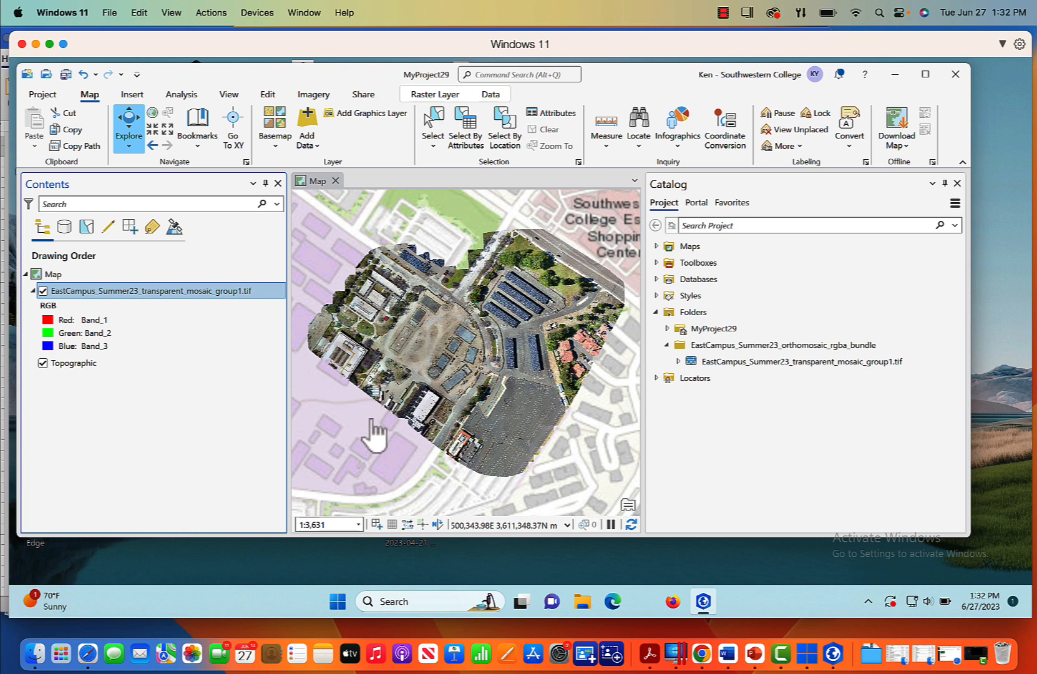
mouse_move(467, 401)
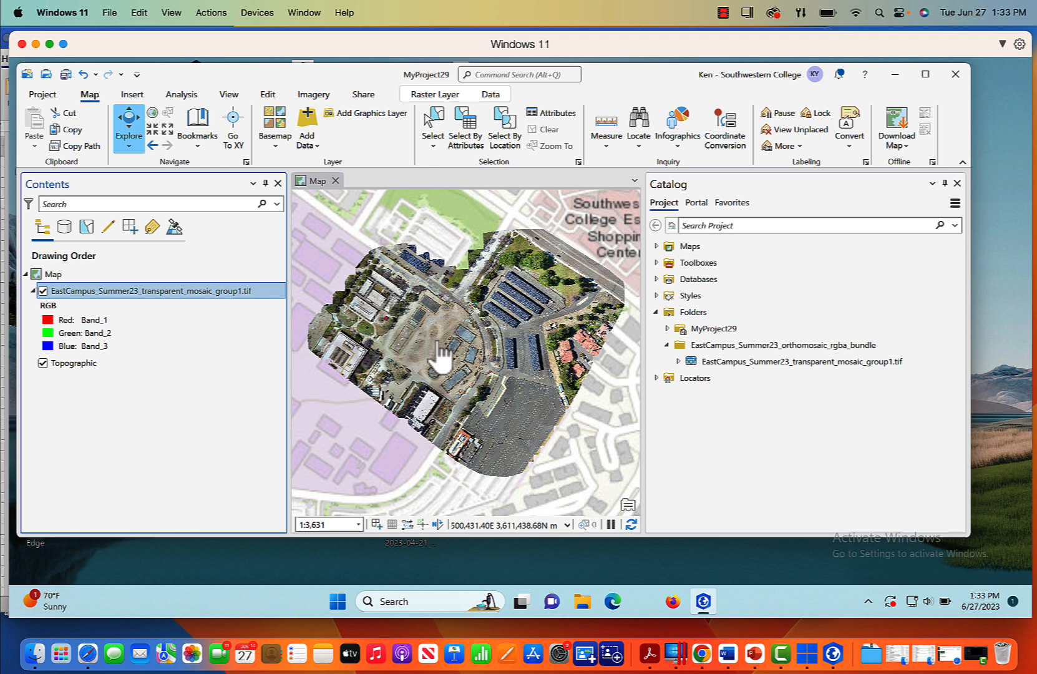
mouse_move(546, 367)
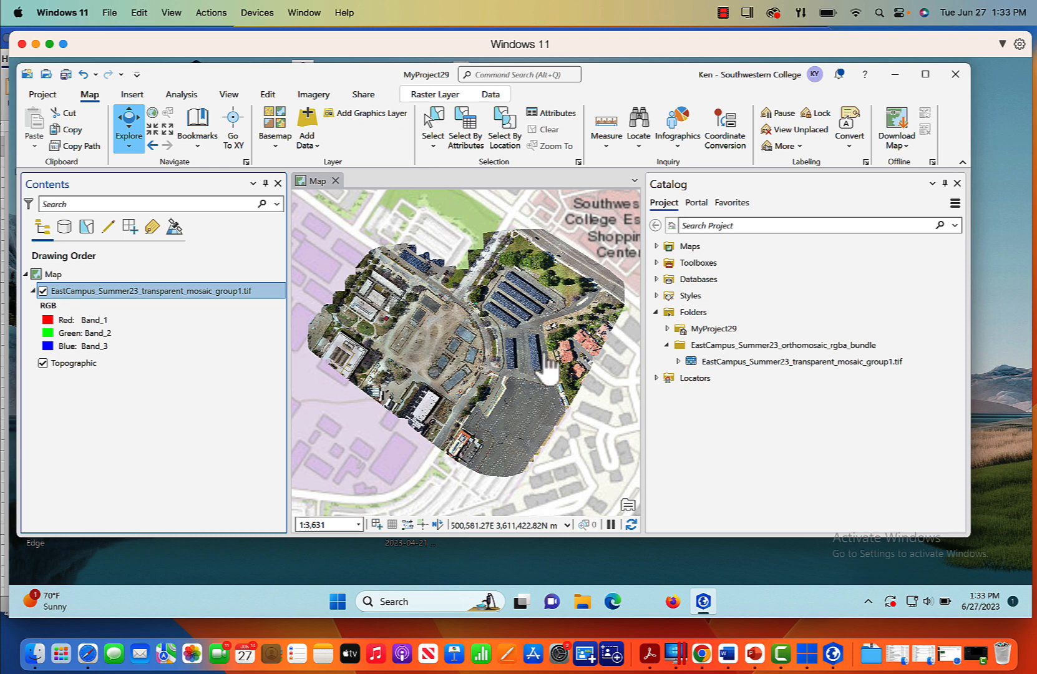
mouse_move(540, 372)
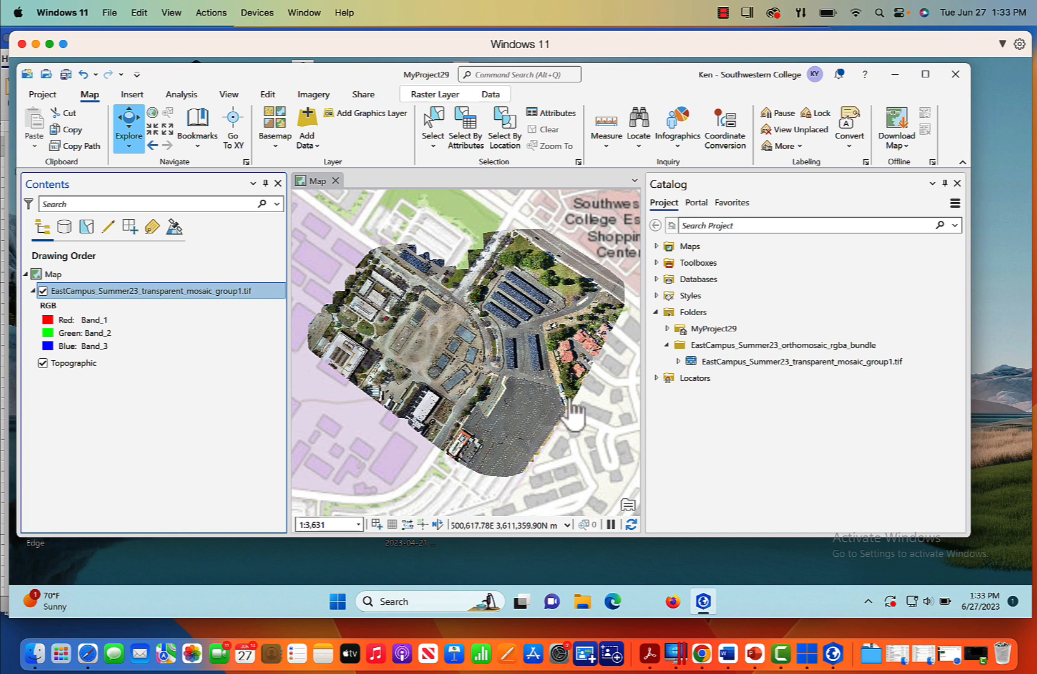
click(778, 344)
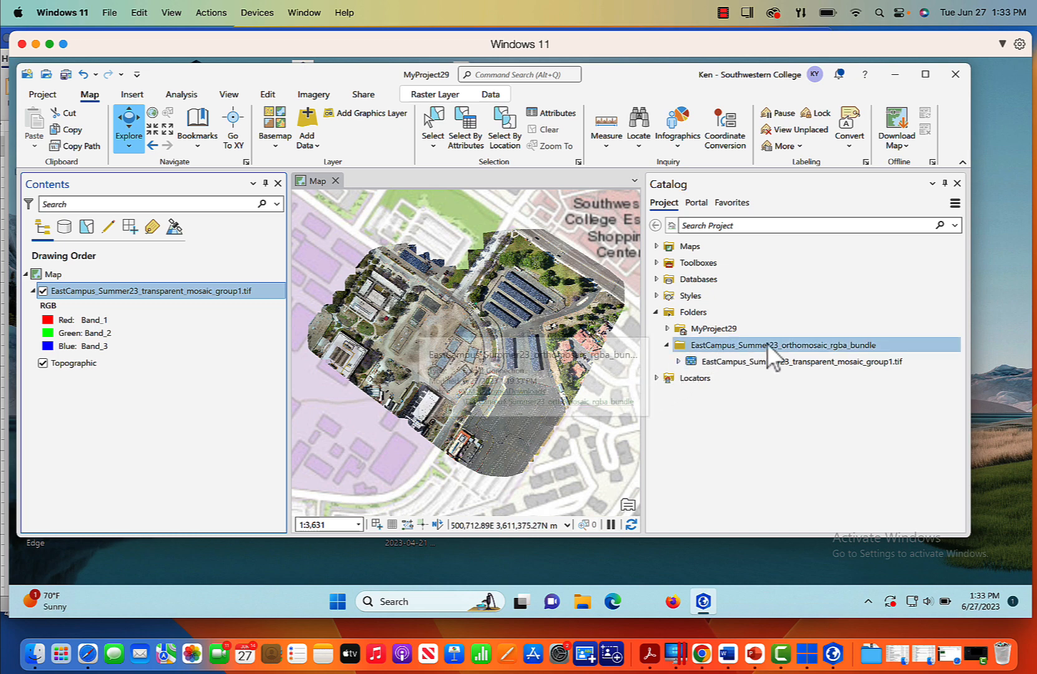
mouse_move(747, 367)
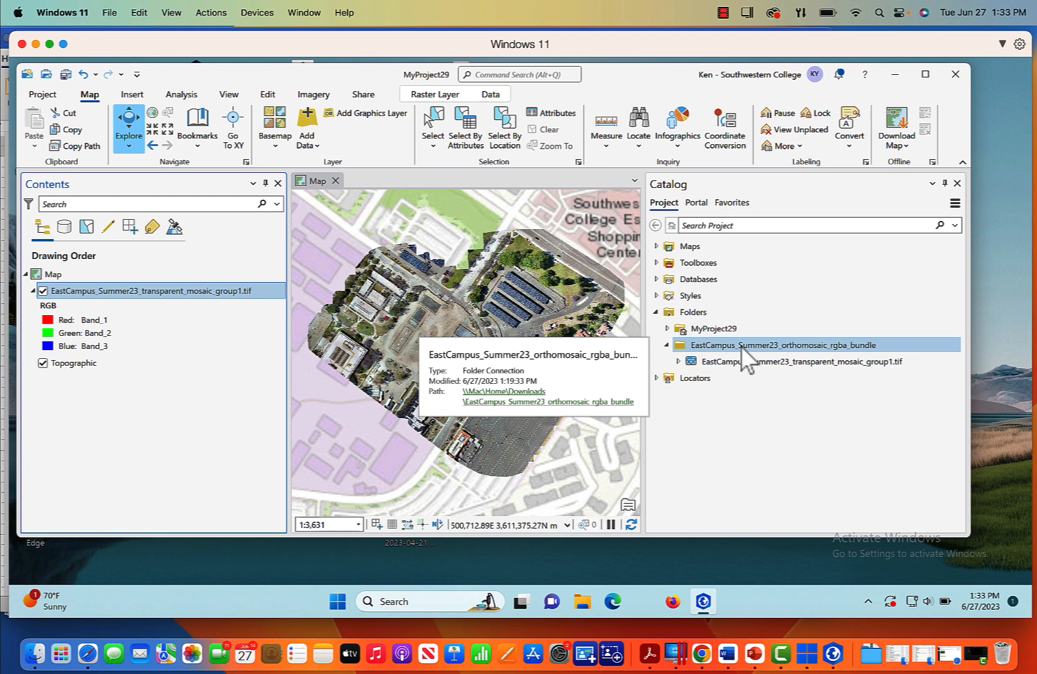
- Start a new shapefile in the bundle folder and name it New and Old
right_click(783, 344)
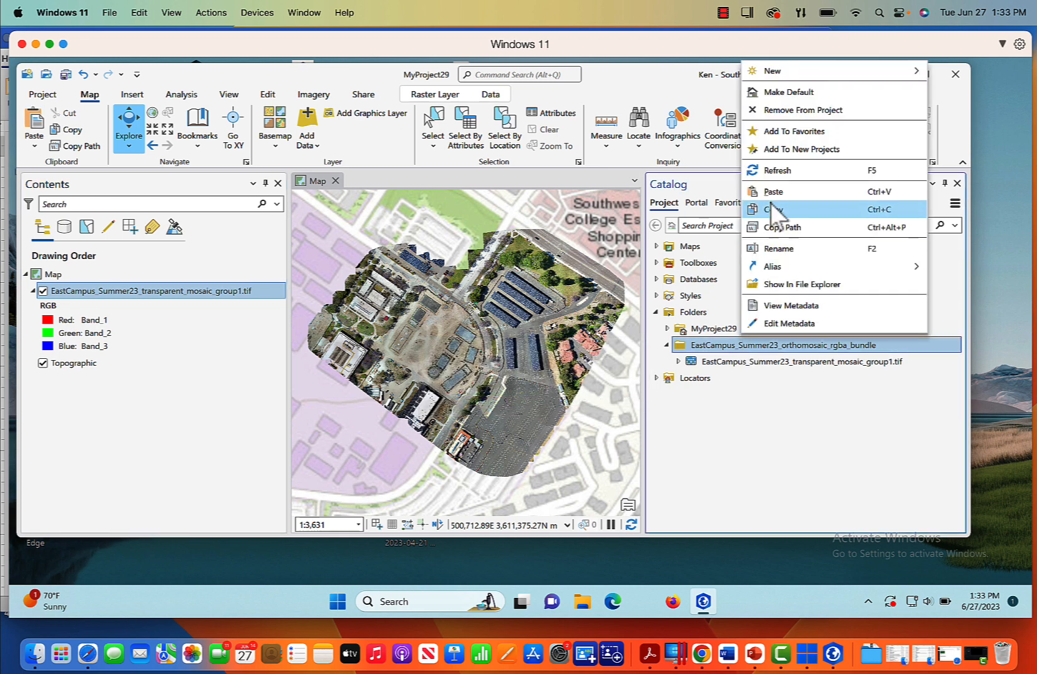
click(772, 72)
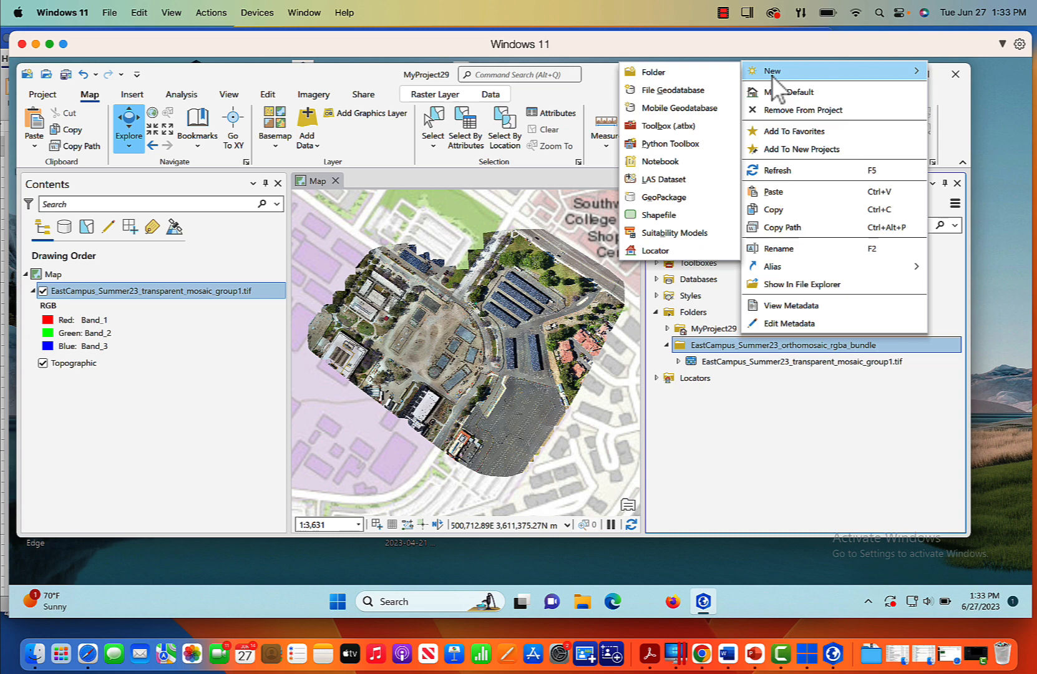
mouse_move(664, 196)
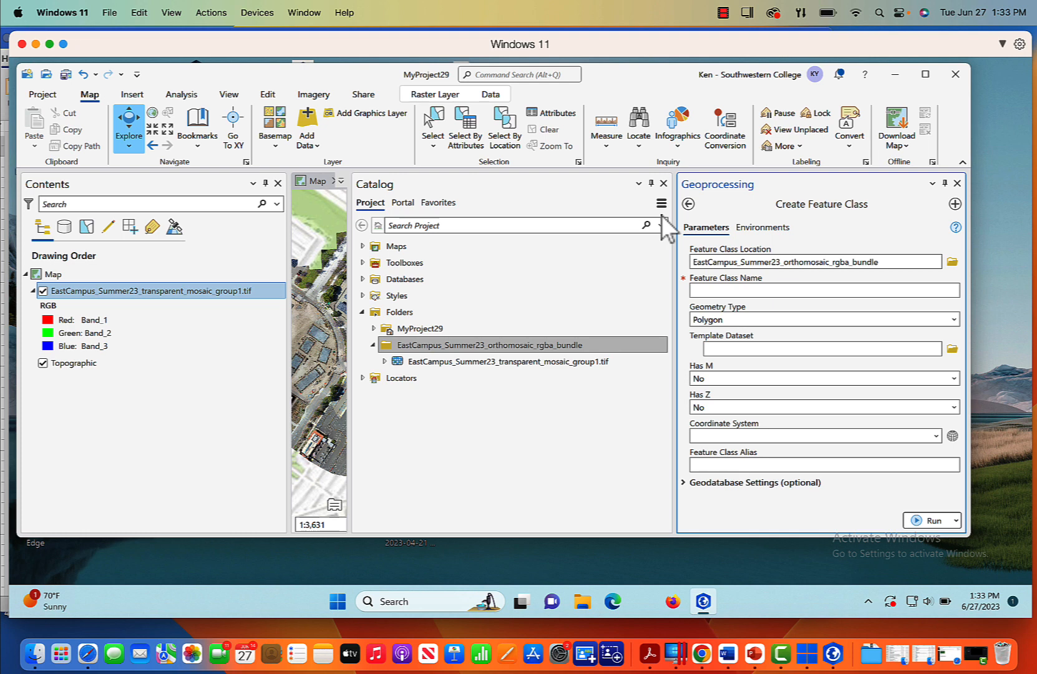
click(800, 260)
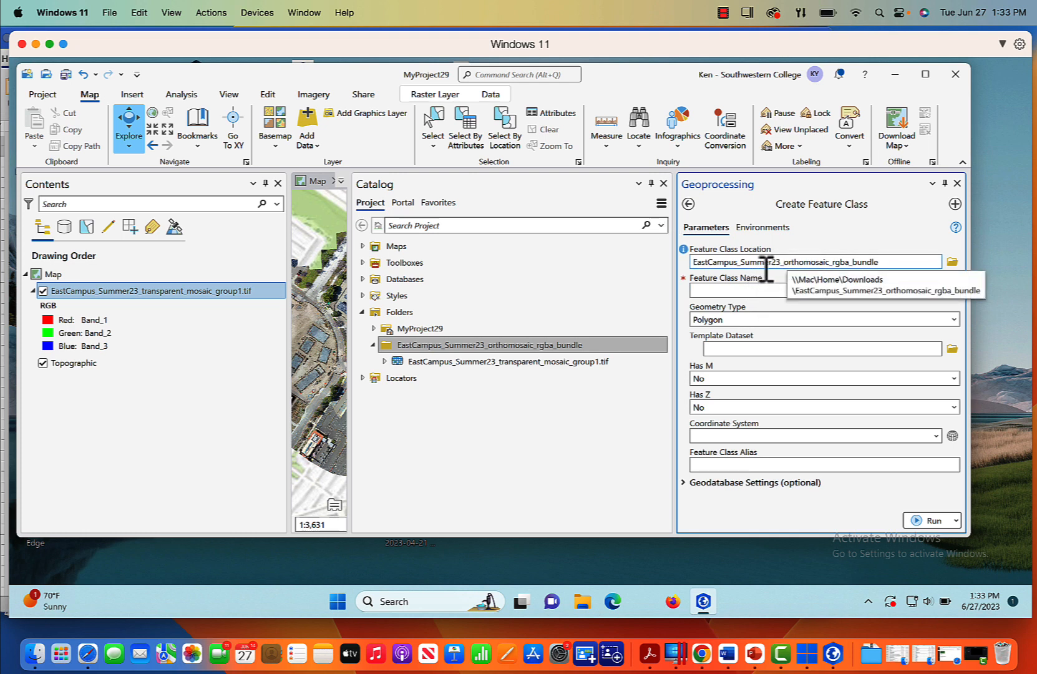
click(734, 290)
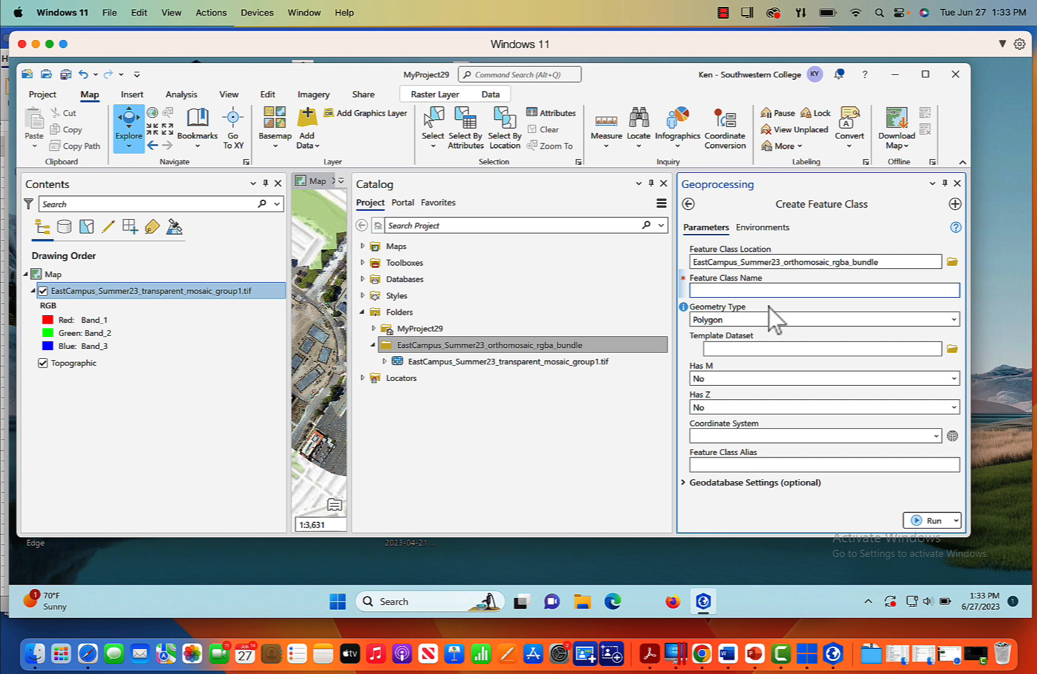
text(New Feature)
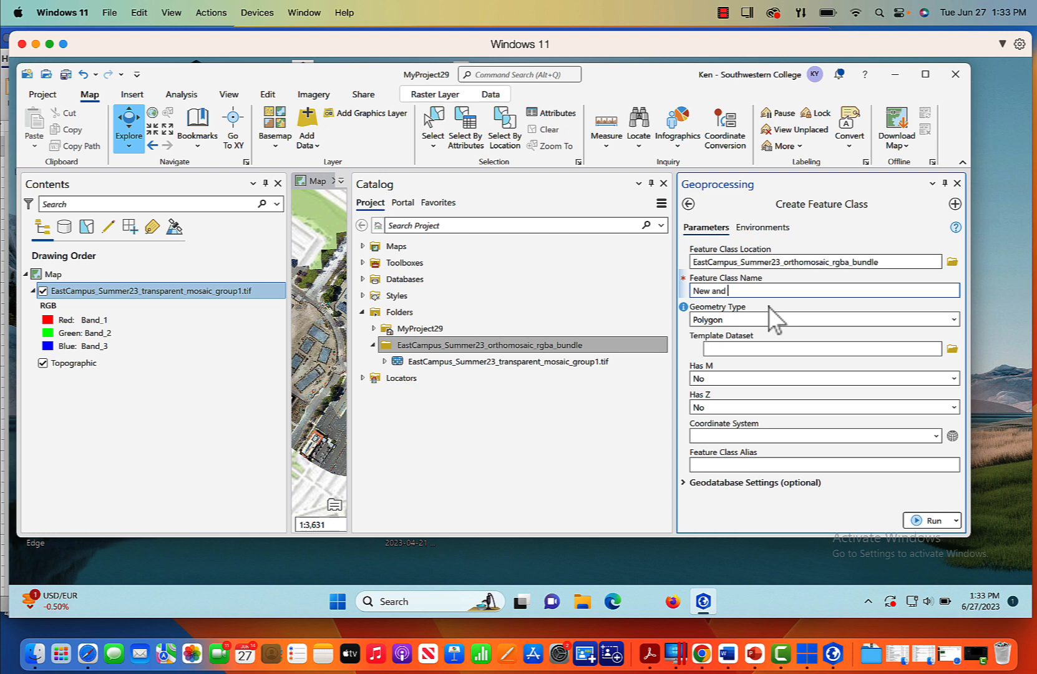
text(Old)
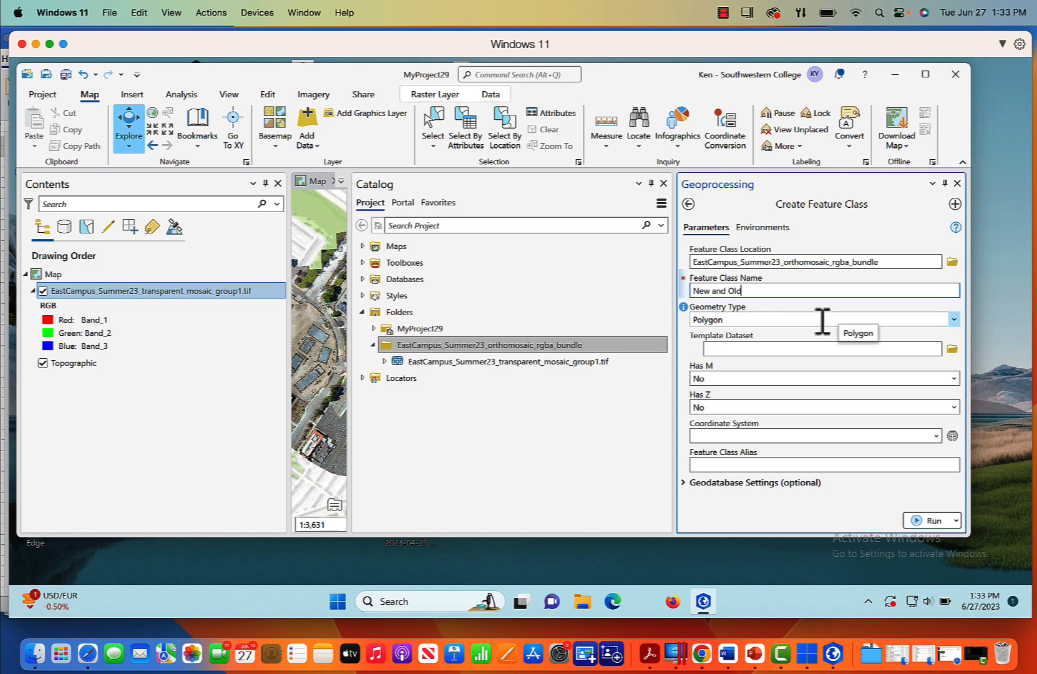
mouse_move(958, 327)
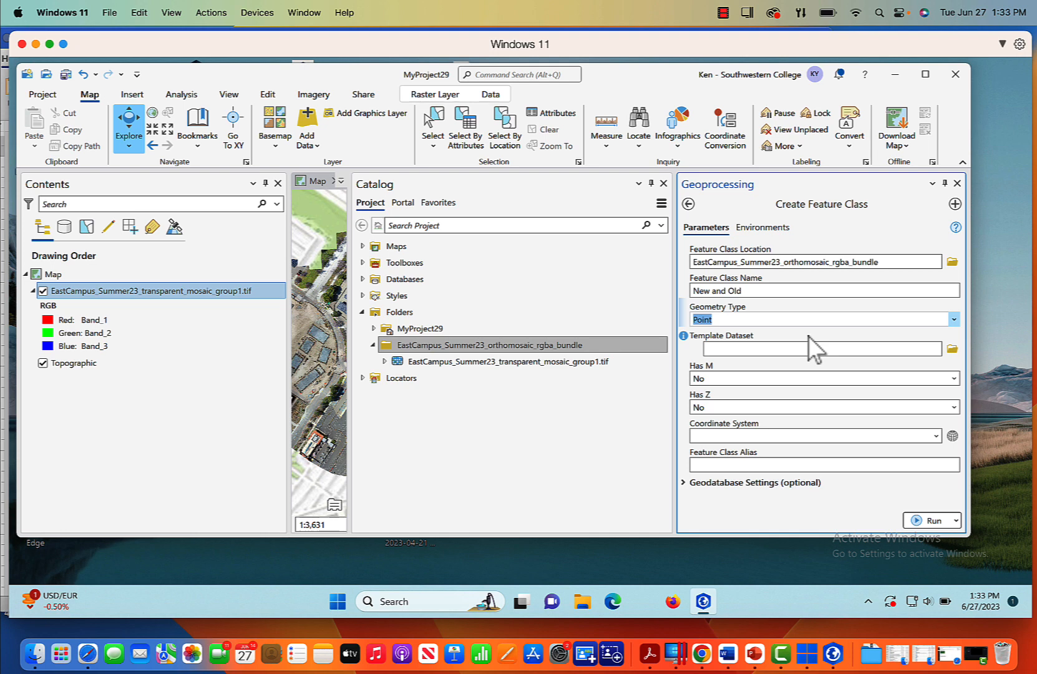
mouse_move(800, 430)
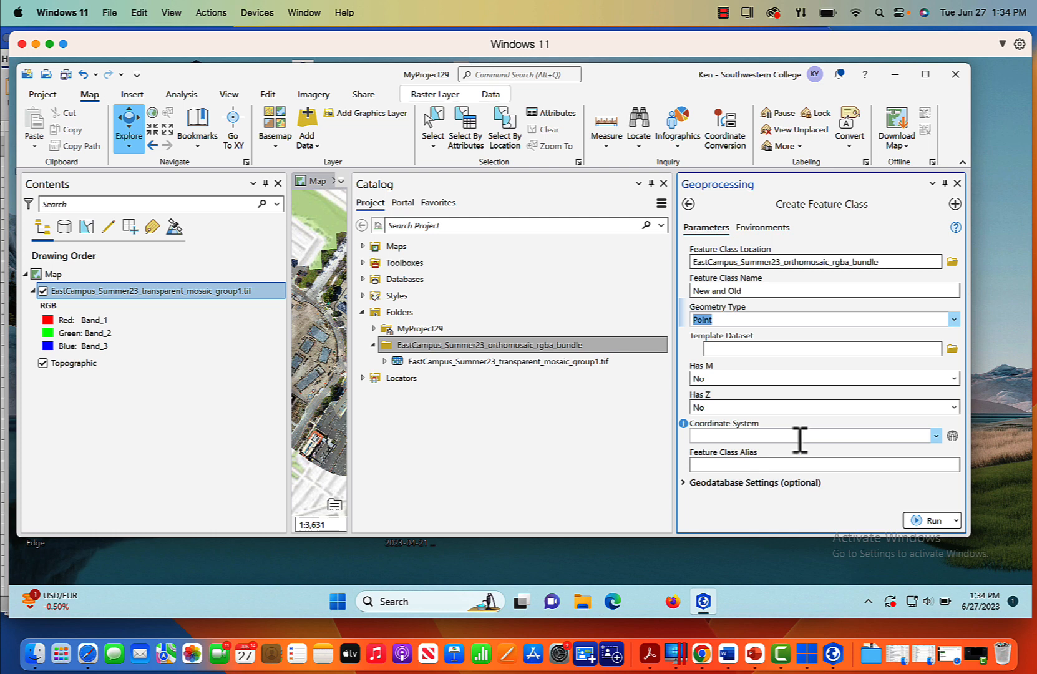
mouse_move(728, 440)
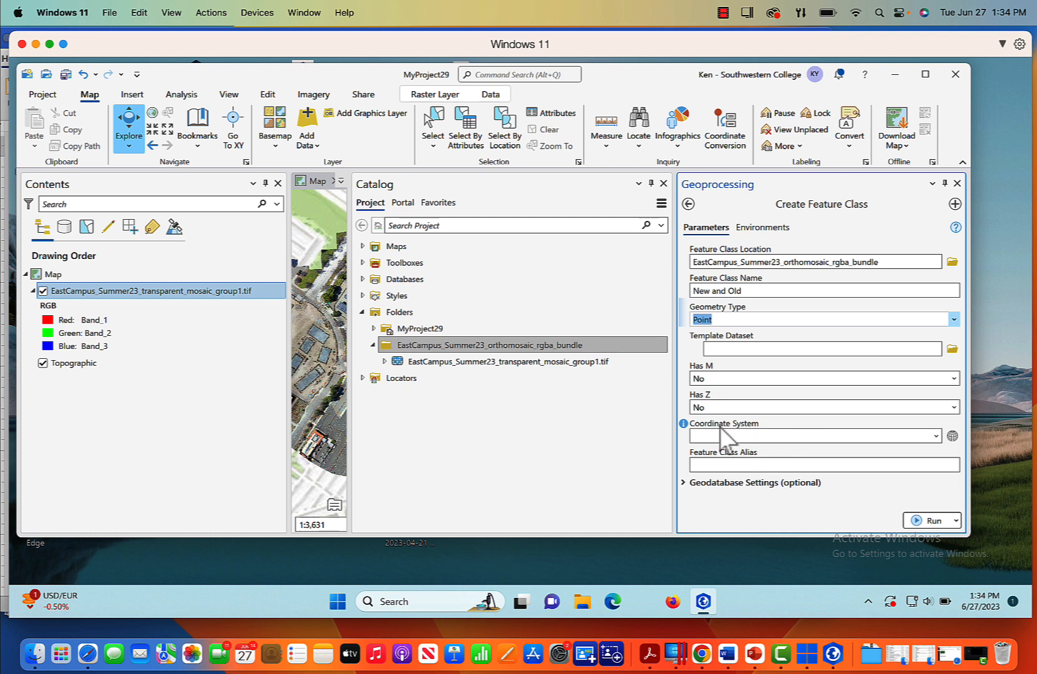
- Set the coordinate system to WGS 1984 UTM Zone 11N and run to create the point feature class
click(935, 436)
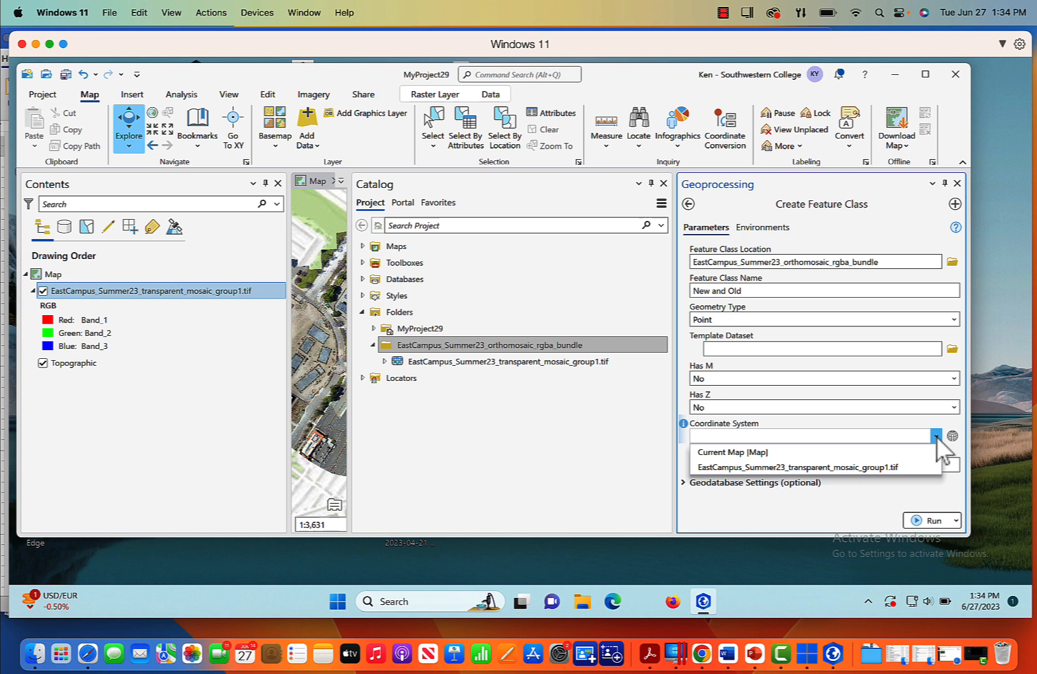
mouse_move(748, 452)
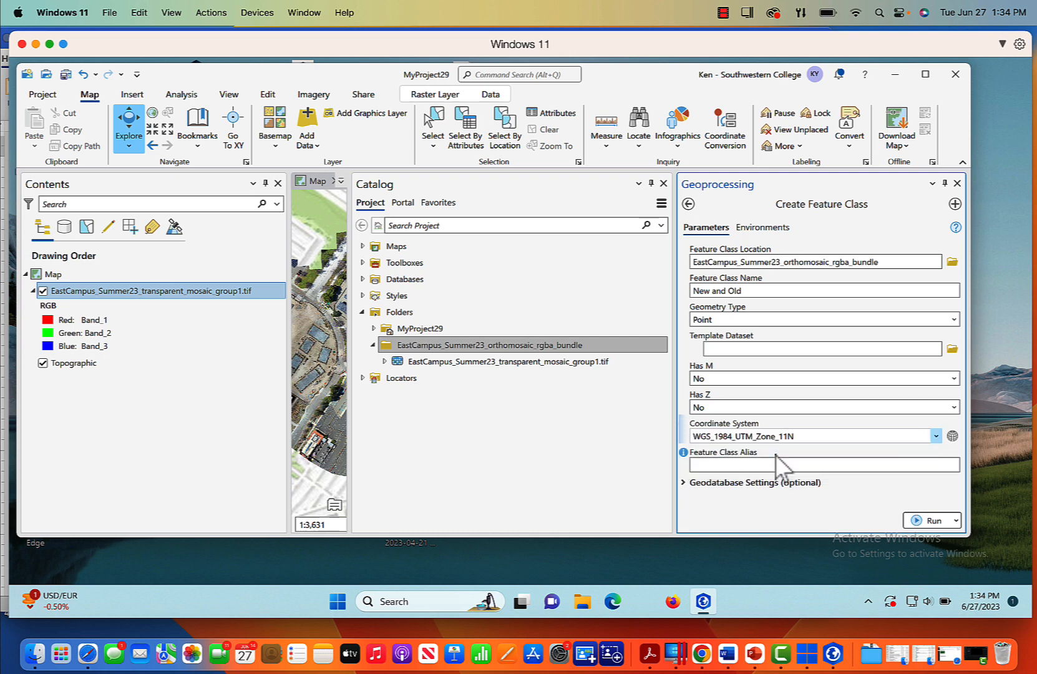
mouse_move(847, 506)
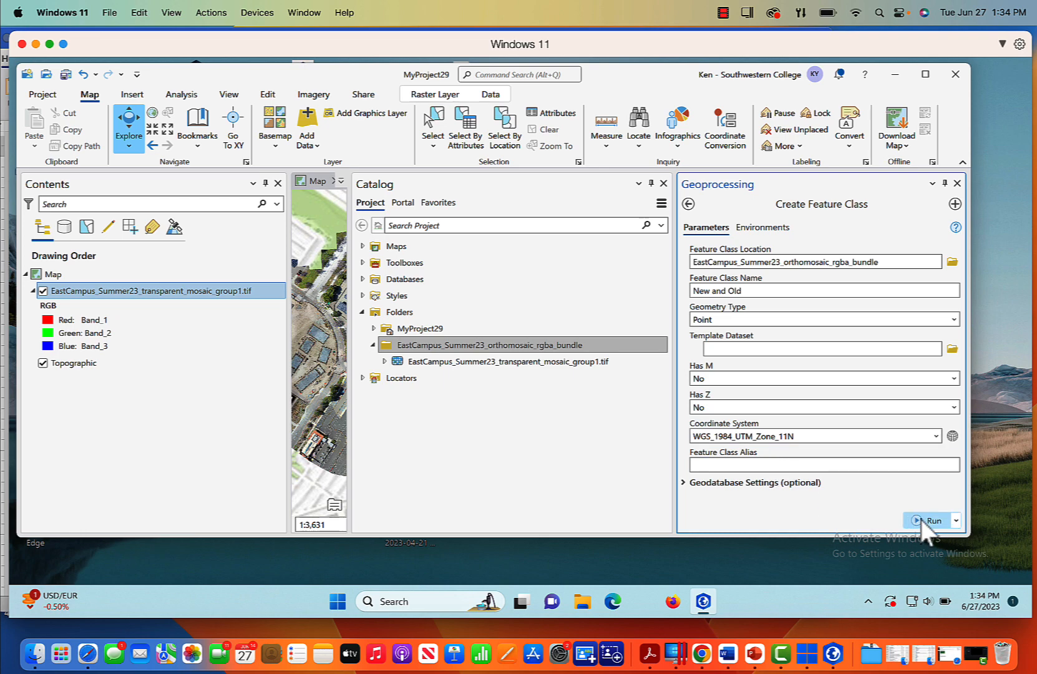
click(932, 520)
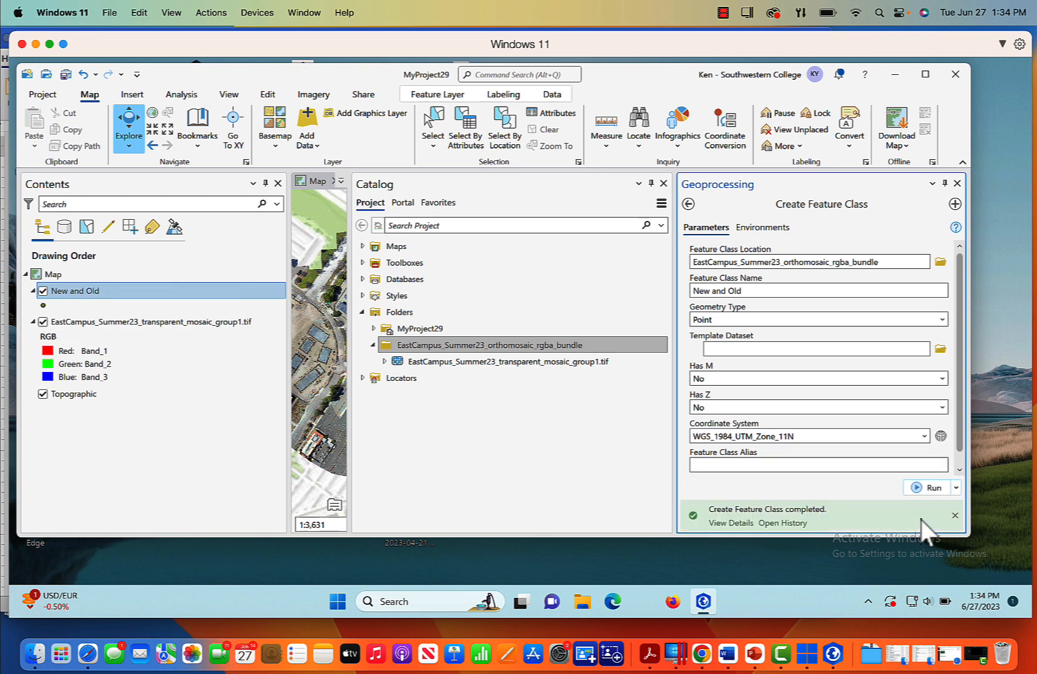
- Close the side panes, zoom the map closer on the orthomosaic and show the Edit ribbon
click(732, 524)
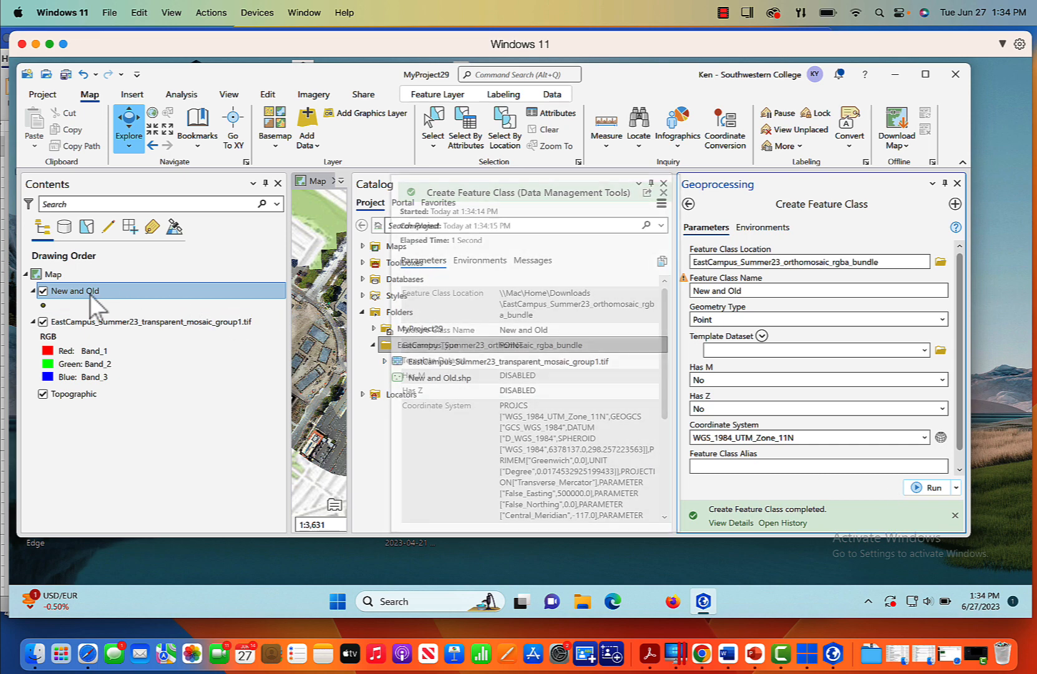
click(664, 192)
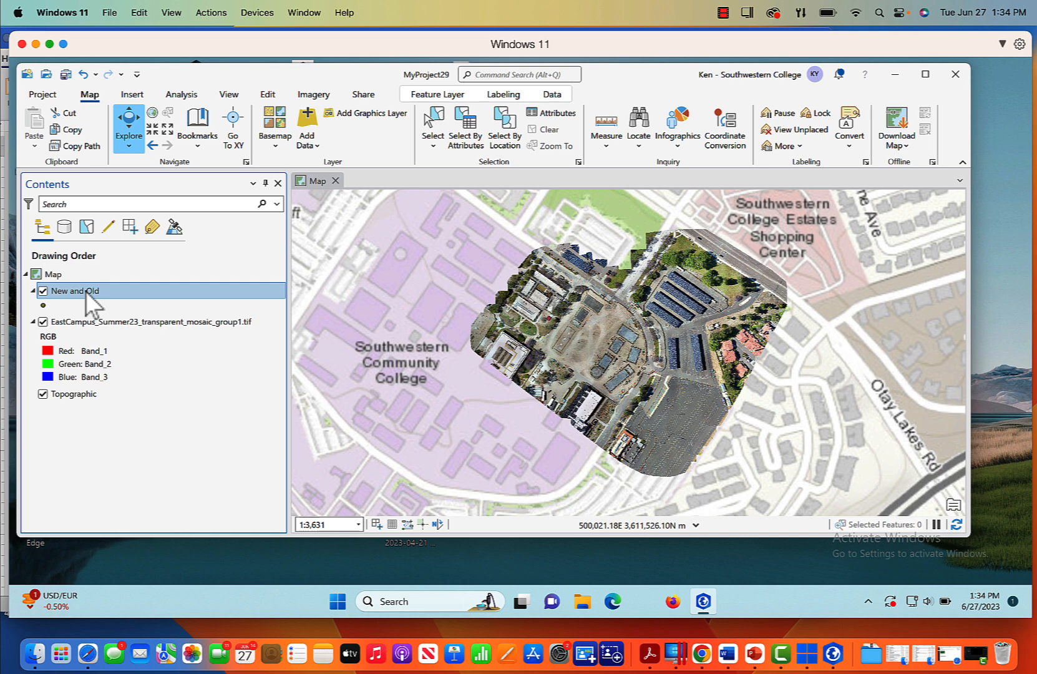
mouse_move(129, 141)
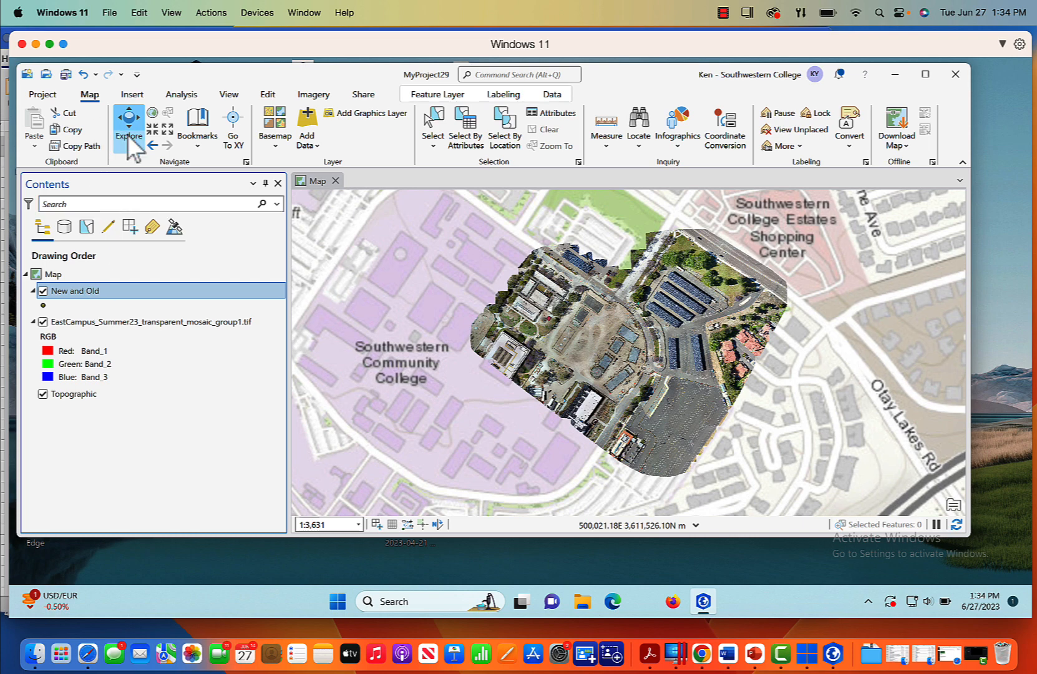
scroll(up, 3)
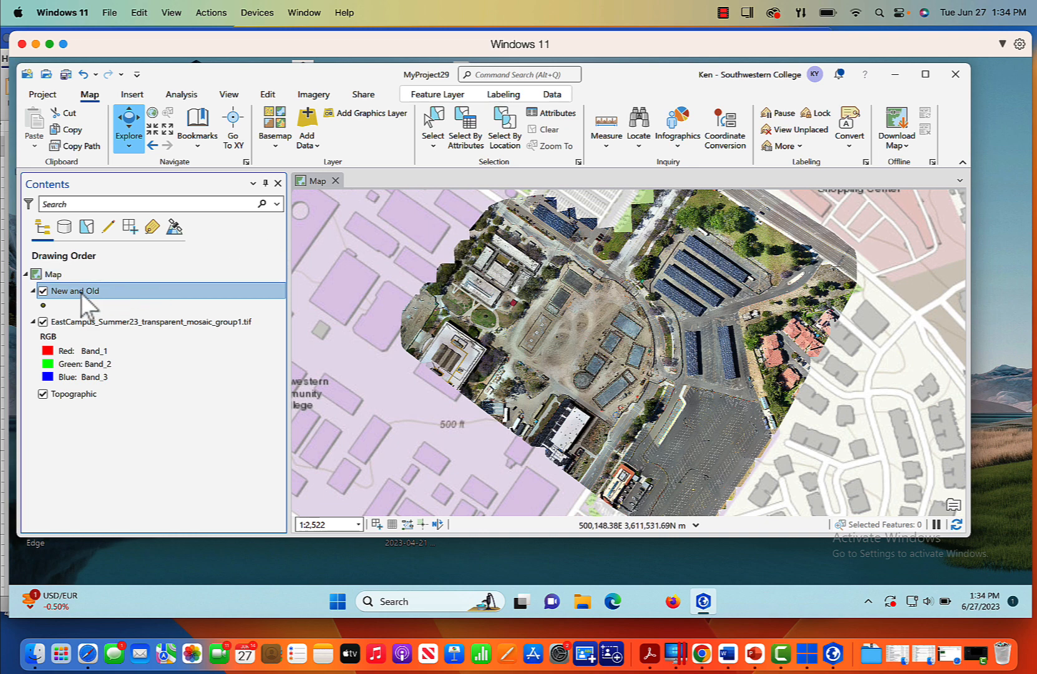
mouse_move(276, 111)
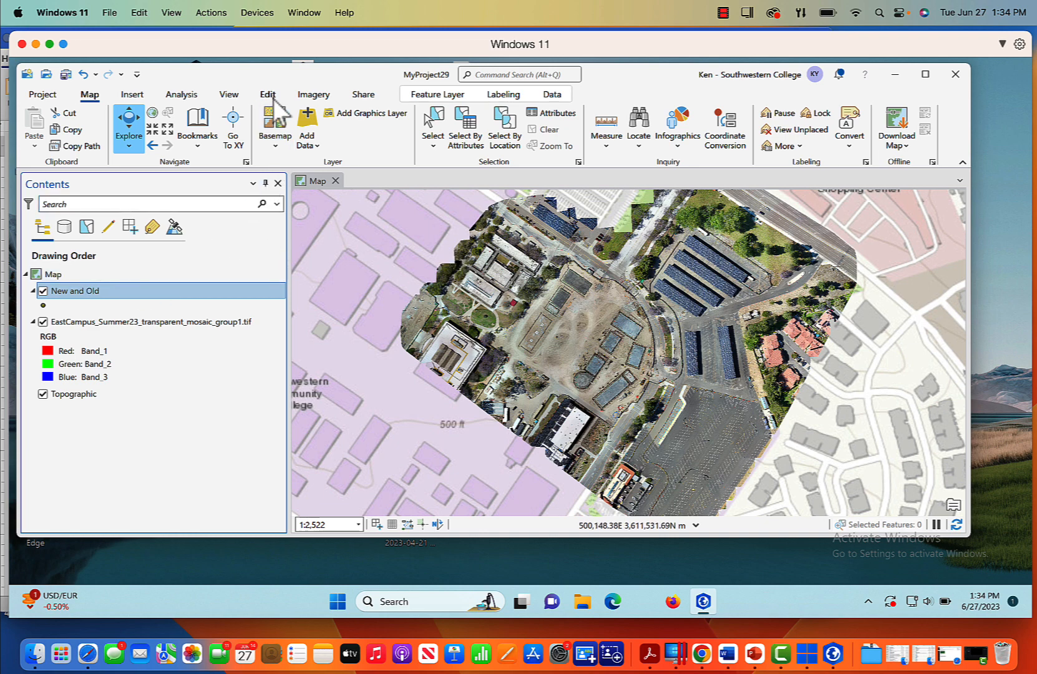
click(267, 93)
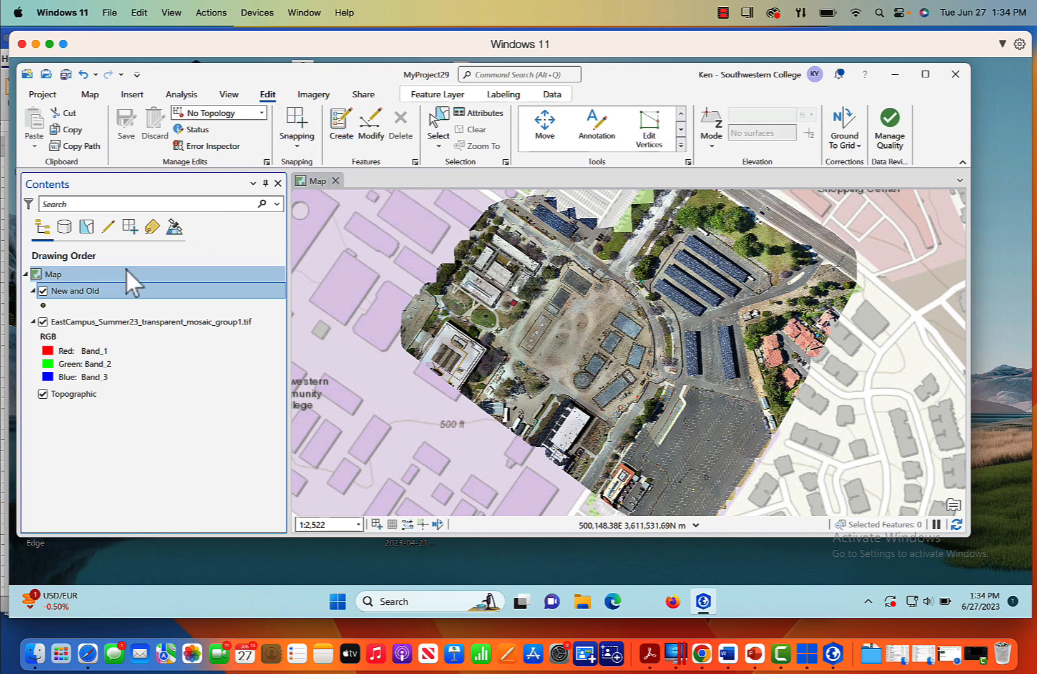
- With the New and Old layer selected, bring up the Create Features pane
click(75, 291)
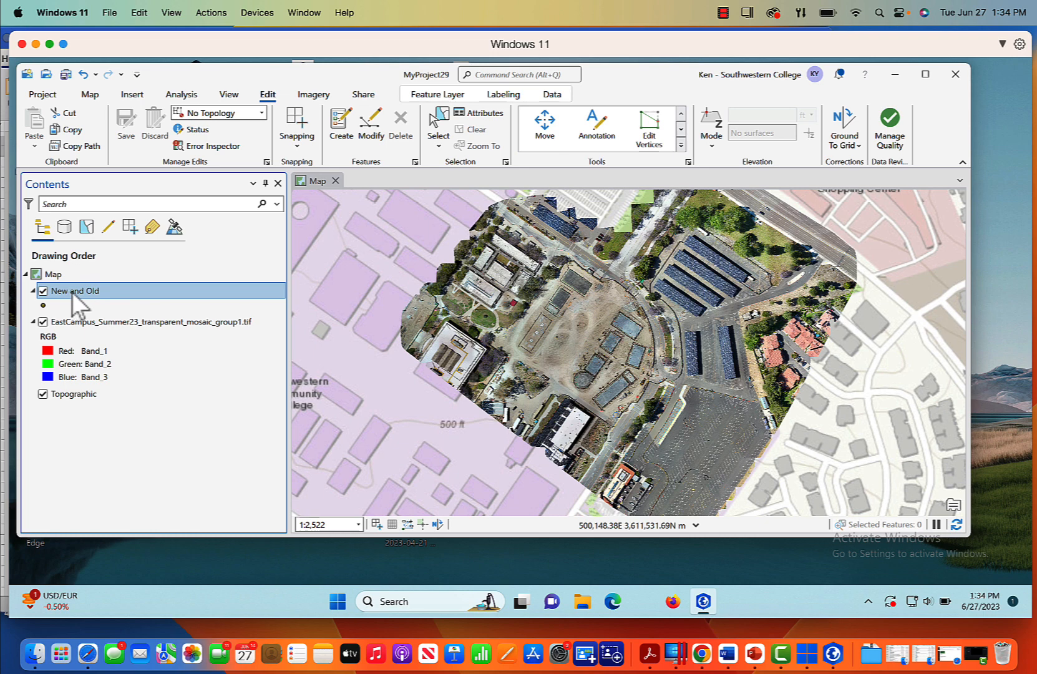
right_click(74, 291)
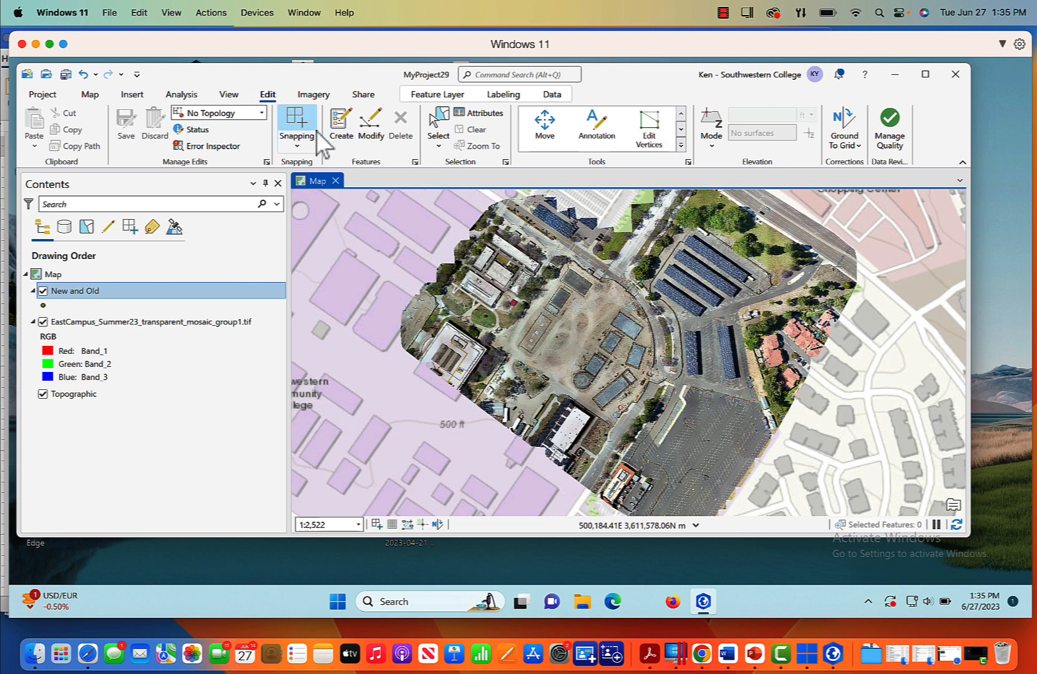
click(341, 126)
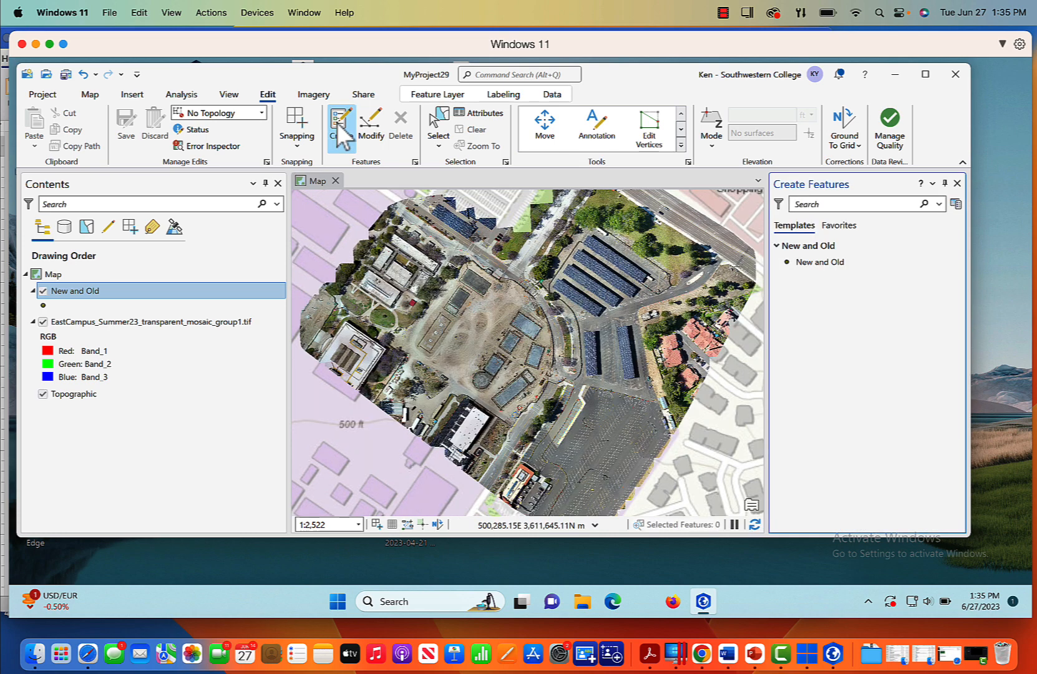
mouse_move(798, 268)
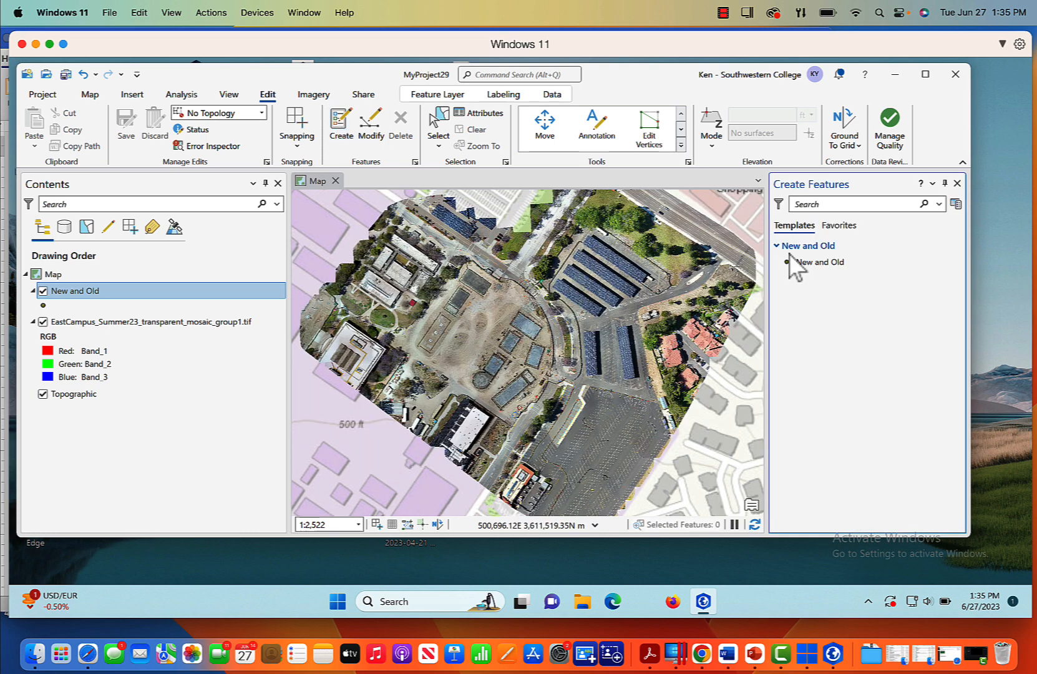
- Activate the New and Old template with the Point tool and show its attributes with the Id field
click(820, 261)
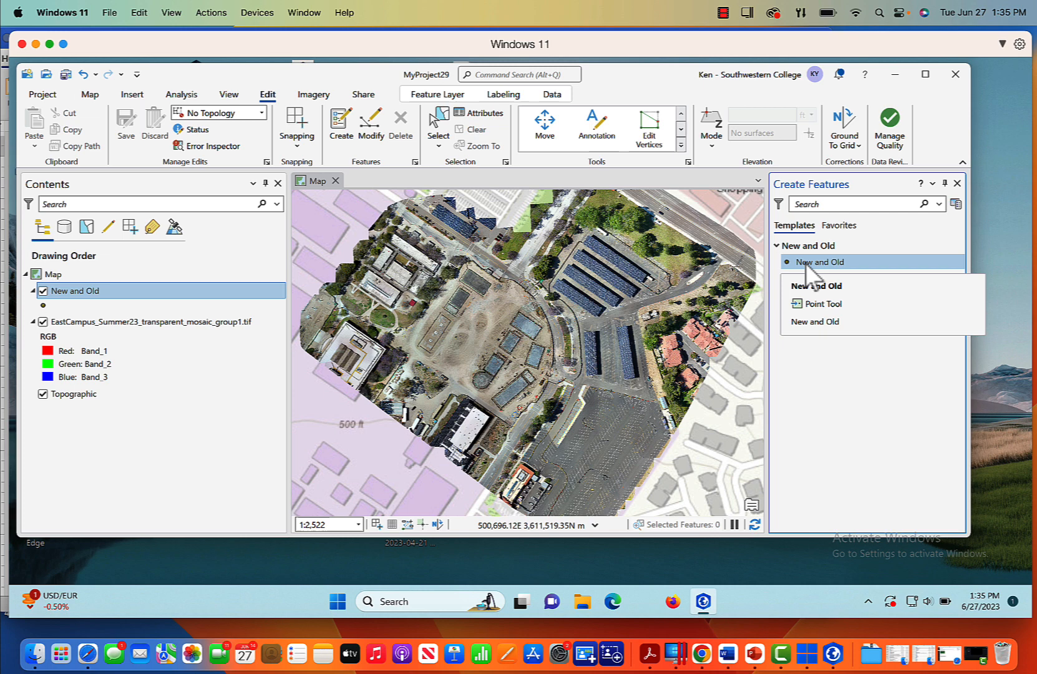
click(820, 272)
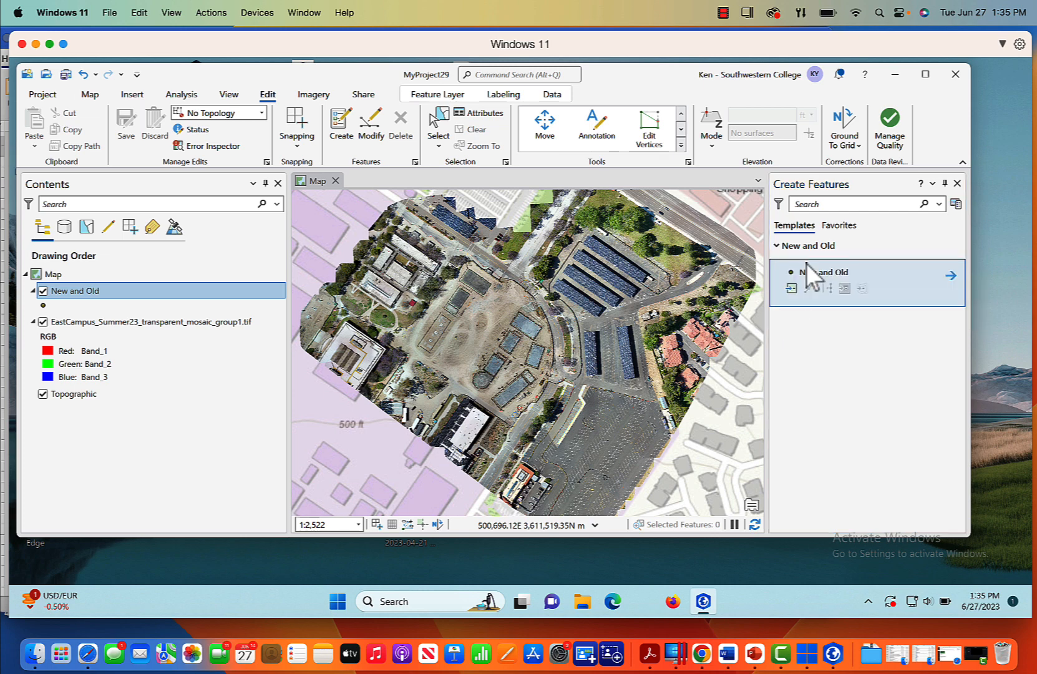
click(791, 288)
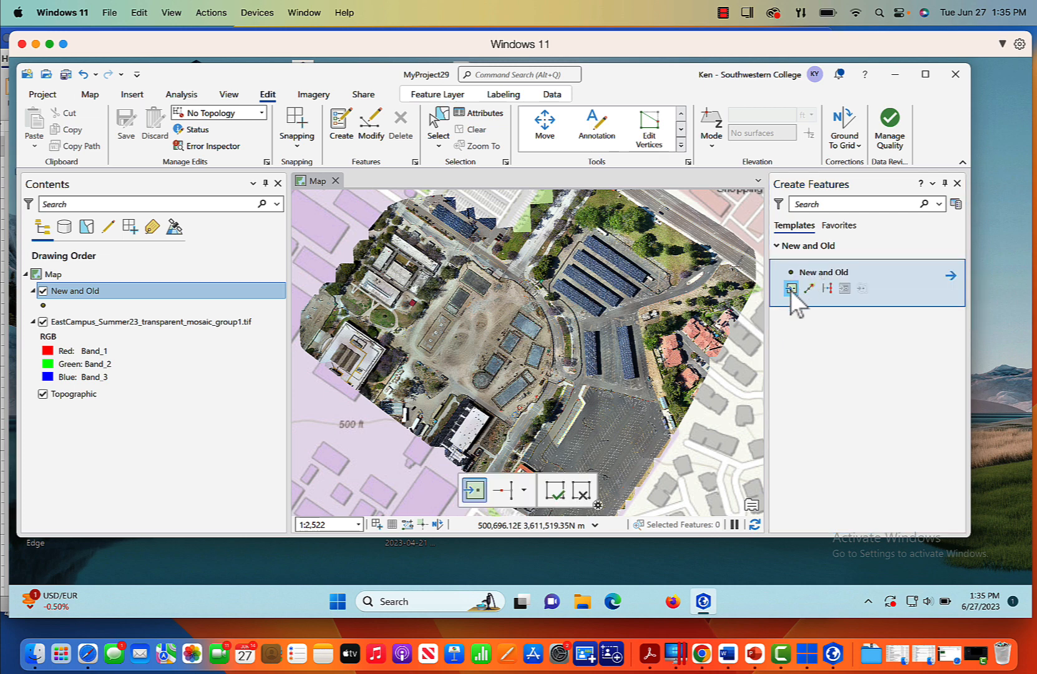
mouse_move(836, 314)
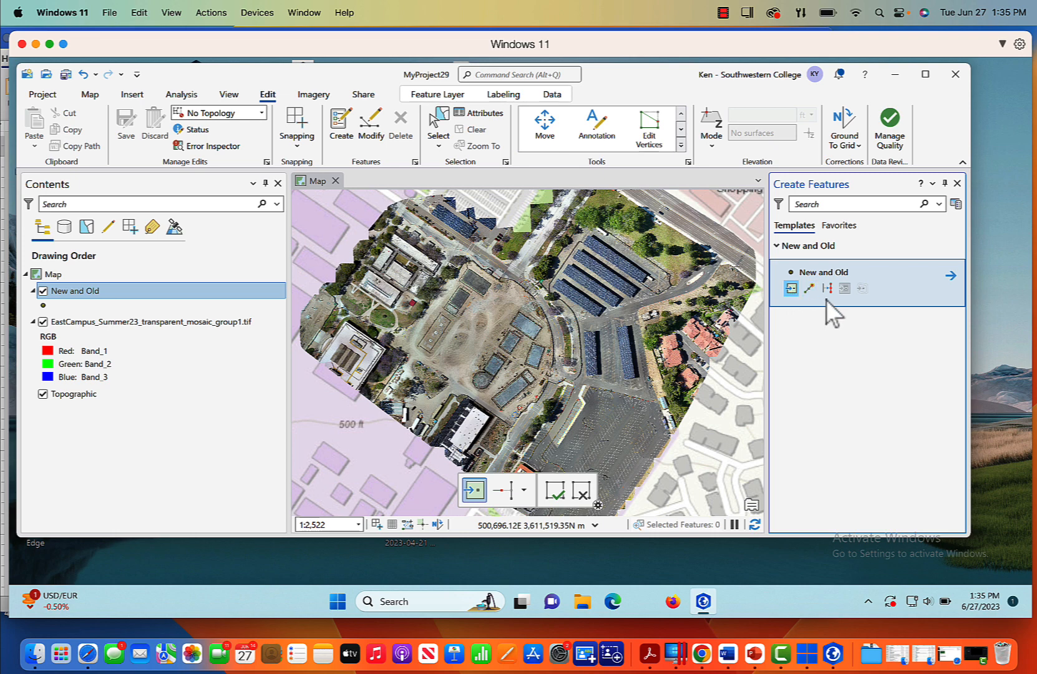
mouse_move(952, 275)
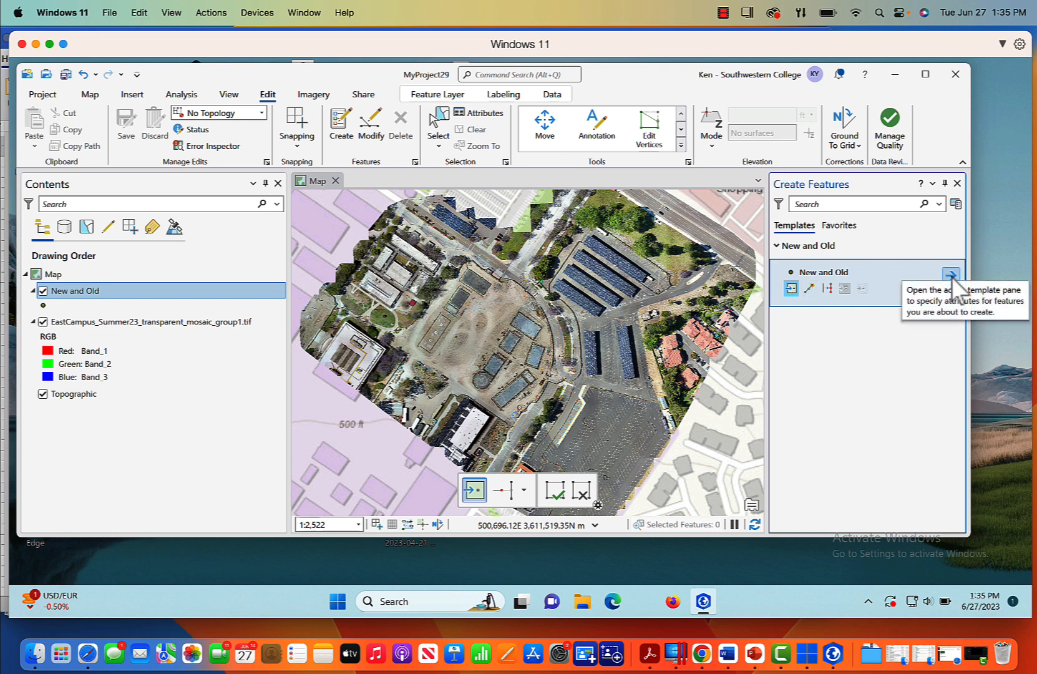
click(952, 274)
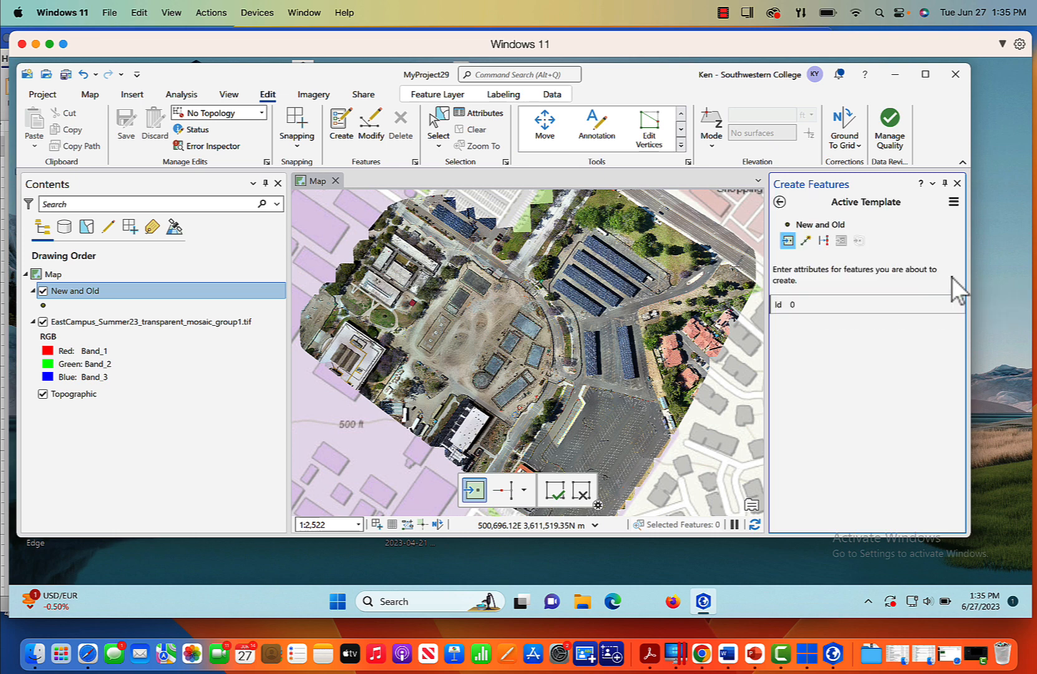
click(860, 305)
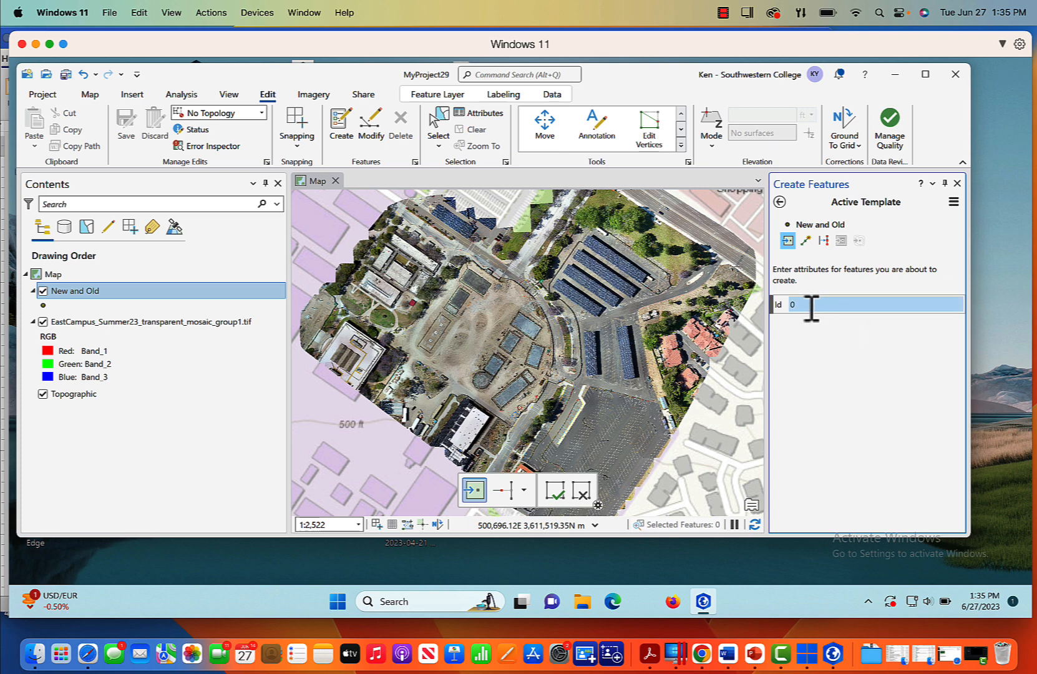
mouse_move(783, 347)
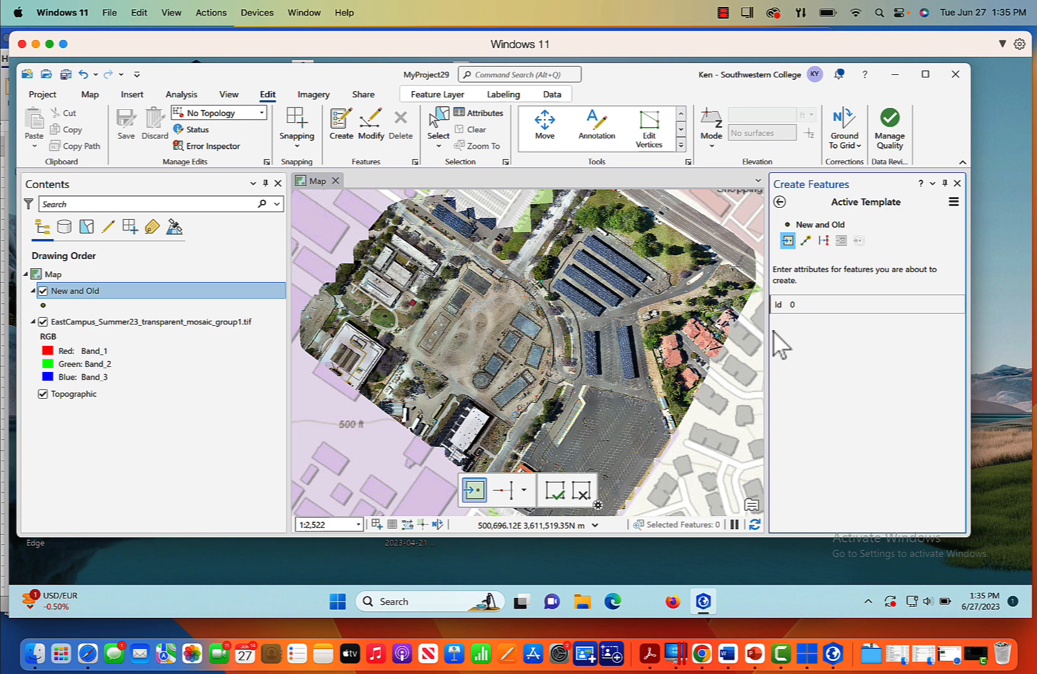
mouse_move(596, 443)
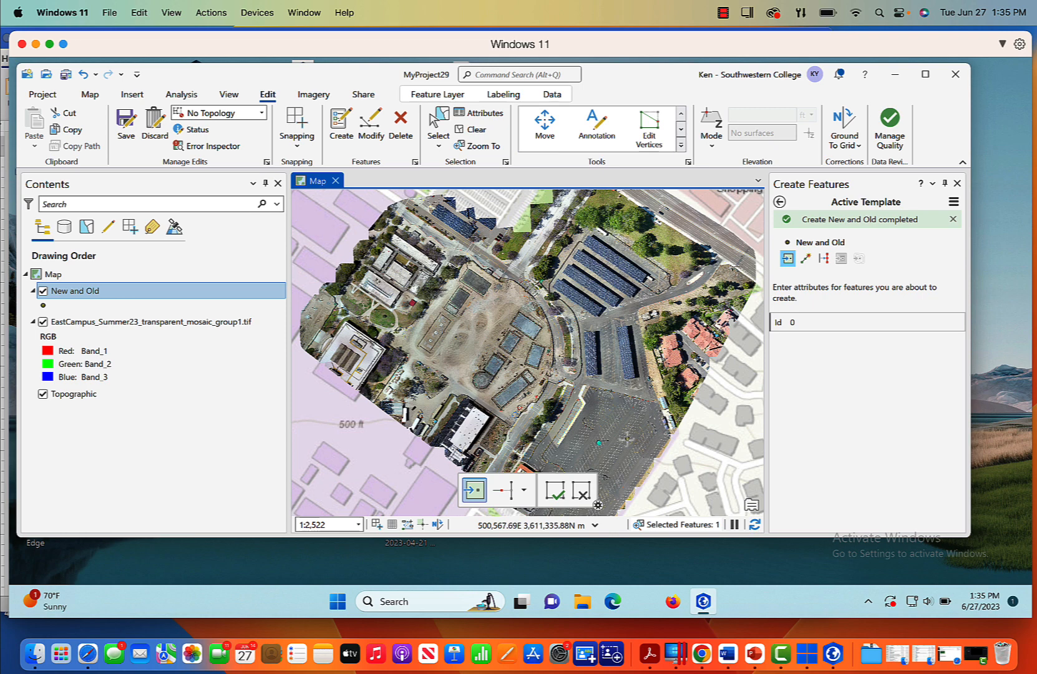
mouse_move(925, 356)
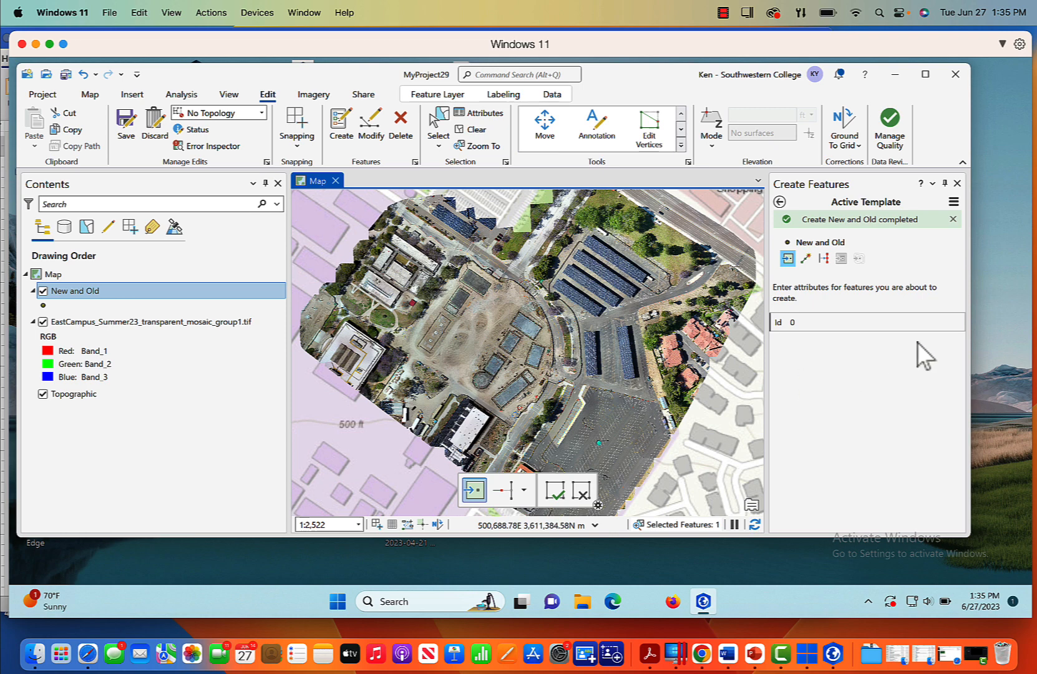
- Place points on the campus map, setting the template Id to 1 then 2 between placements
click(861, 322)
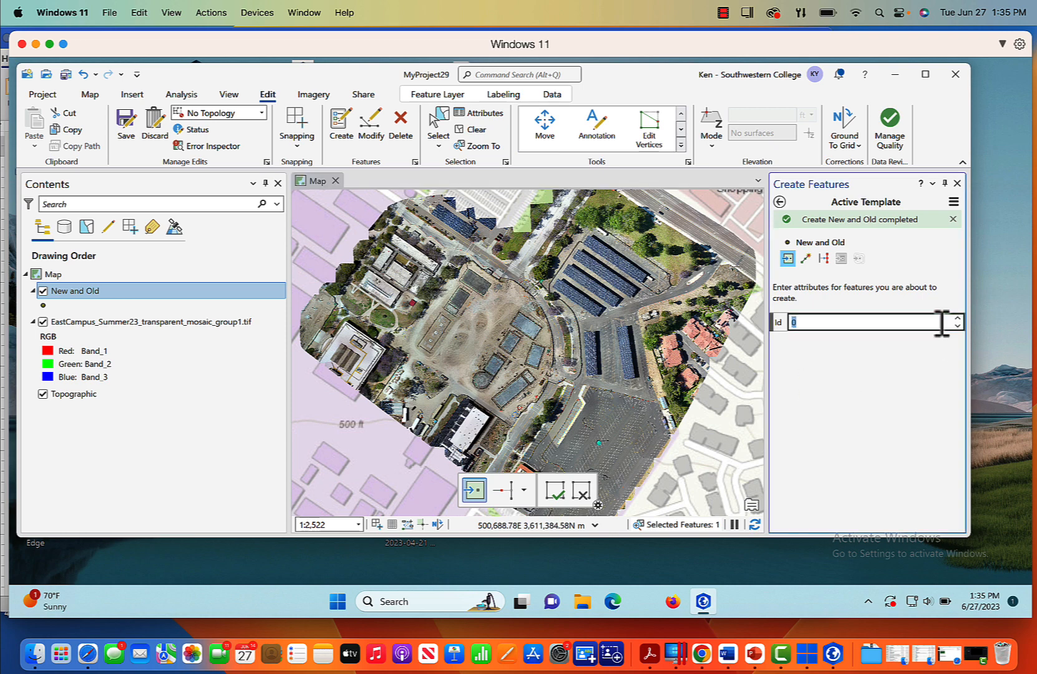
mouse_move(863, 320)
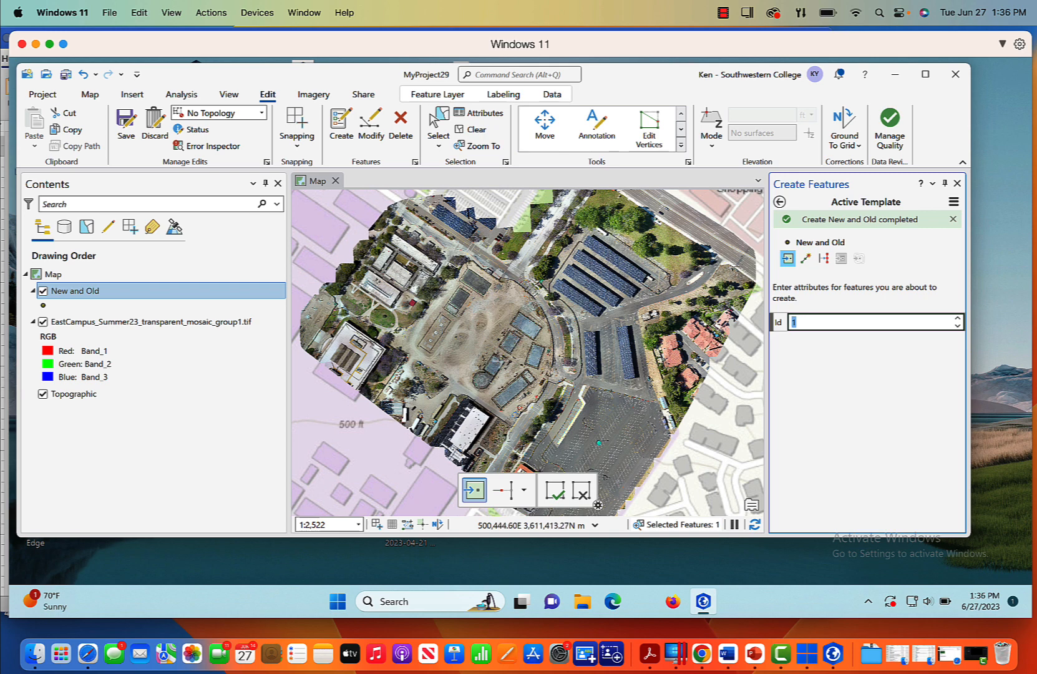
mouse_move(479, 383)
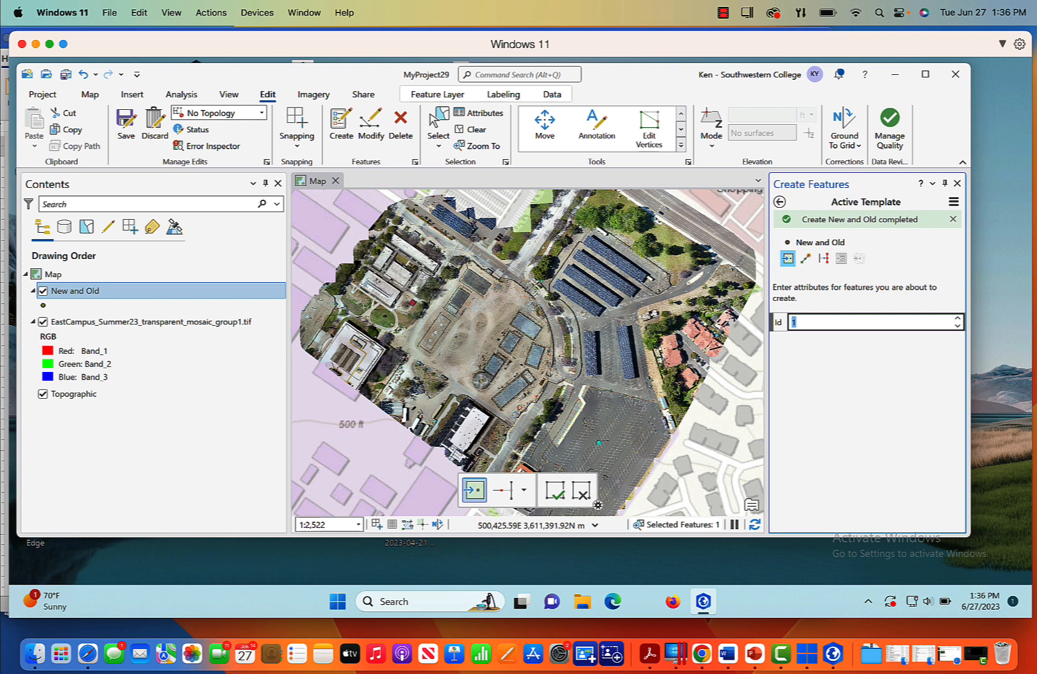
click(500, 383)
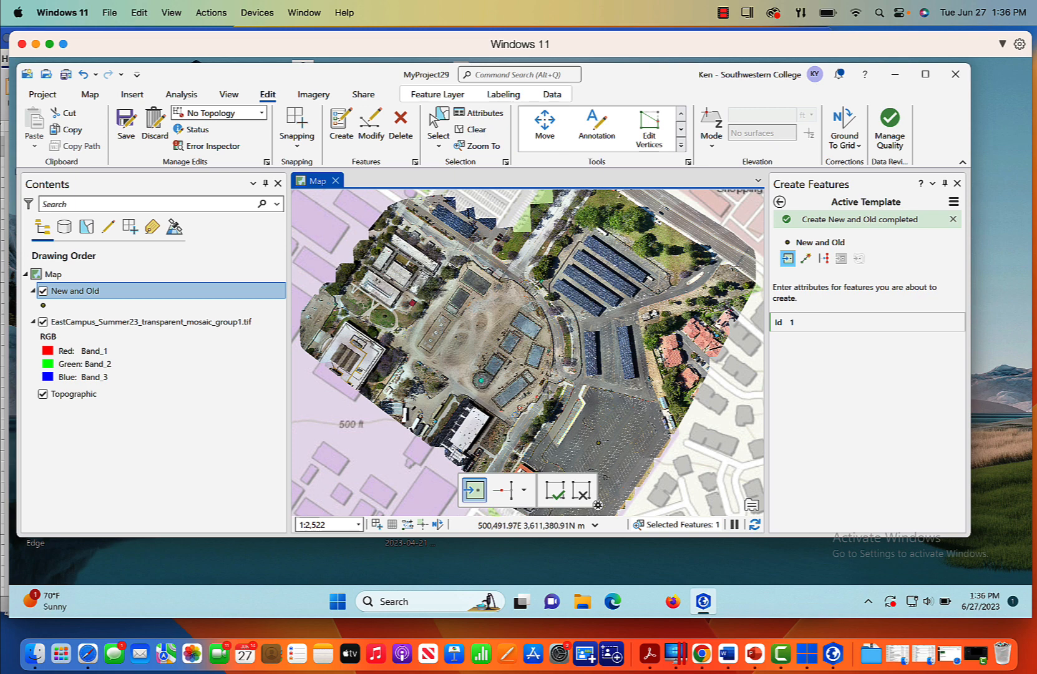
click(860, 322)
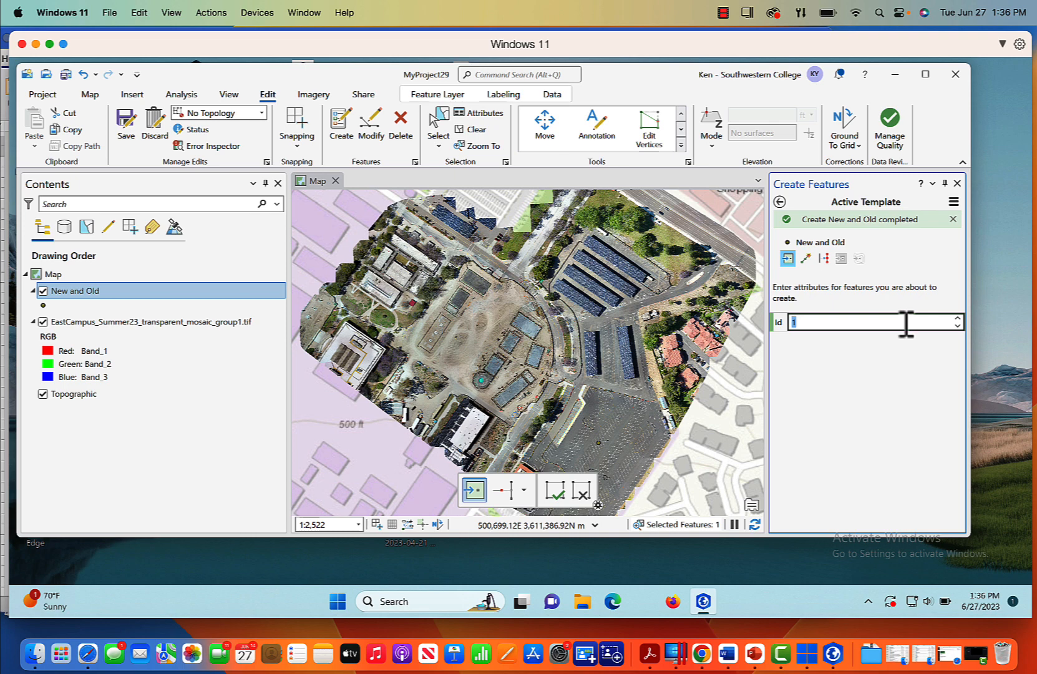
mouse_move(896, 324)
text(2)
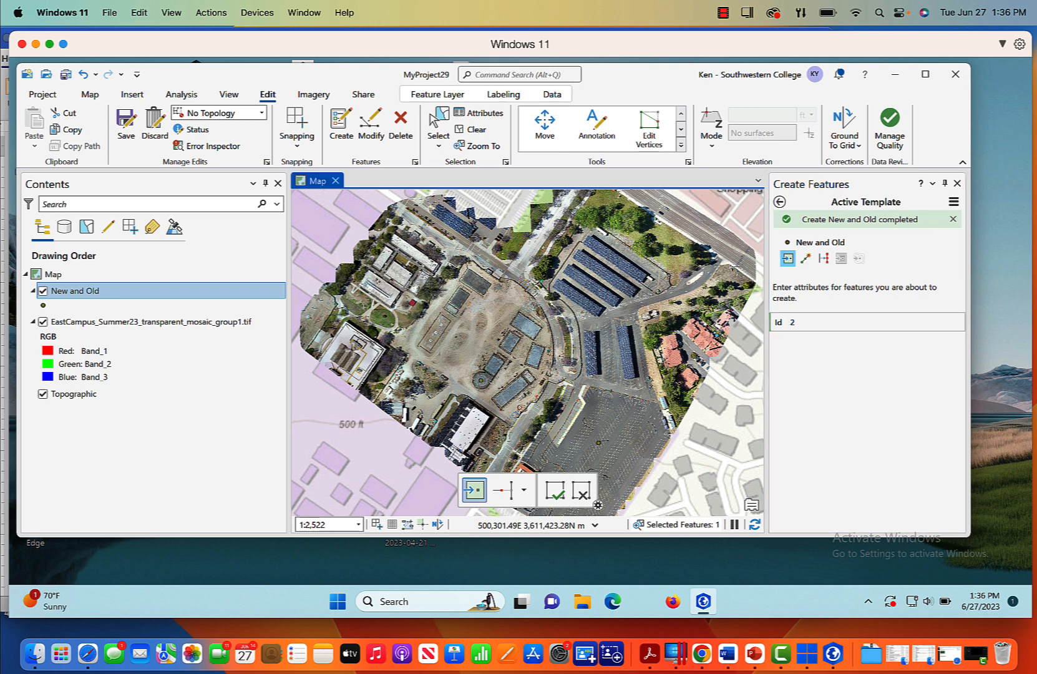
mouse_move(454, 368)
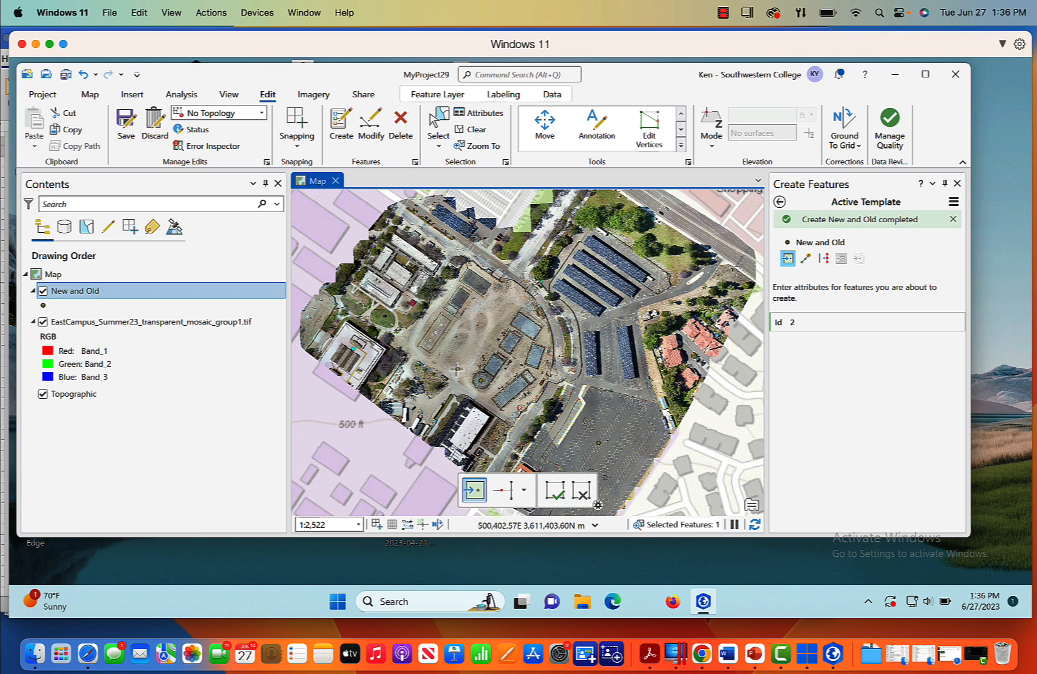
mouse_move(965, 198)
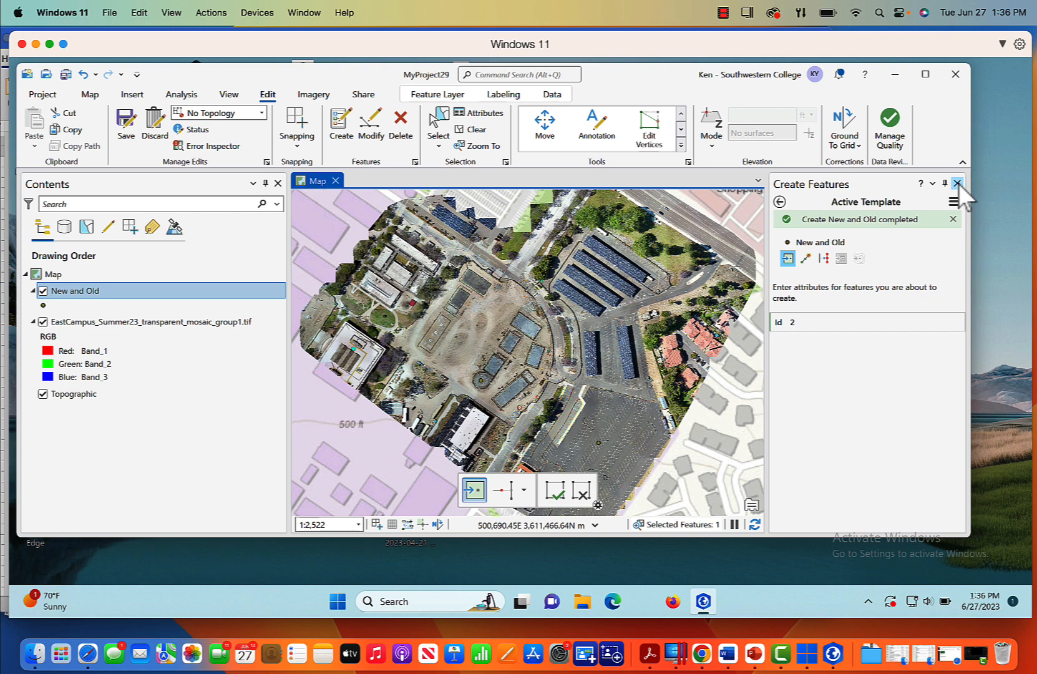
- Close Create Features and show the New and Old attribute table with Ids 0–2
click(957, 183)
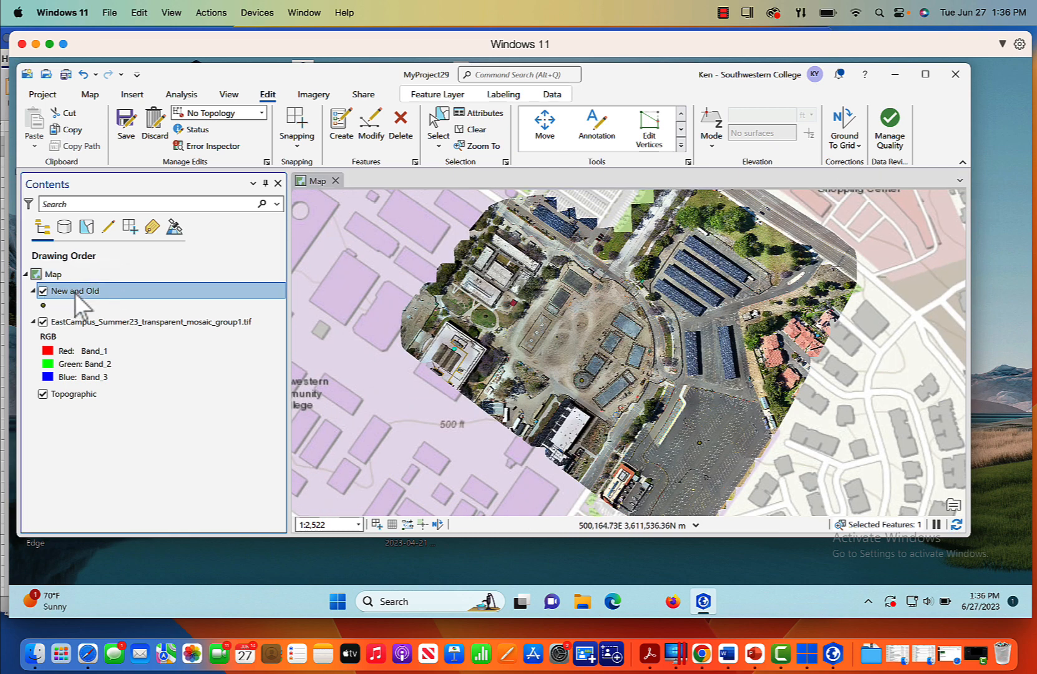
right_click(73, 291)
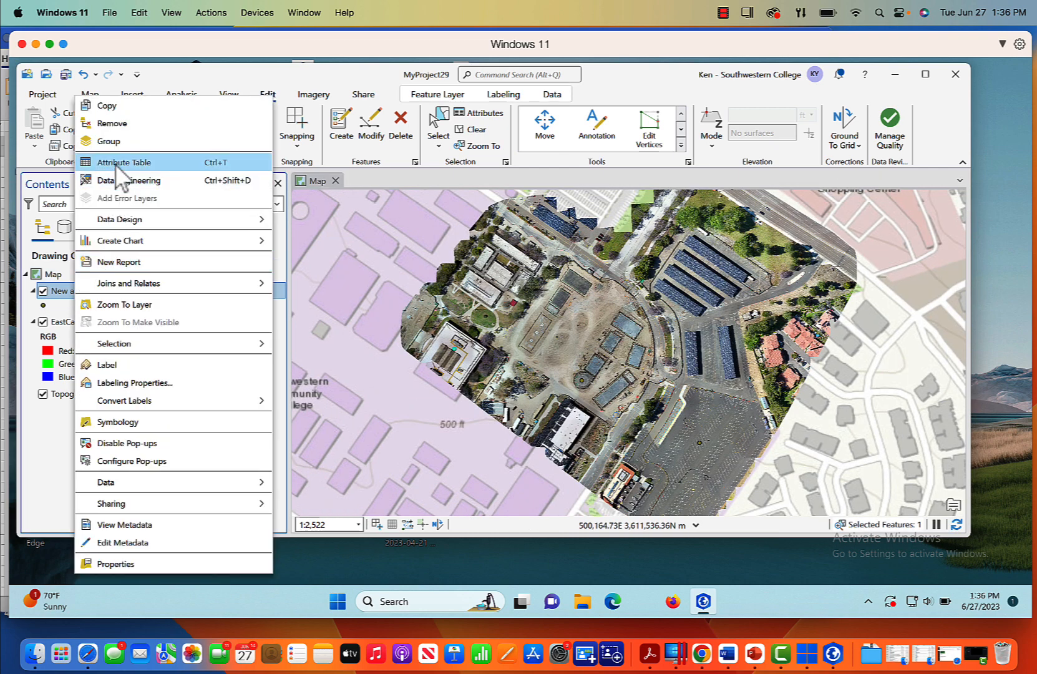
click(124, 162)
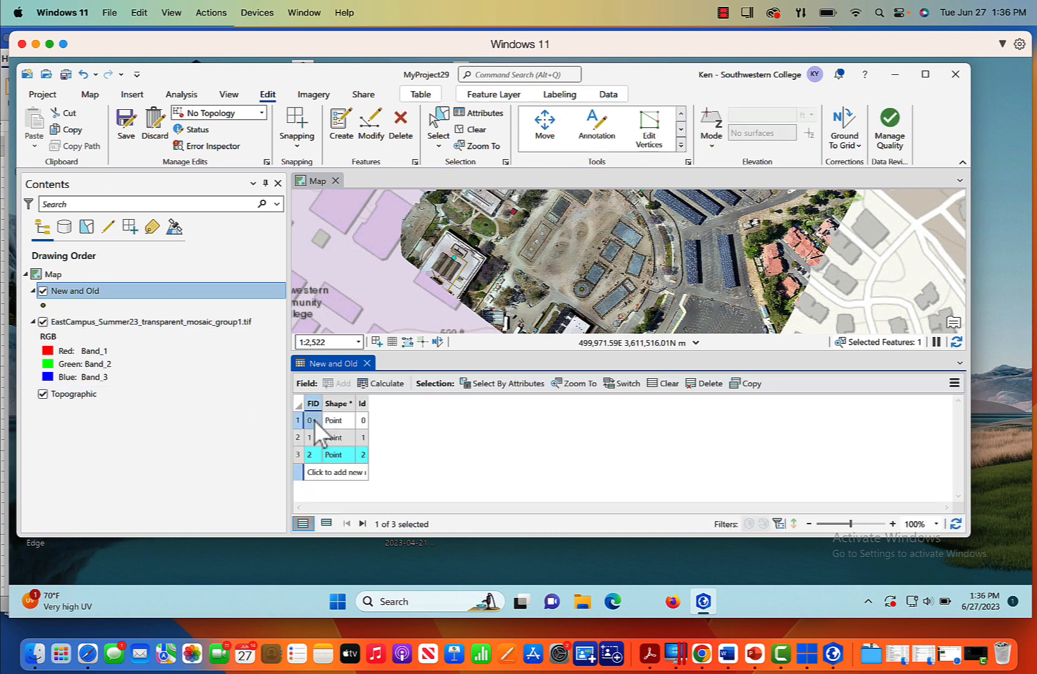
mouse_move(364, 473)
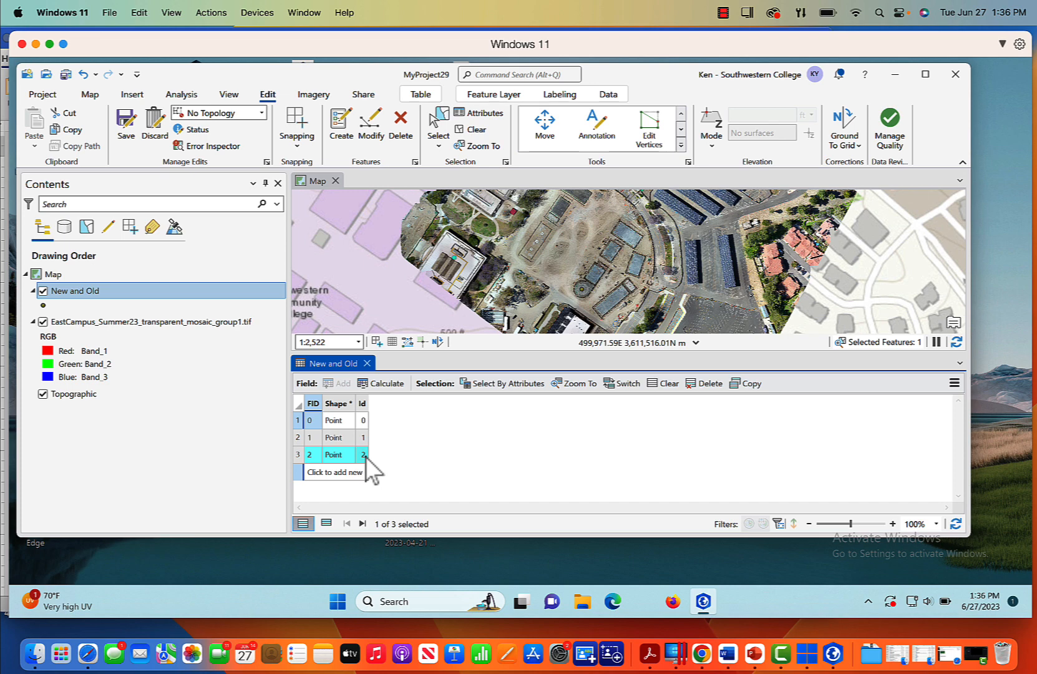
mouse_move(124, 125)
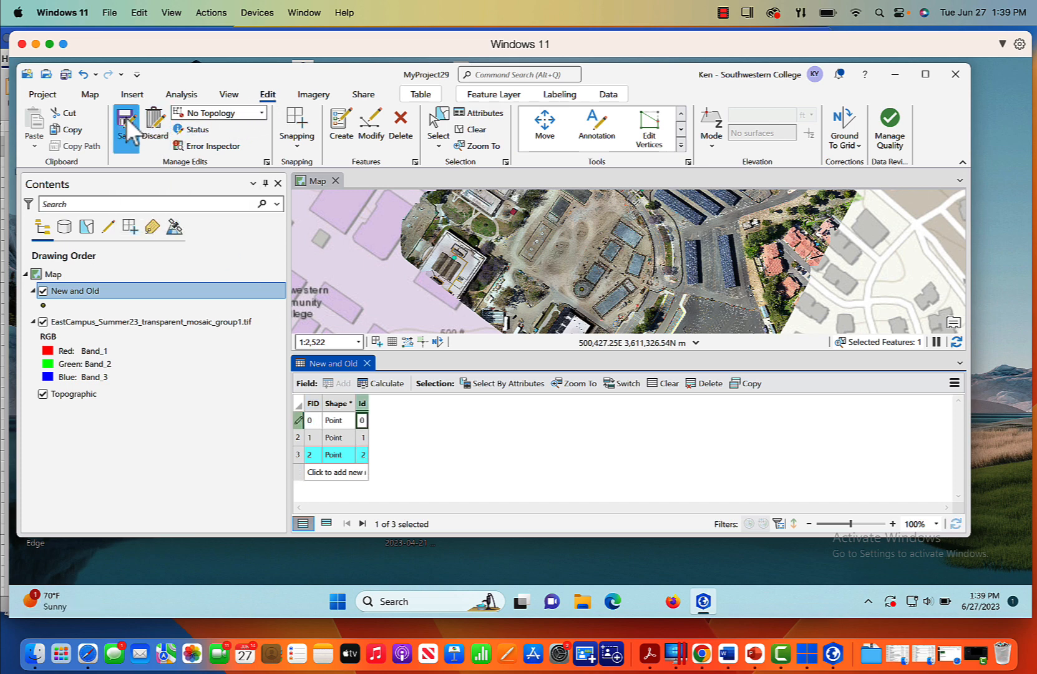
- Save all pending edits to the New and Old layer, confirming Yes
click(125, 126)
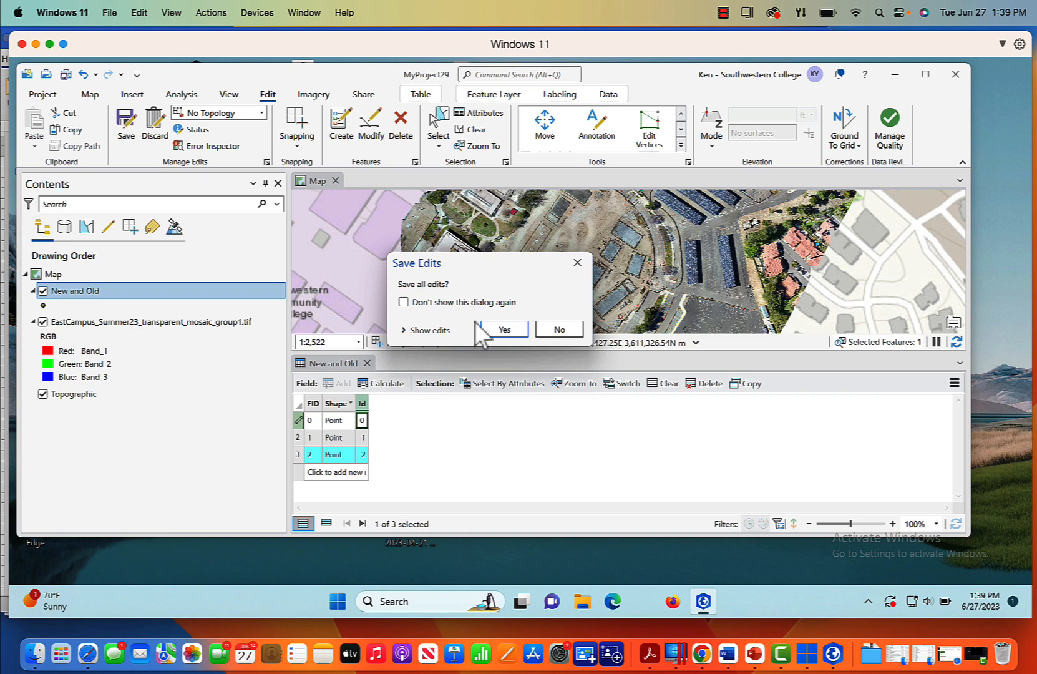
click(505, 330)
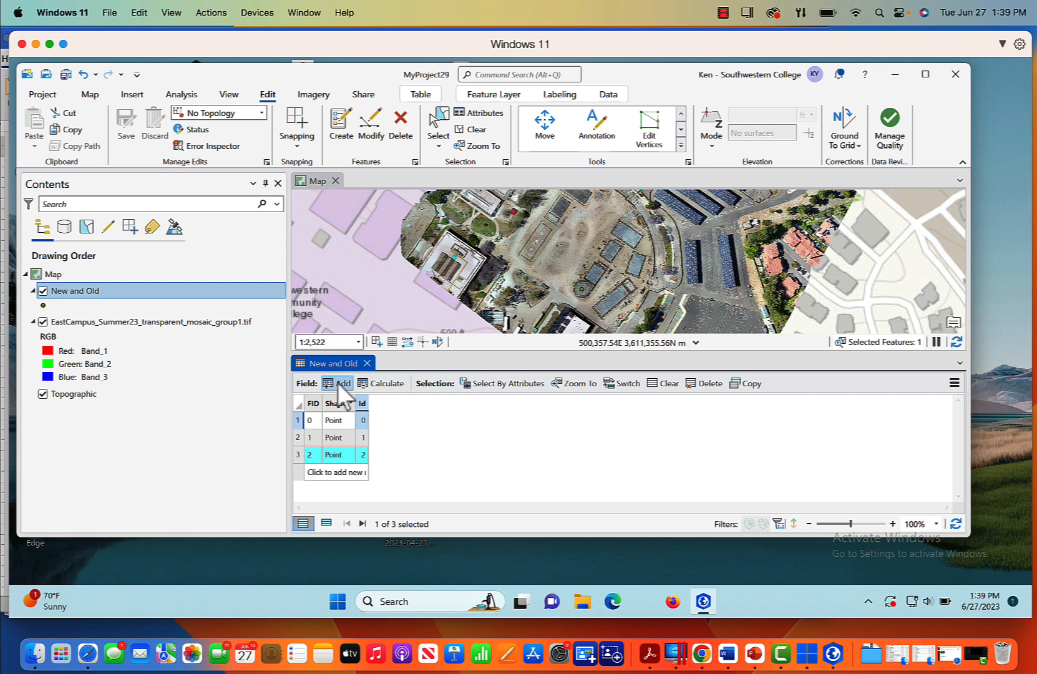
- Add a Text field named Name to the New and Old layer and save the field design
click(337, 384)
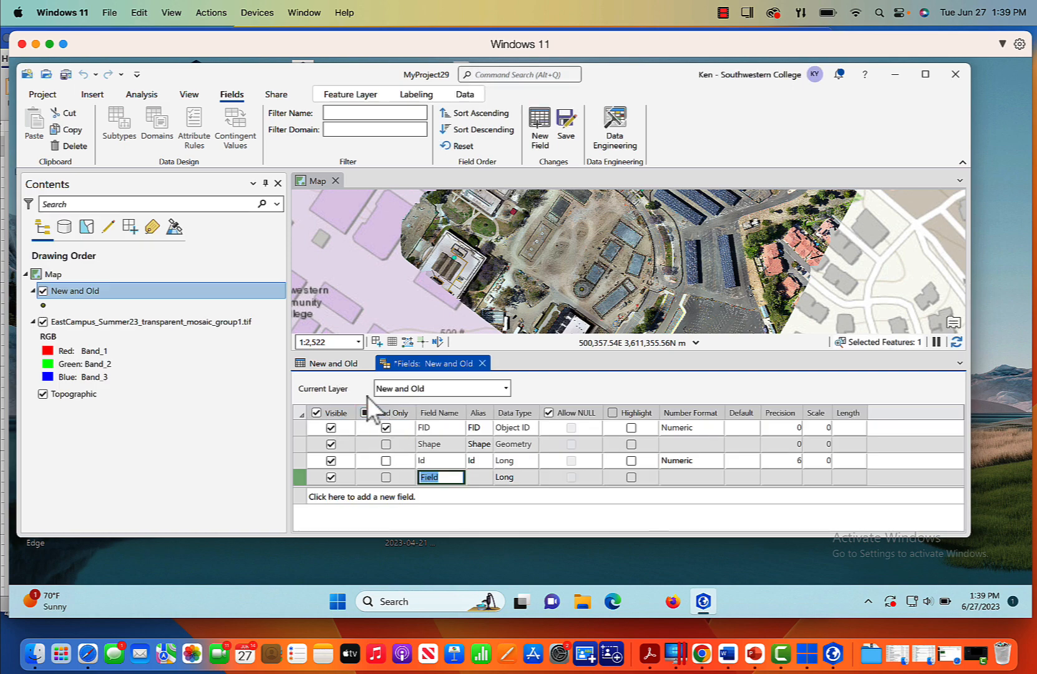
click(387, 427)
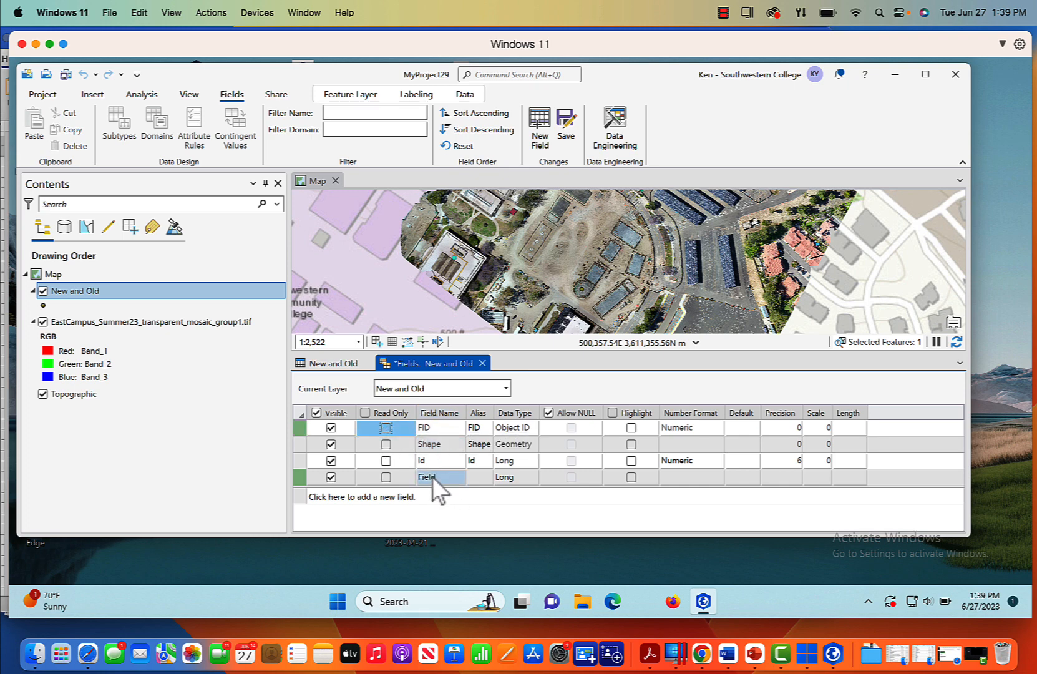
double_click(439, 477)
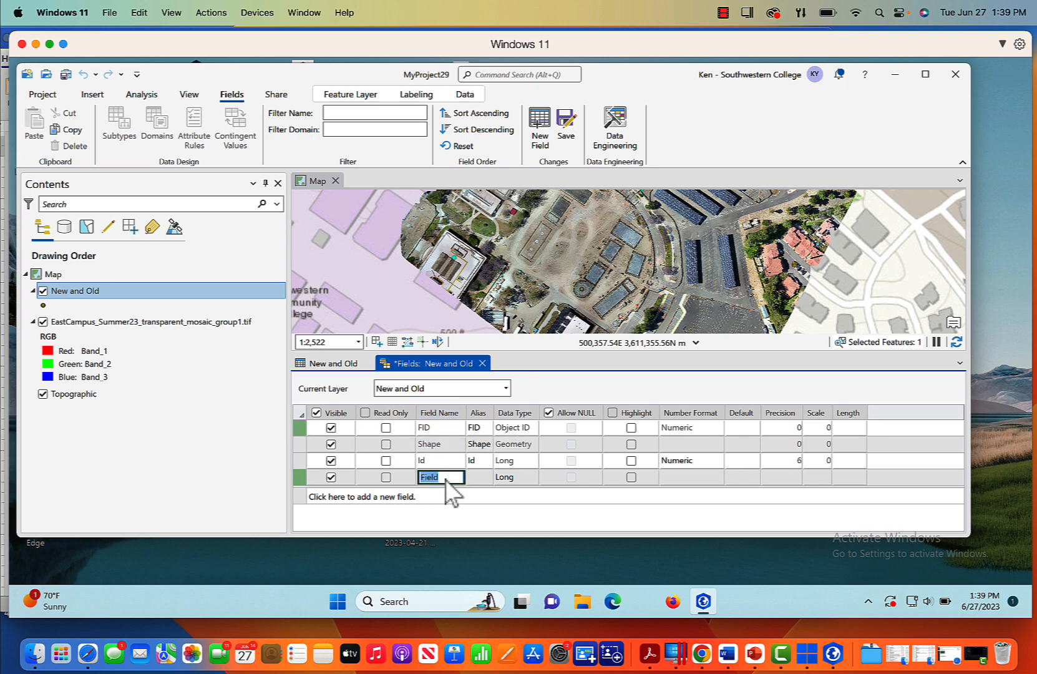
text(Name)
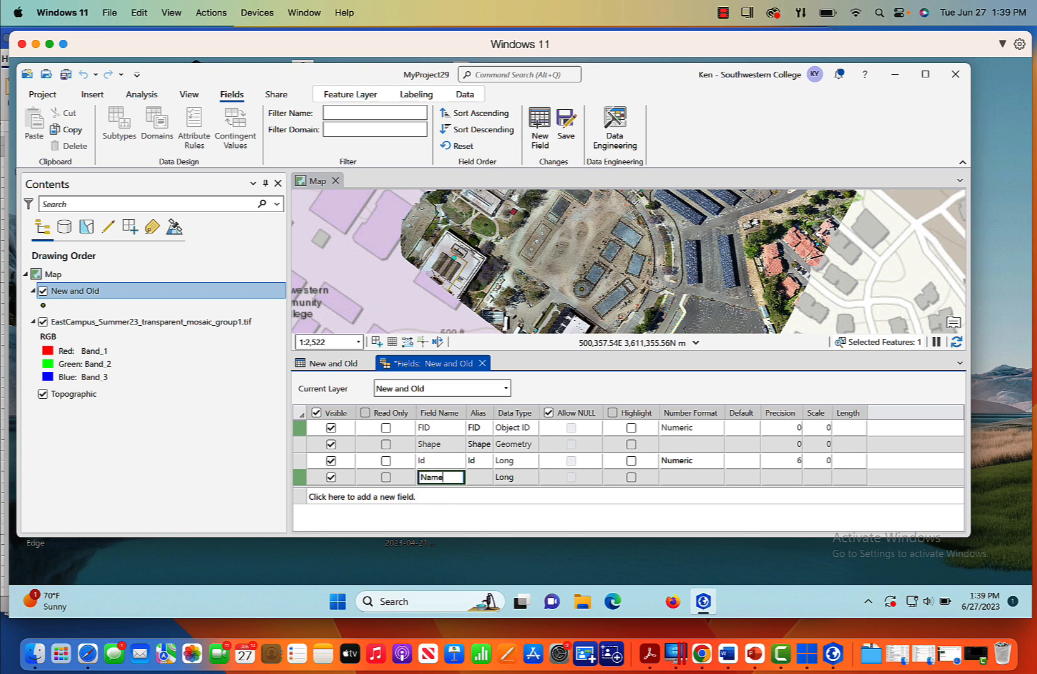
click(531, 477)
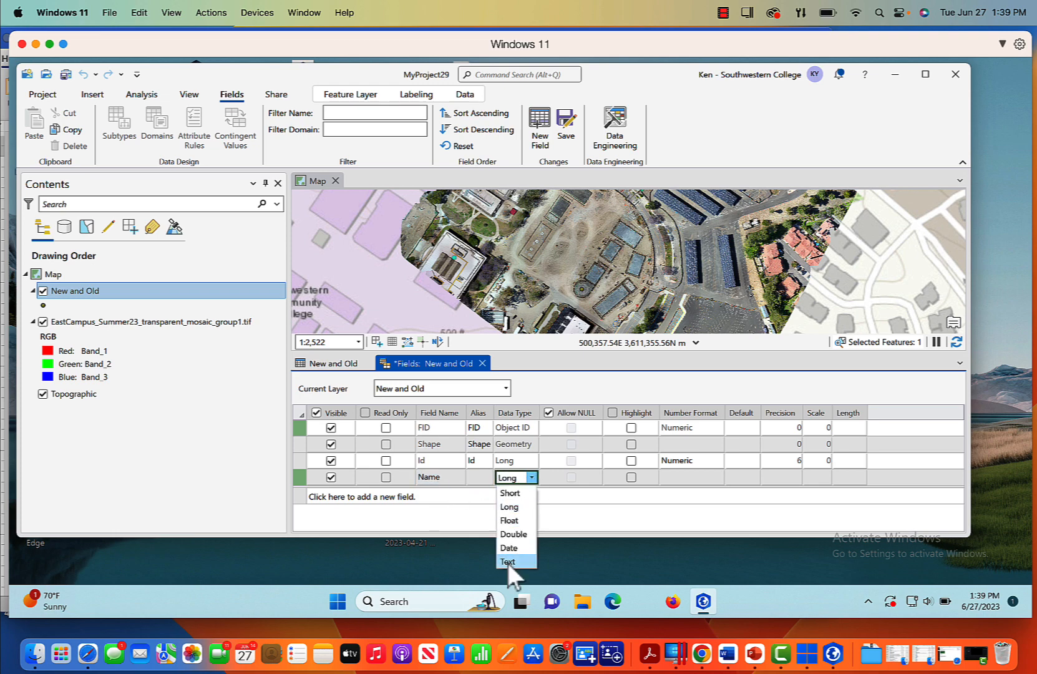
click(507, 560)
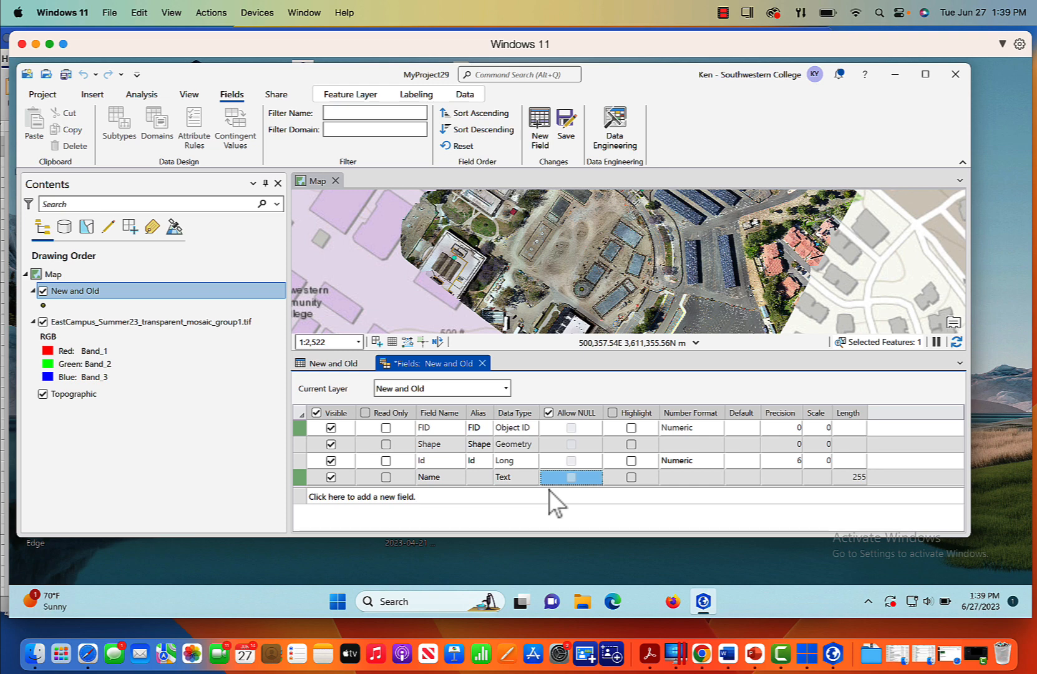
mouse_move(535, 377)
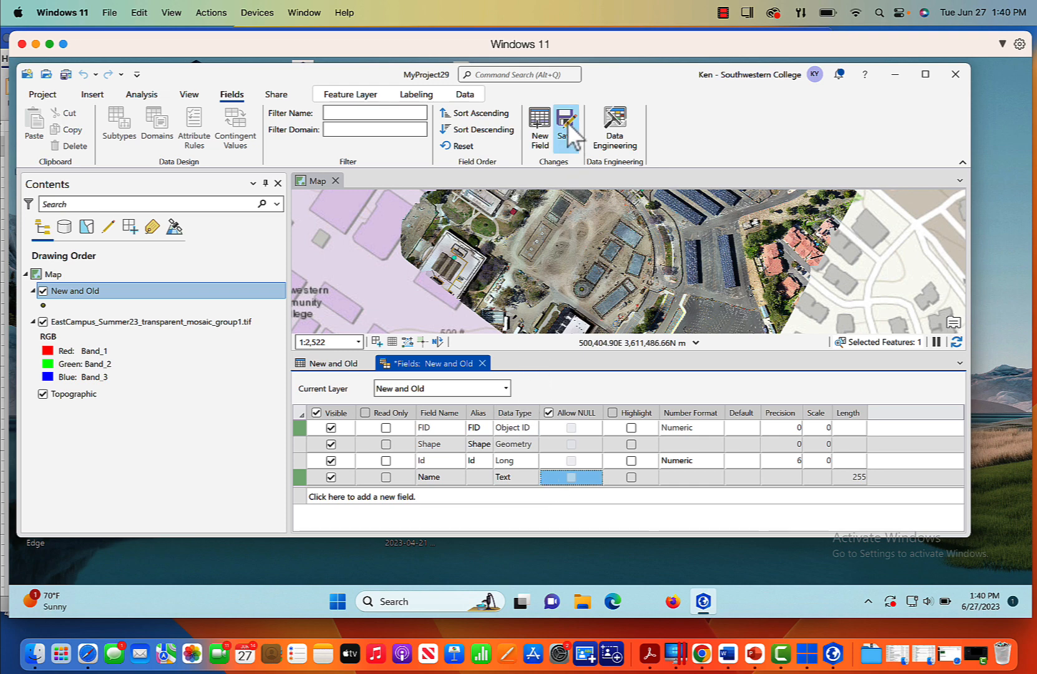
click(563, 126)
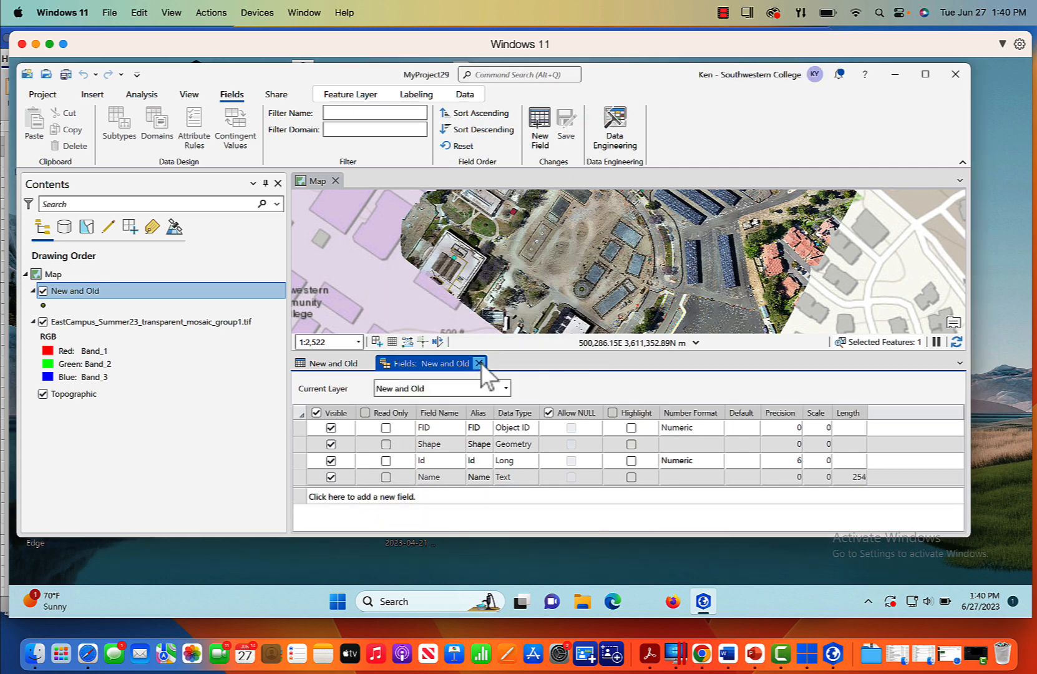
- Close the Fields view and turn on labeling for the New and Old layer
click(481, 363)
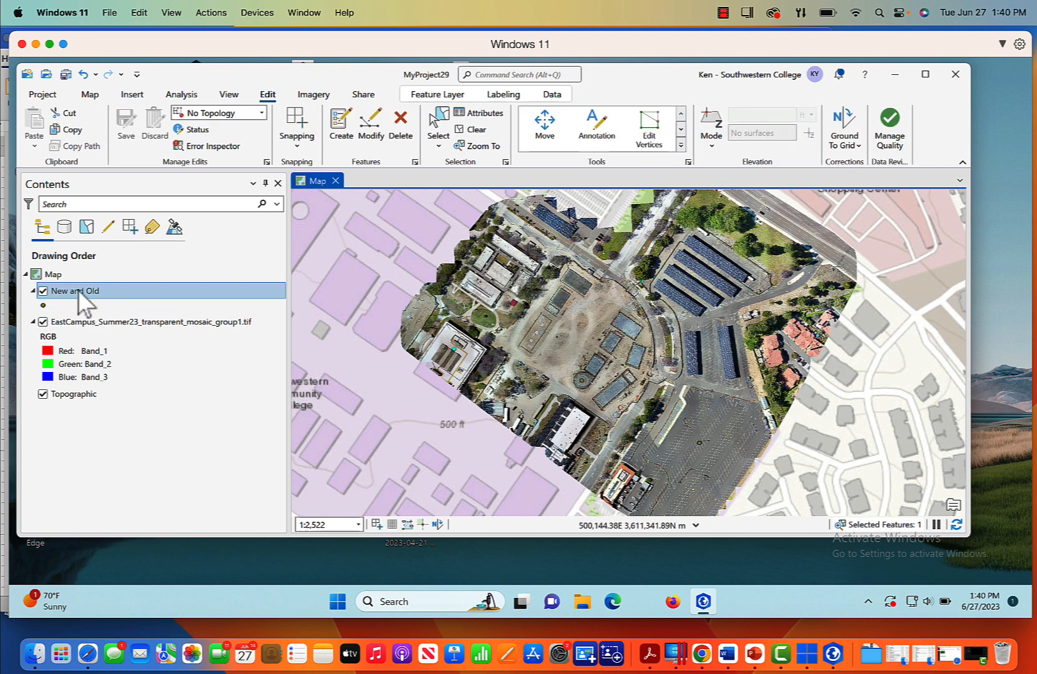
right_click(75, 291)
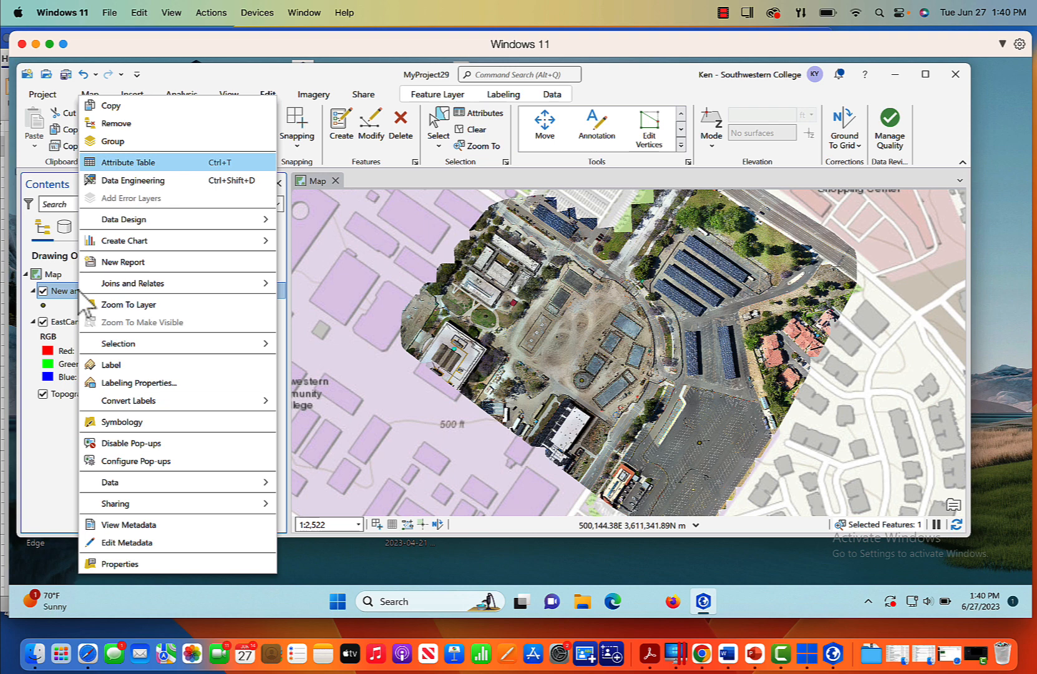
mouse_move(132, 427)
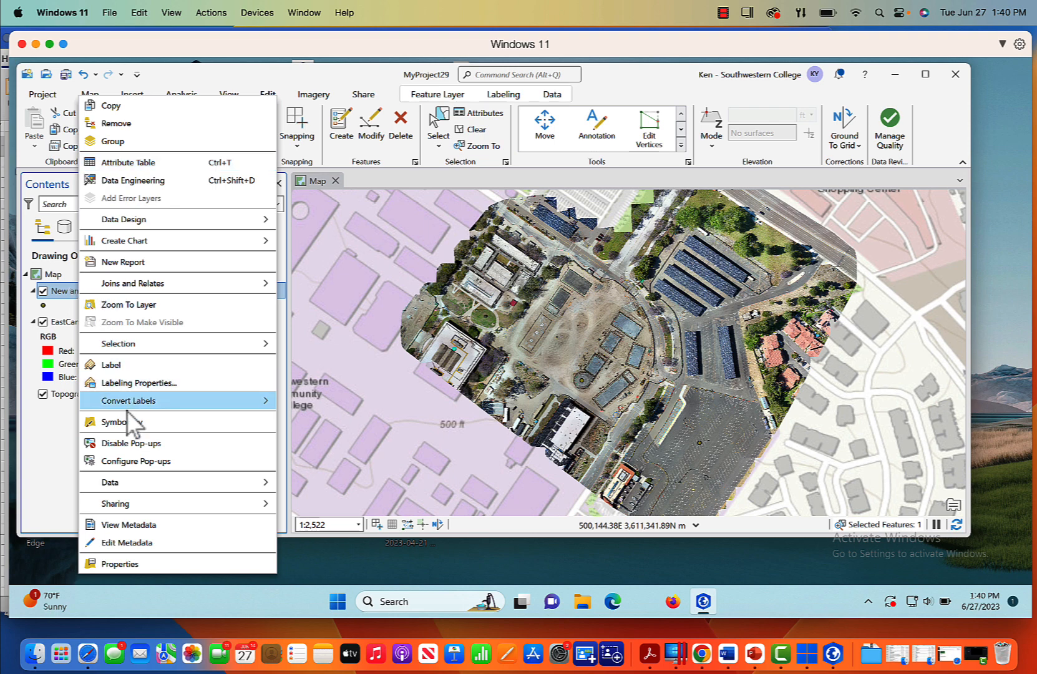
mouse_move(168, 382)
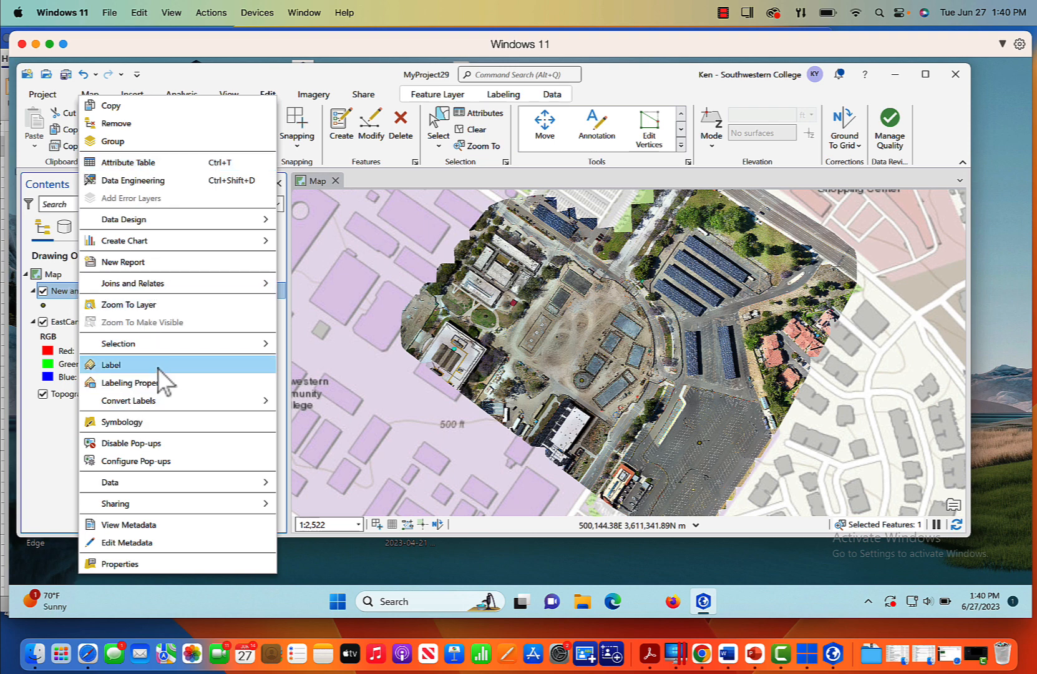
click(524, 468)
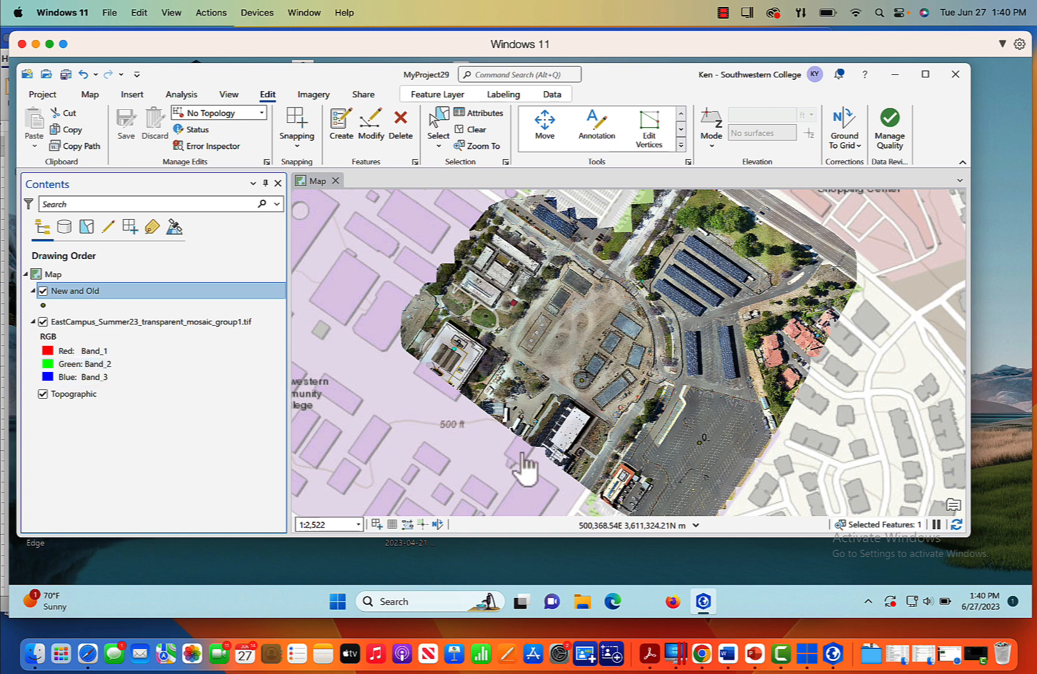
mouse_move(704, 453)
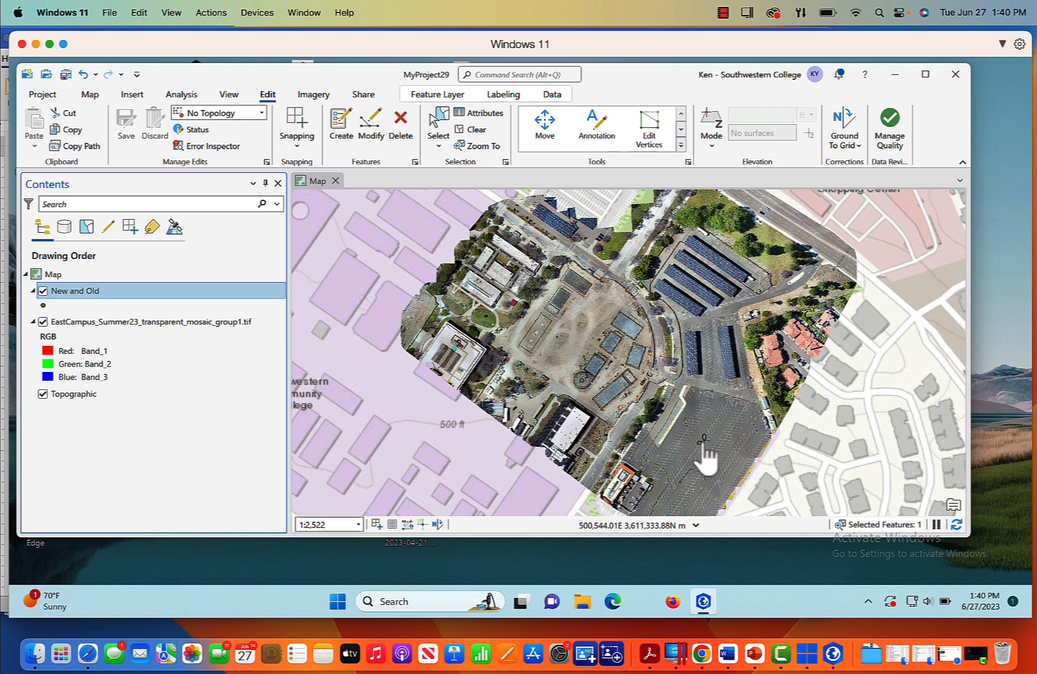
mouse_move(586, 401)
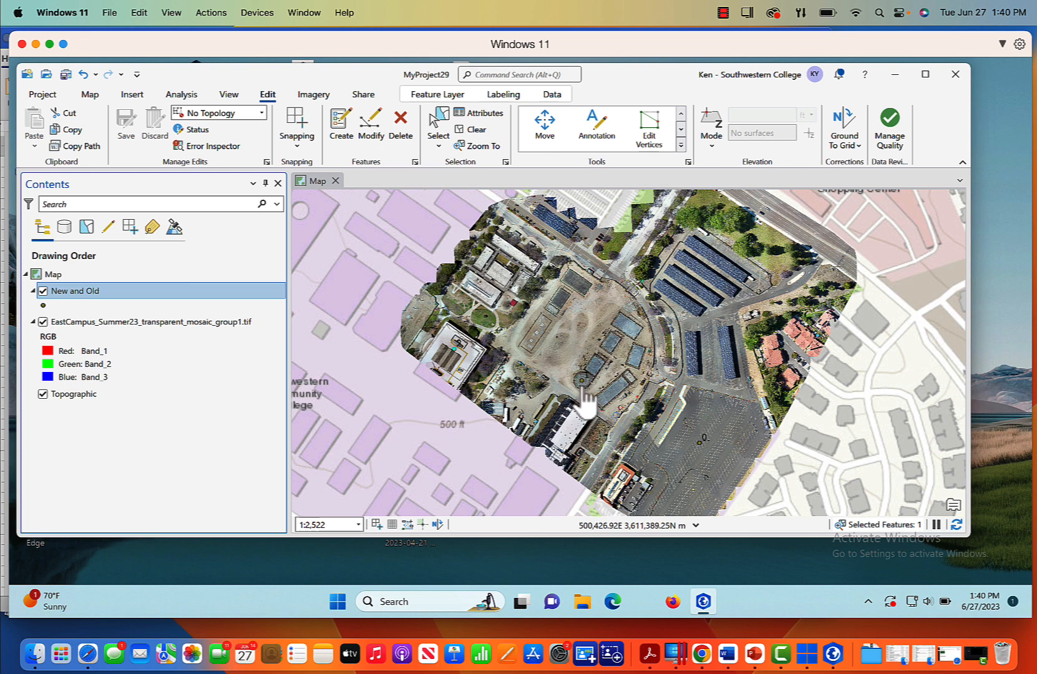
mouse_move(493, 363)
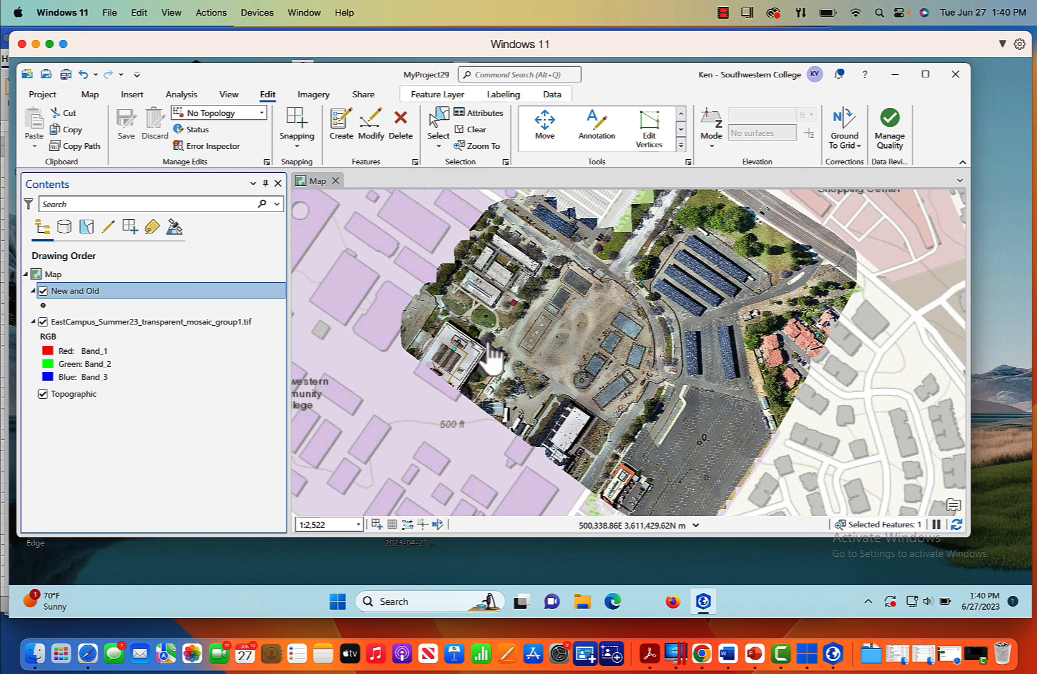
mouse_move(199, 308)
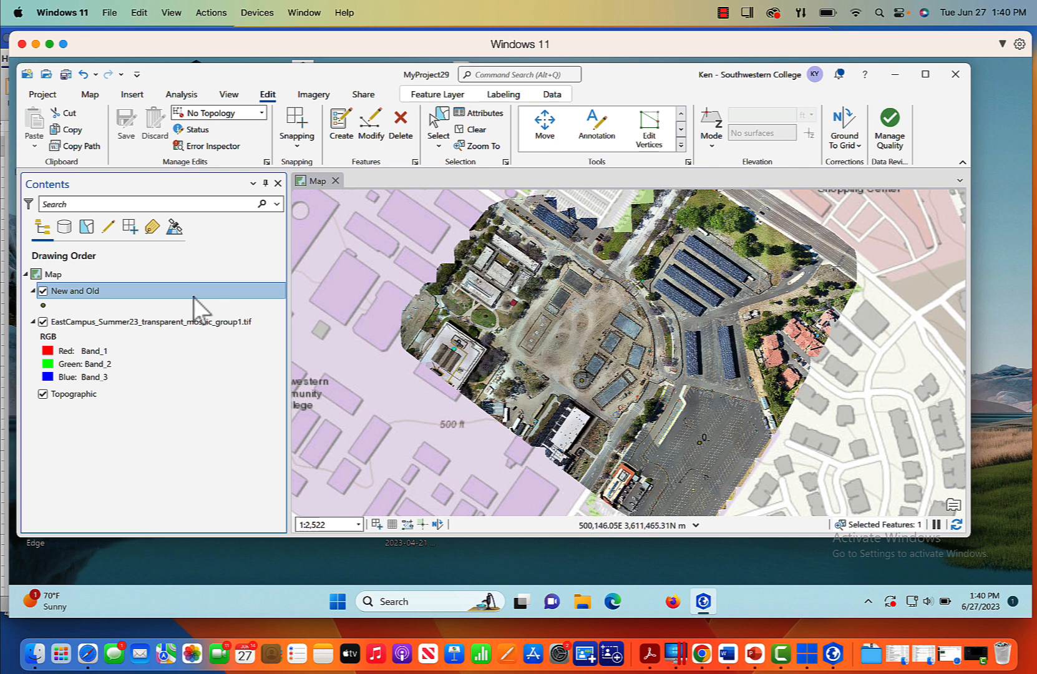
- Enter Name values Parking Lot C, New Planetarium and Library in the attribute table
right_click(73, 291)
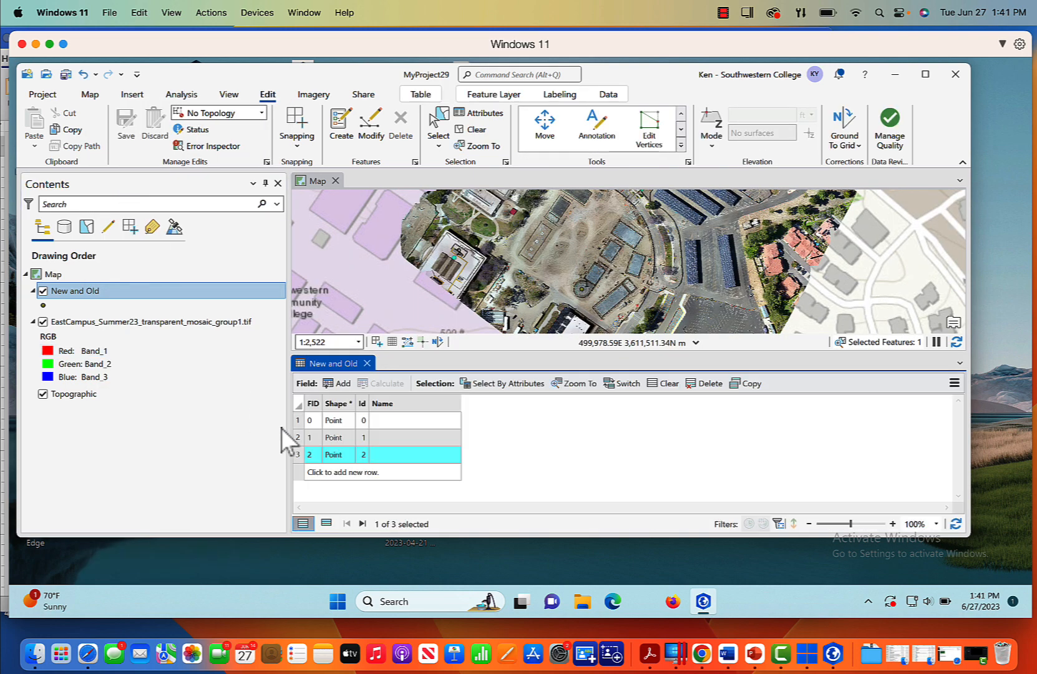
click(415, 421)
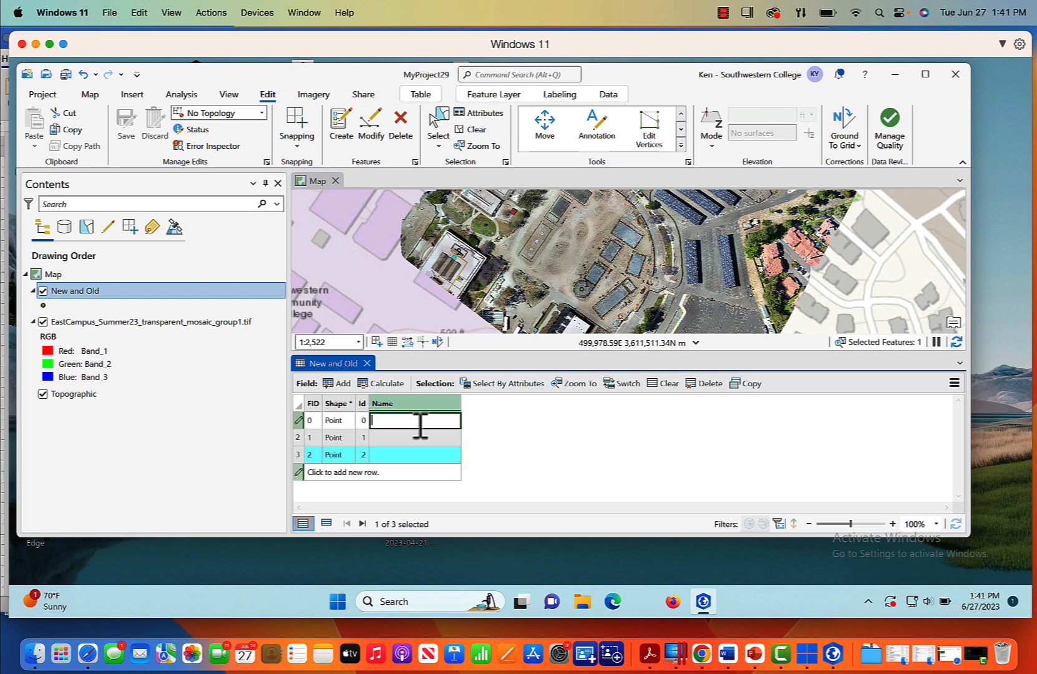
text(Parking Lot C)
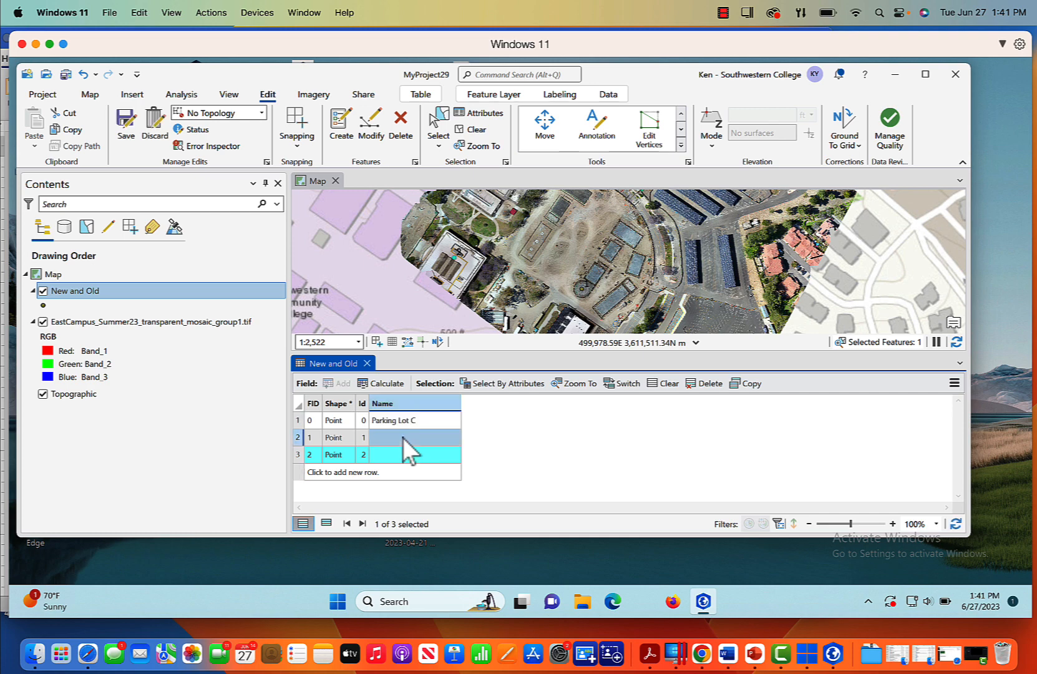
text(New Planetarium)
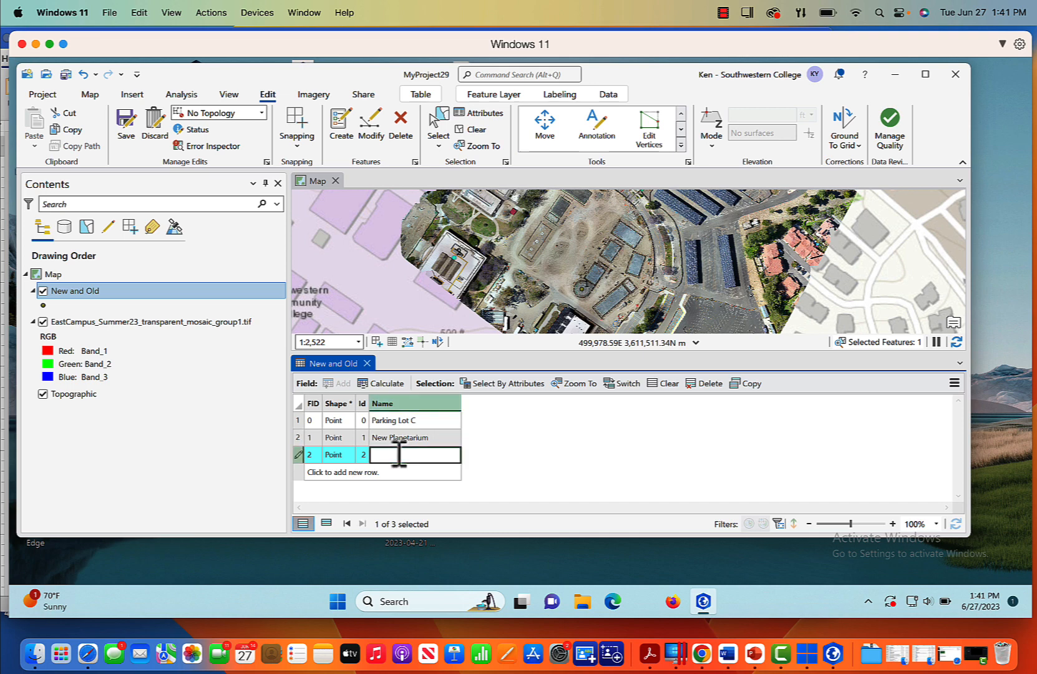
text(Library)
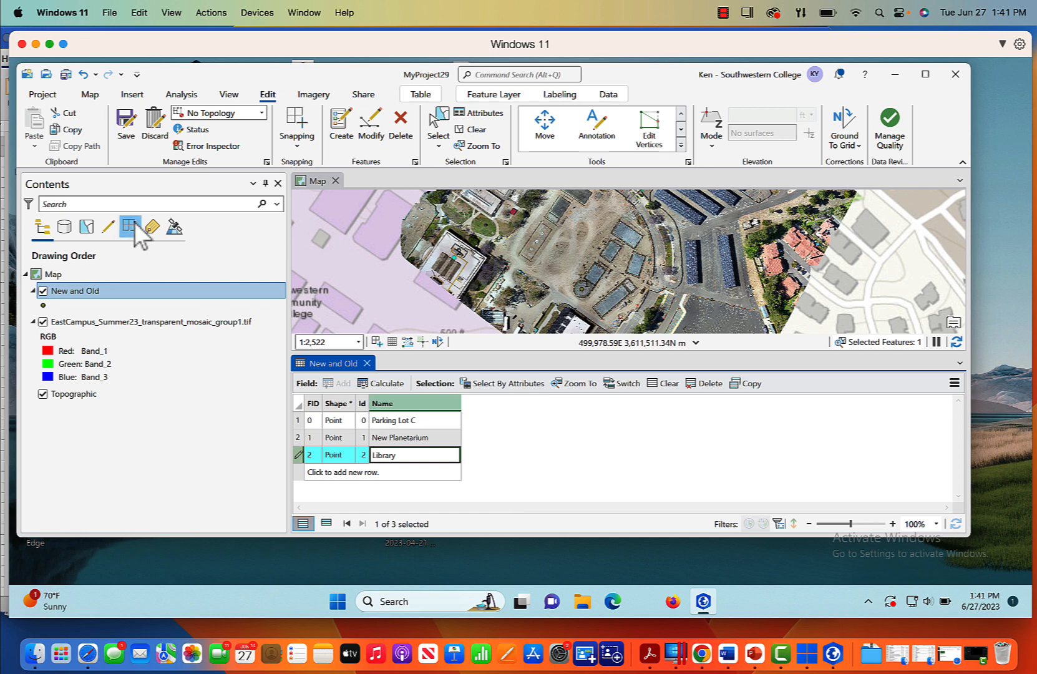
mouse_move(126, 125)
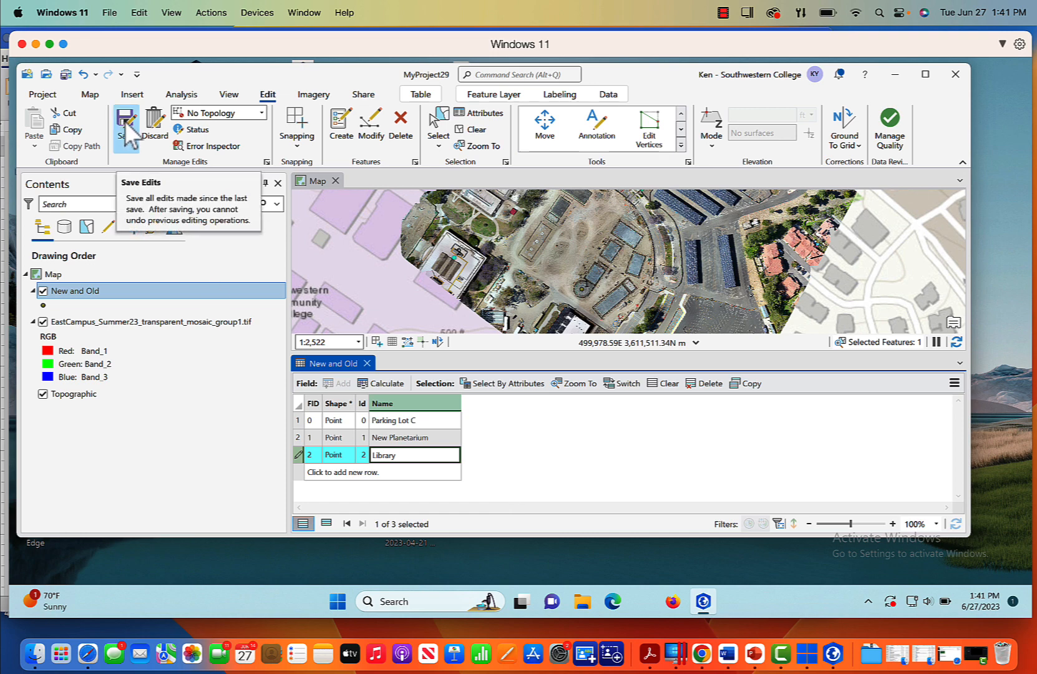
- Save the entered point names, confirming Yes in Save Edits
click(126, 126)
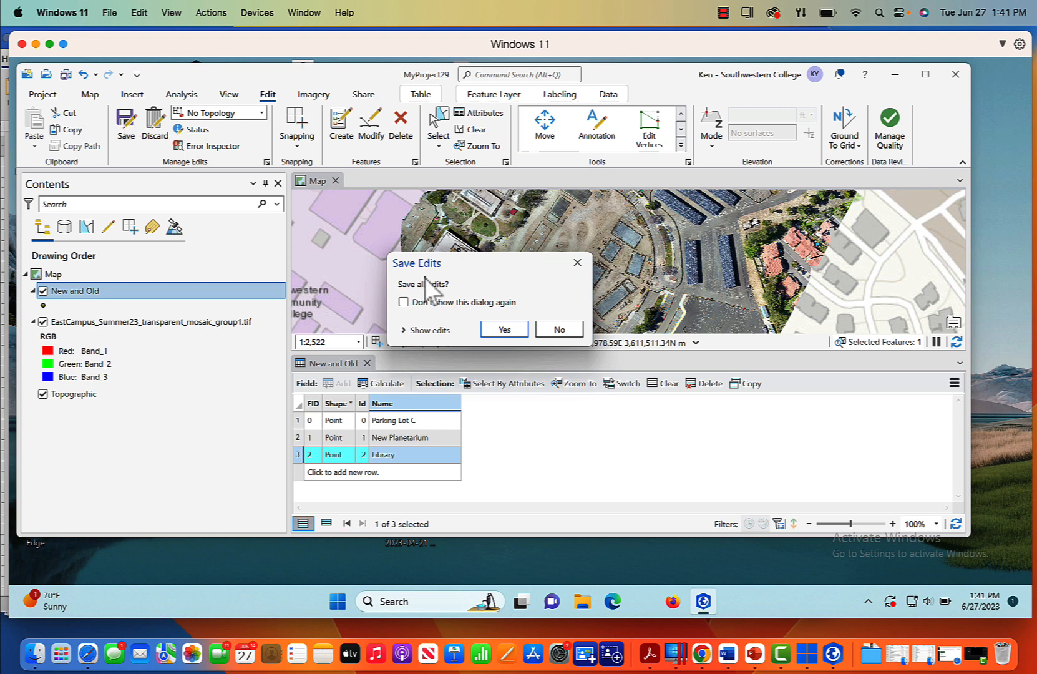
click(503, 330)
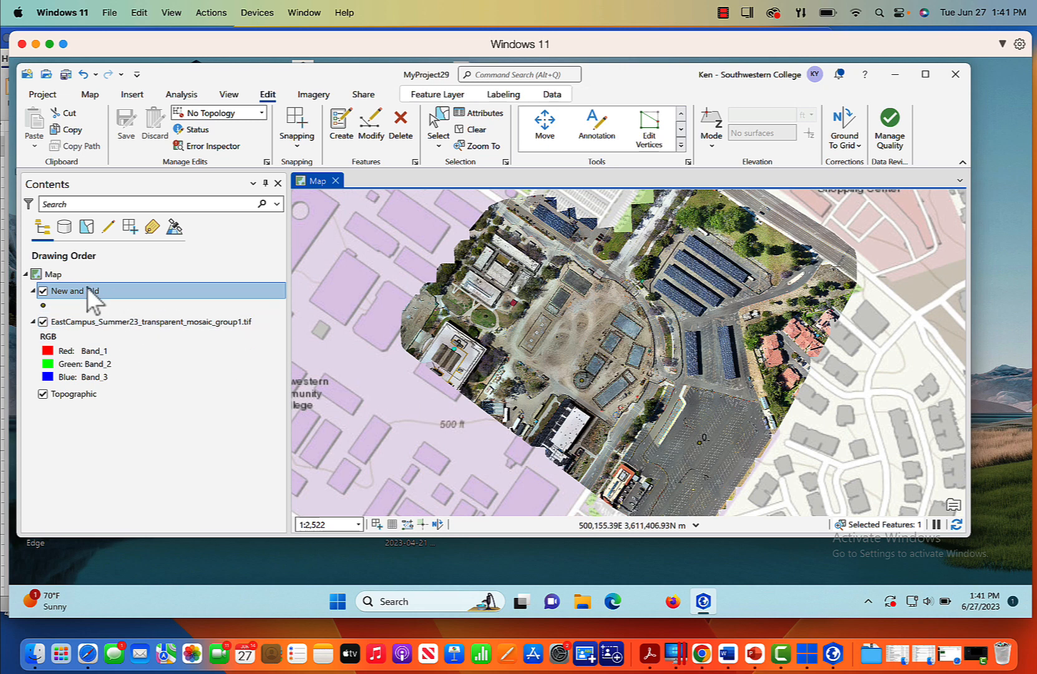
- Set the label expression to [Name] in Python and apply labels to the map
right_click(74, 291)
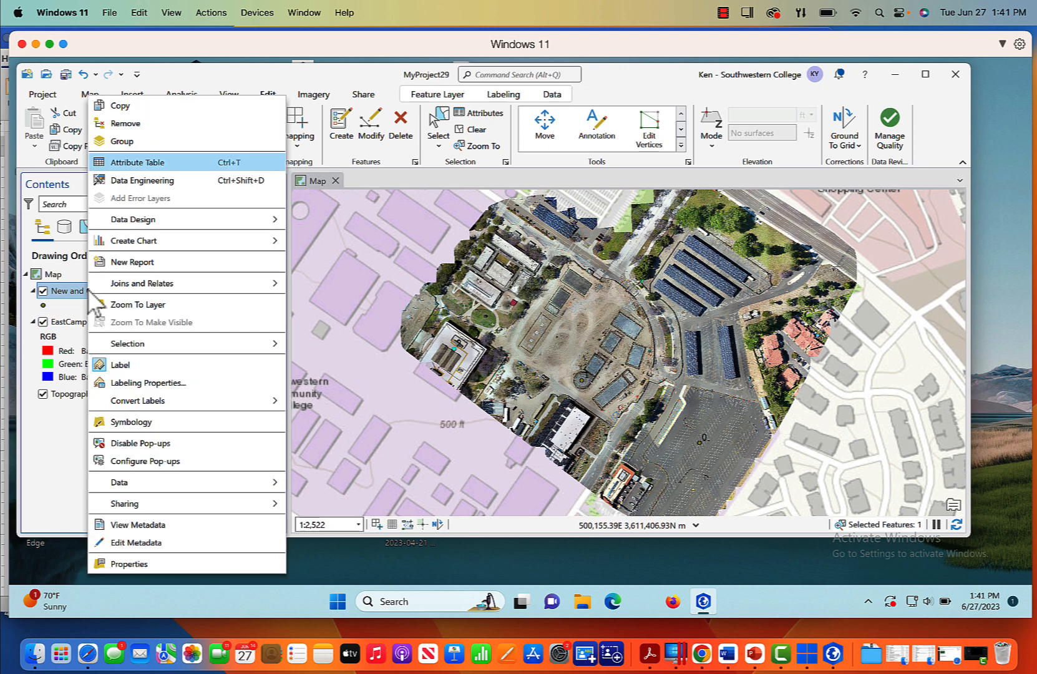
mouse_move(147, 382)
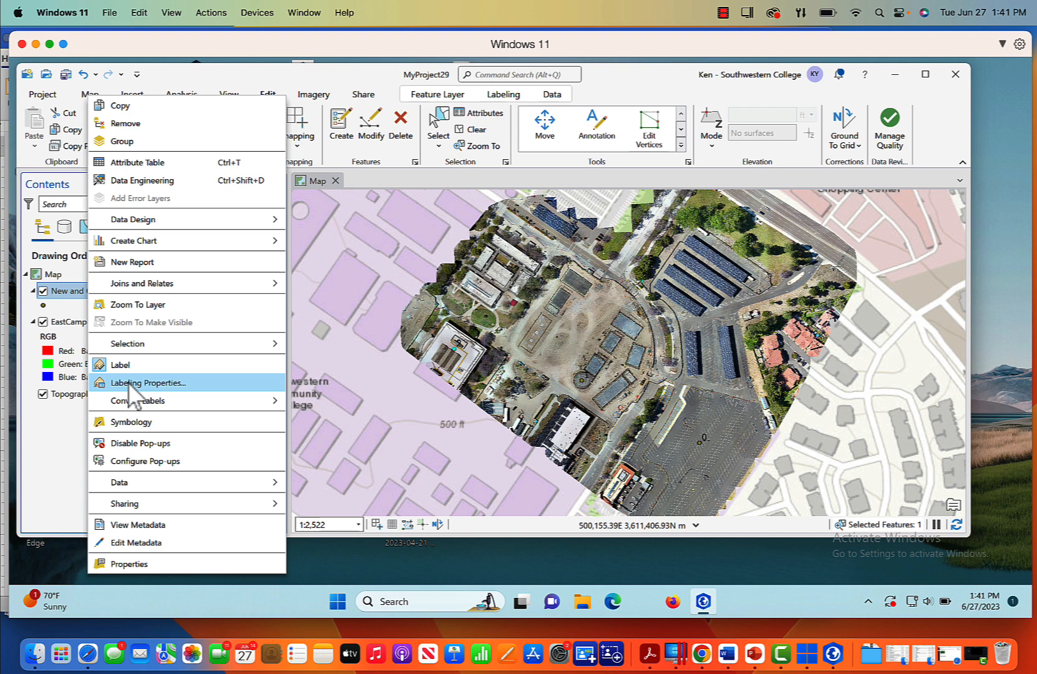
click(146, 382)
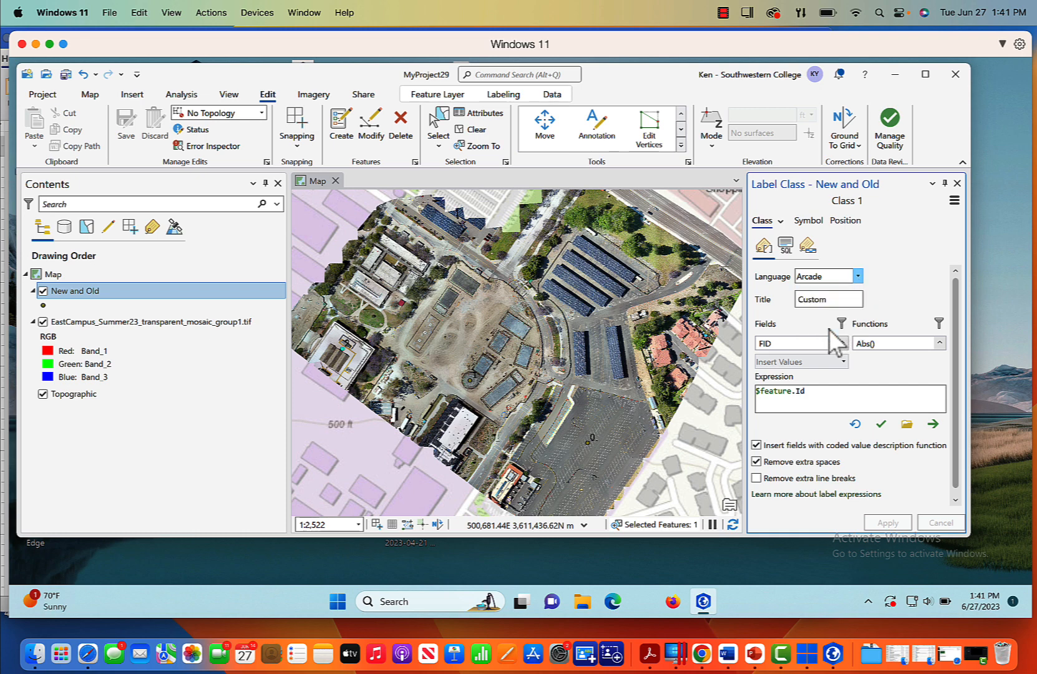
click(858, 276)
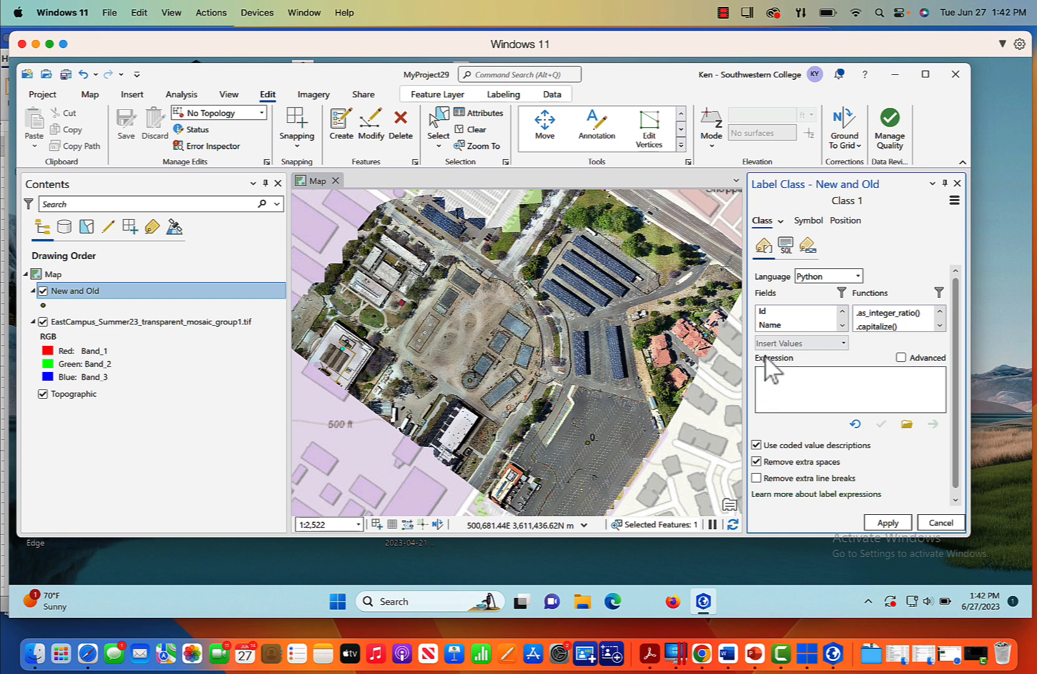
double_click(769, 324)
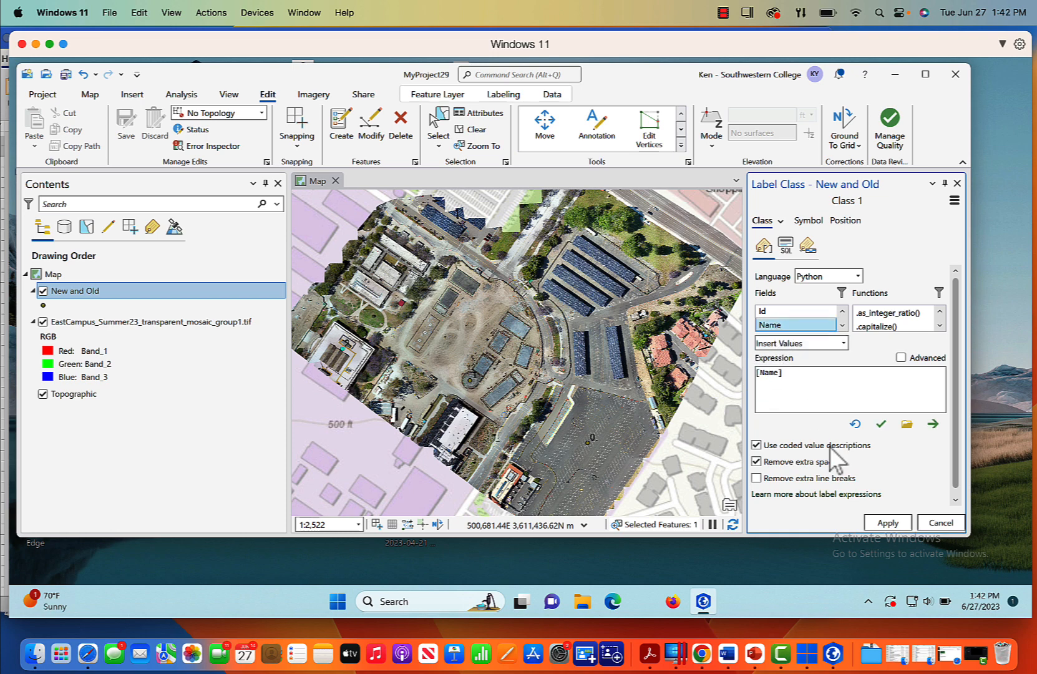
click(887, 522)
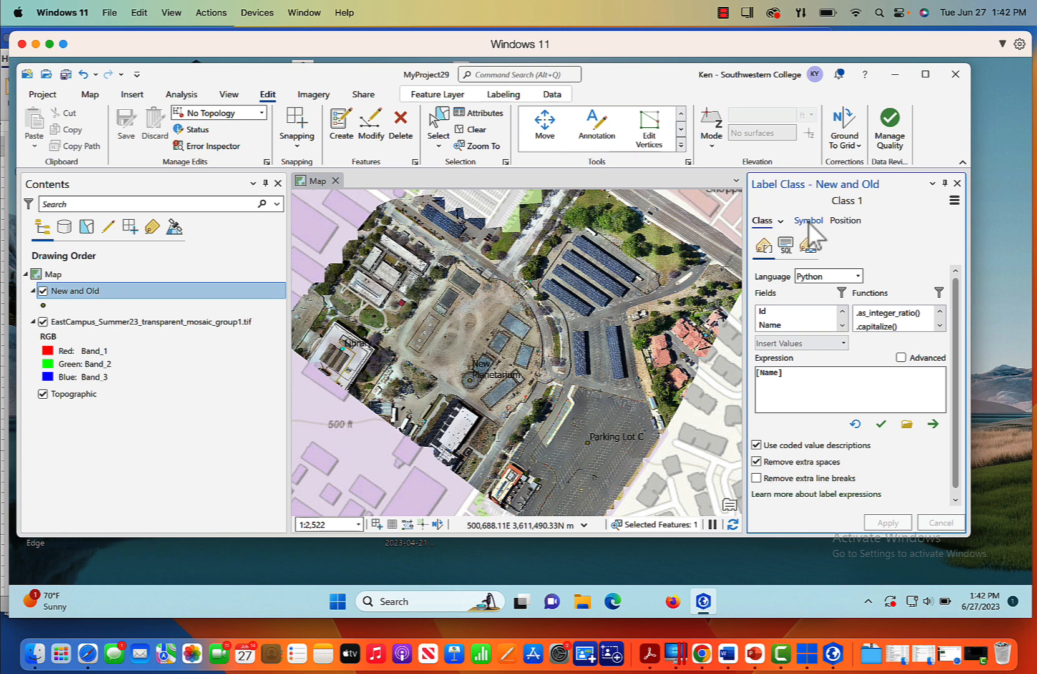
- Set the label font to Calibri at 14 pt in the Symbol appearance settings
click(809, 219)
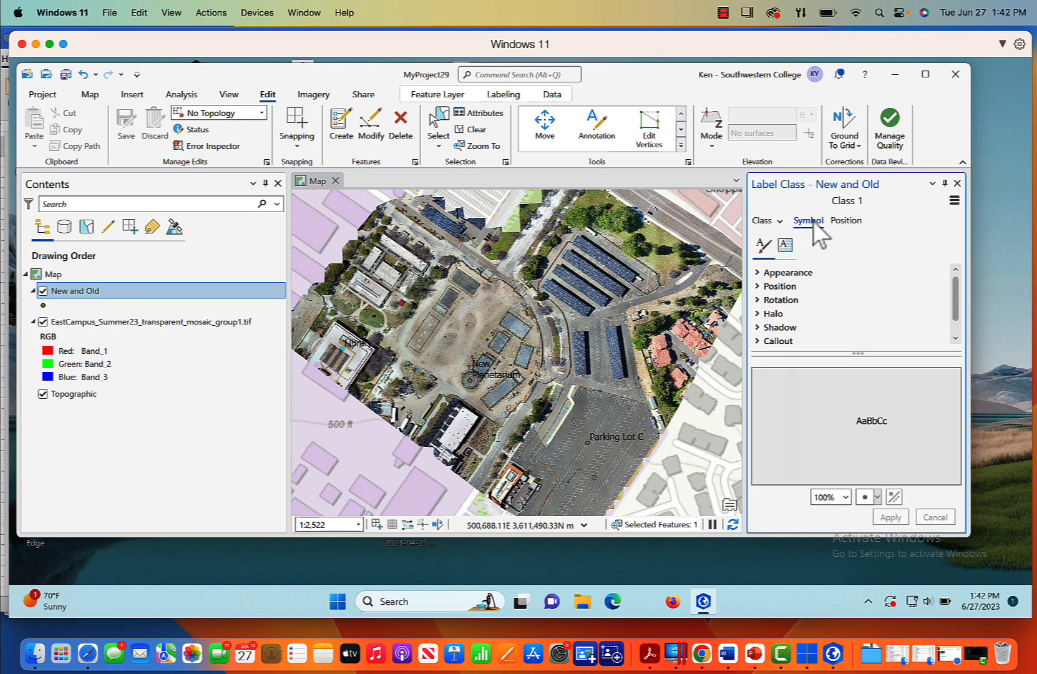
click(787, 272)
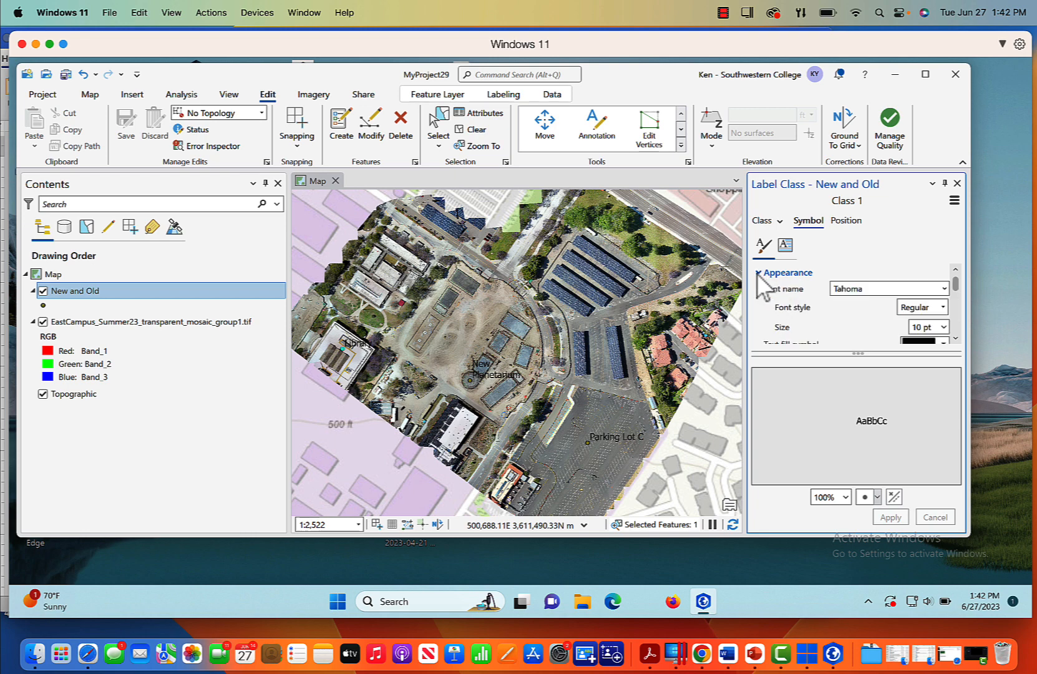
click(953, 288)
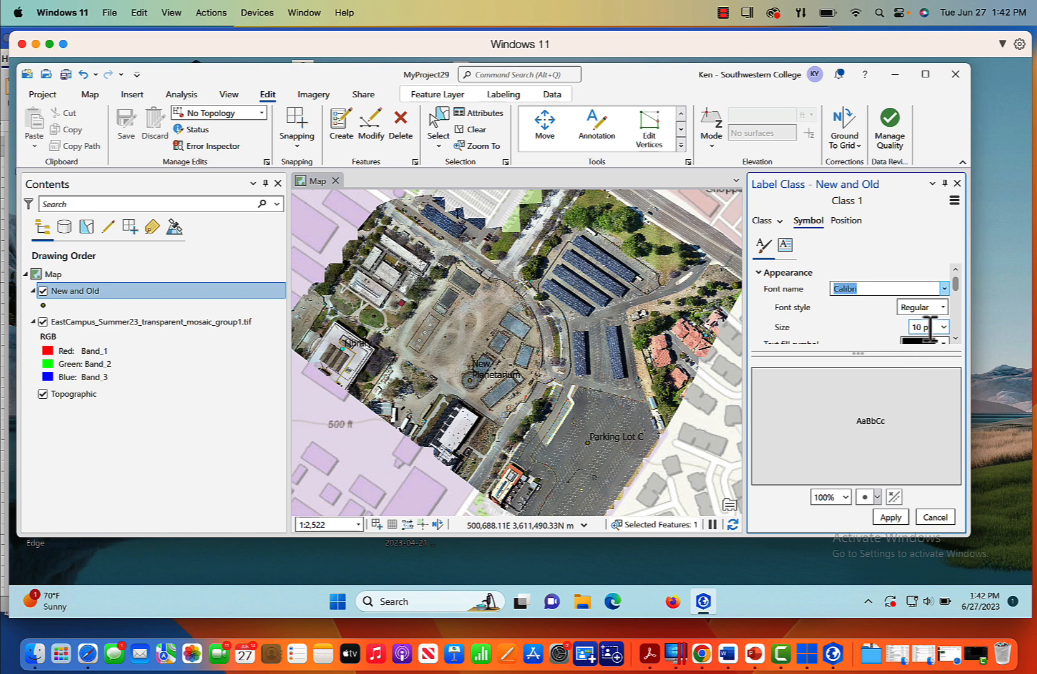
click(942, 328)
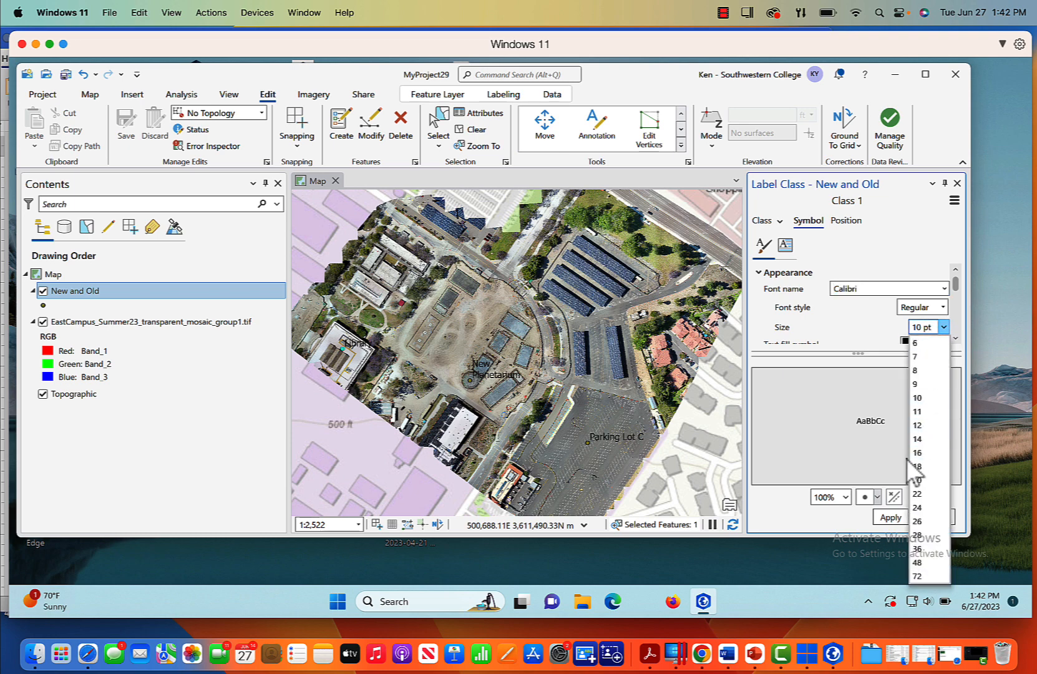
click(918, 438)
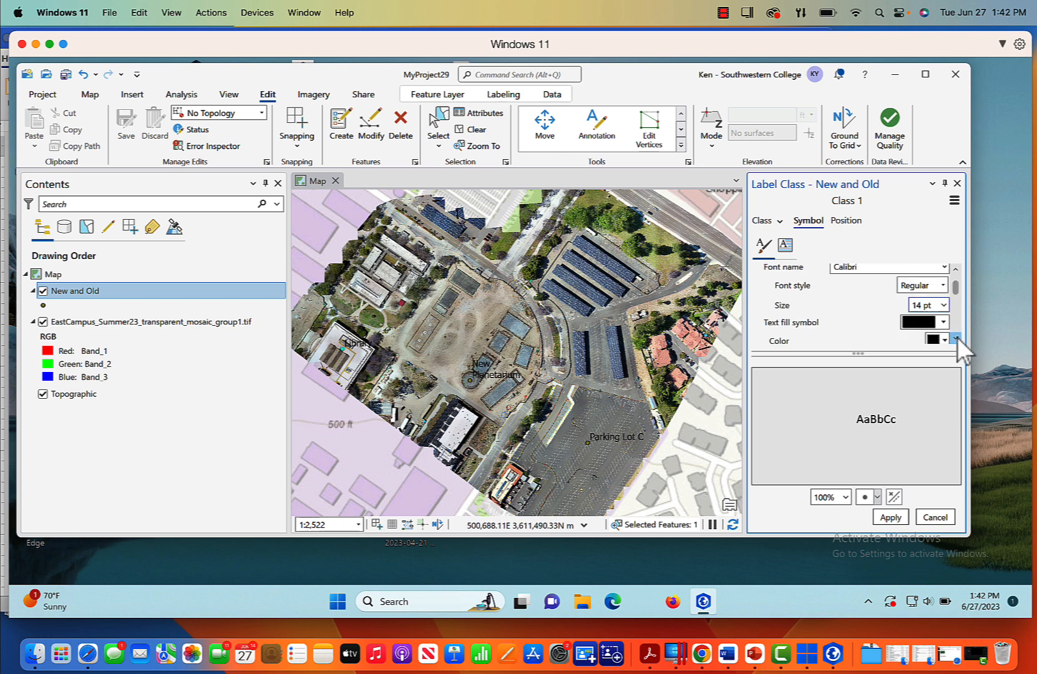
- Make the label text yellow and apply the style to the map
click(942, 322)
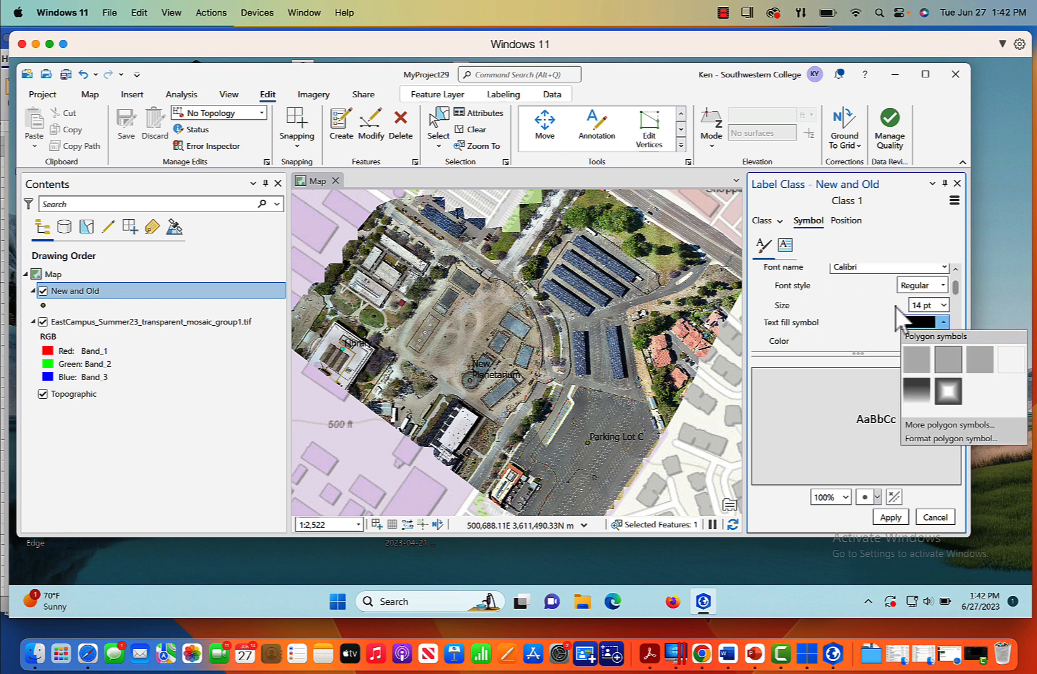
click(939, 336)
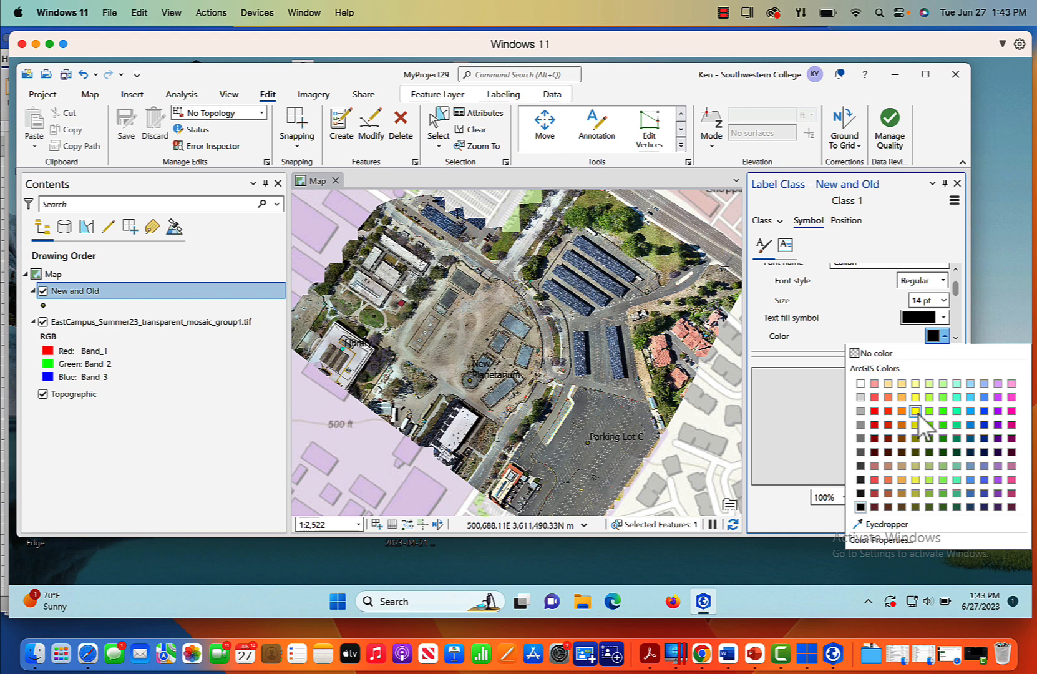
click(929, 411)
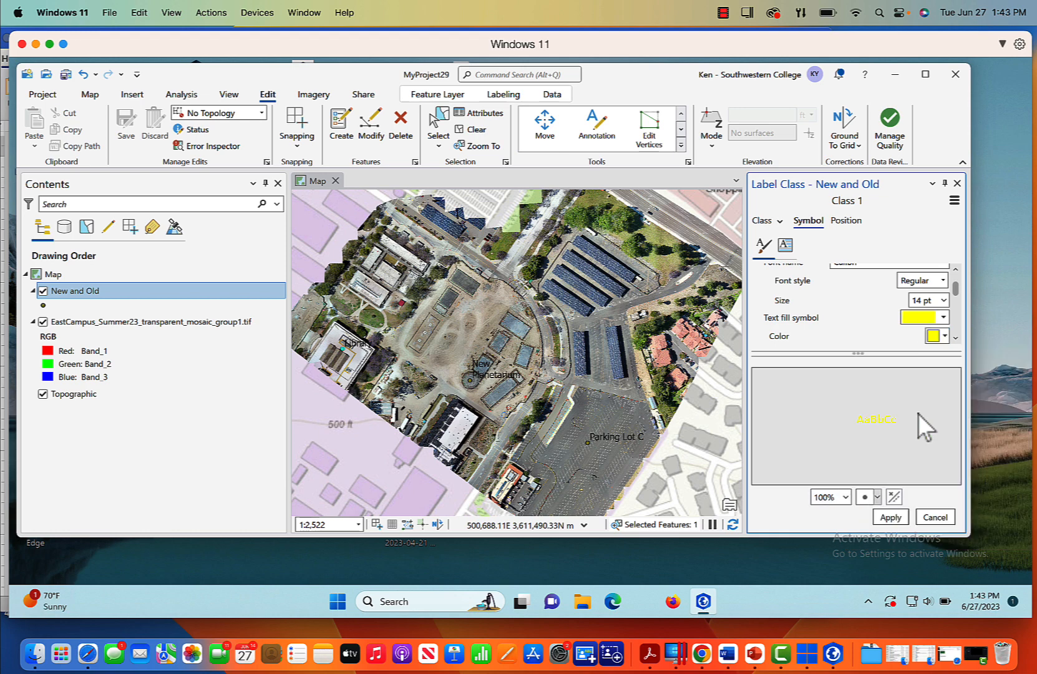
click(890, 517)
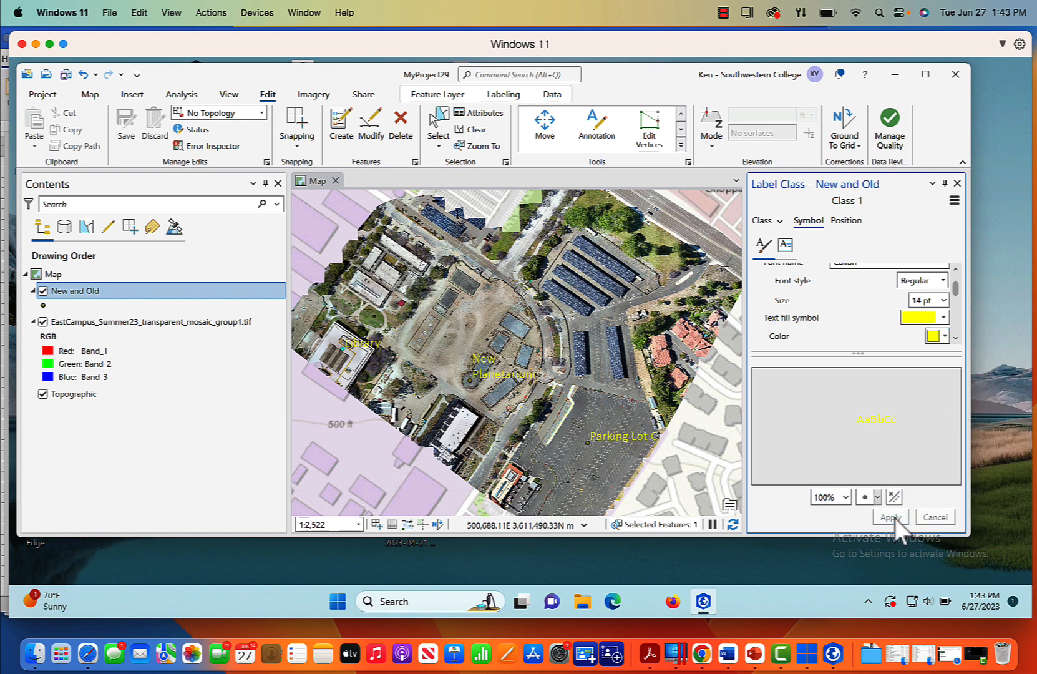
mouse_move(957, 408)
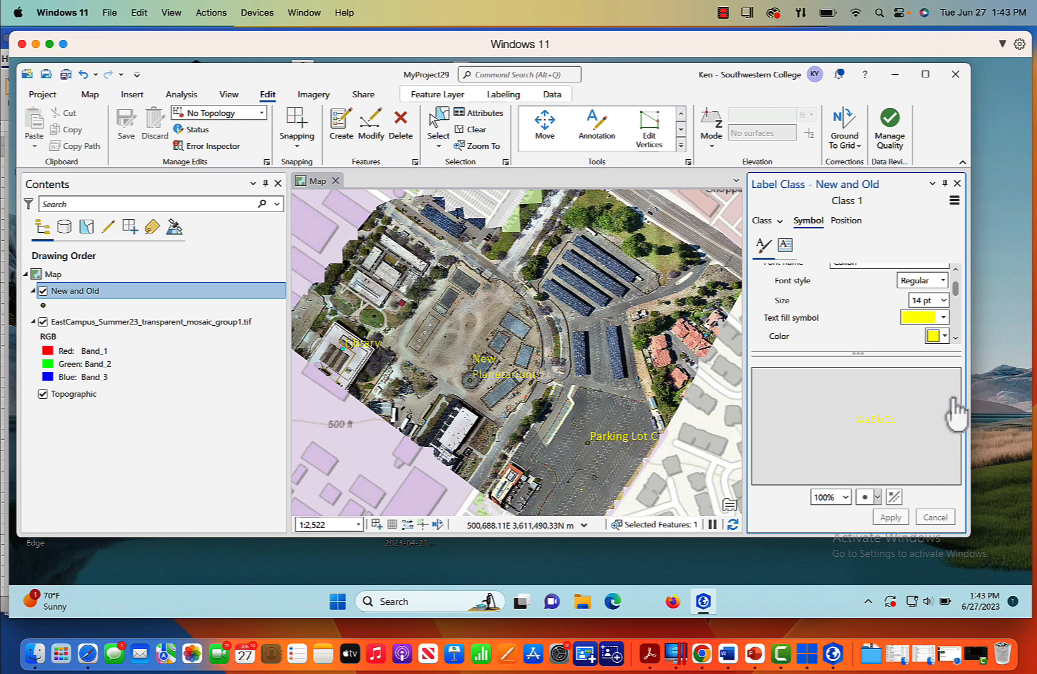
- Give the labels a 1 pt dark outline and apply it to the map
scroll(down, 3)
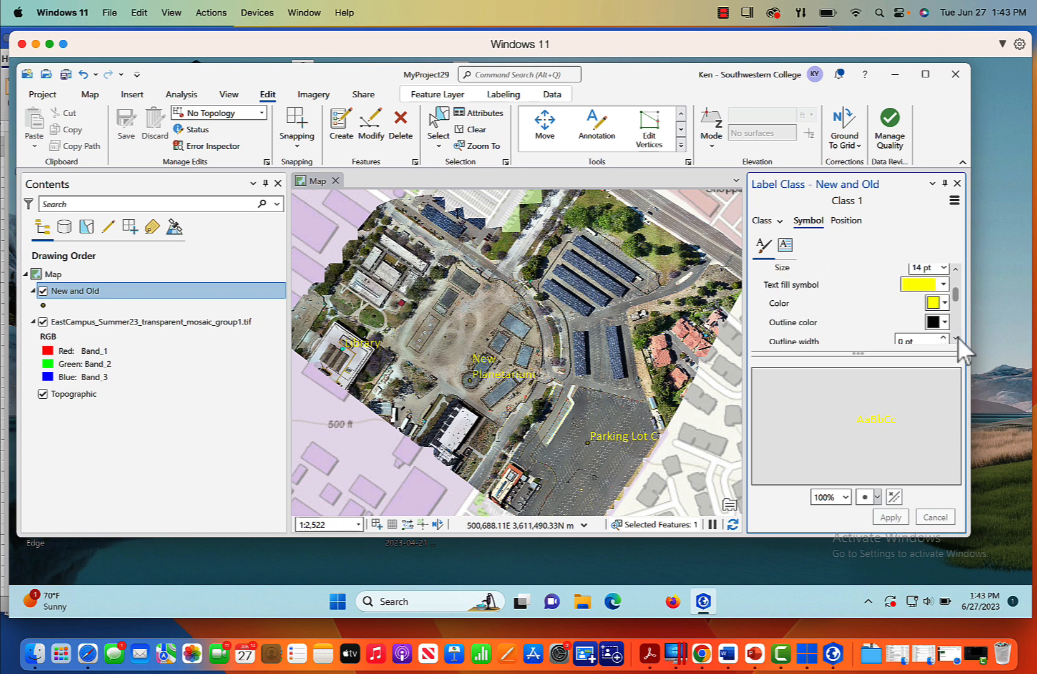
scroll(down, 3)
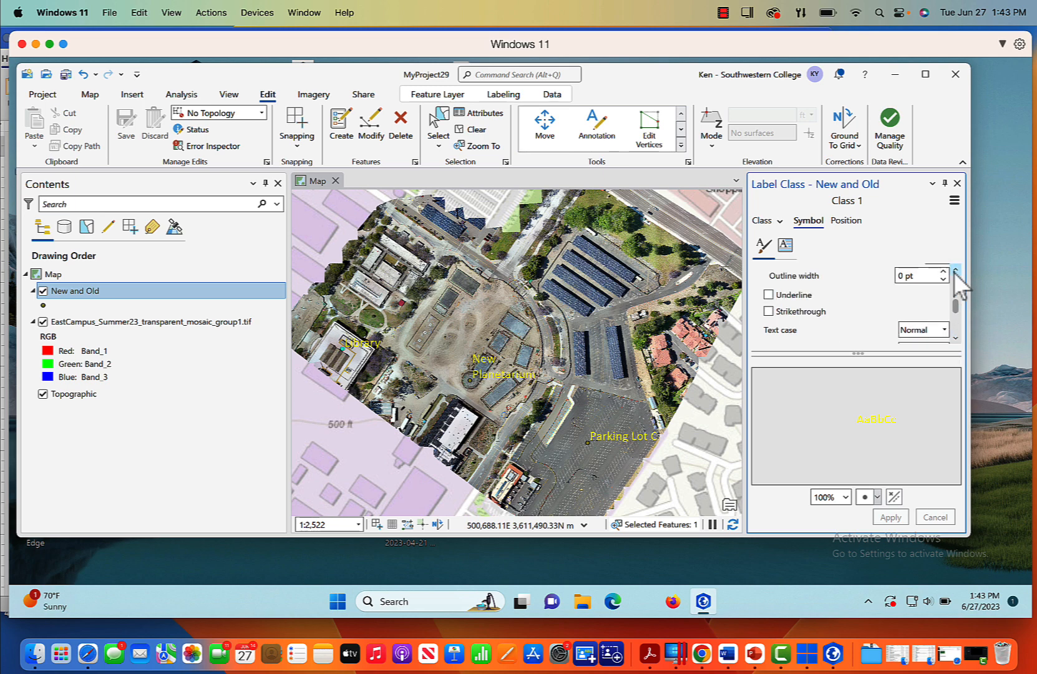
click(942, 271)
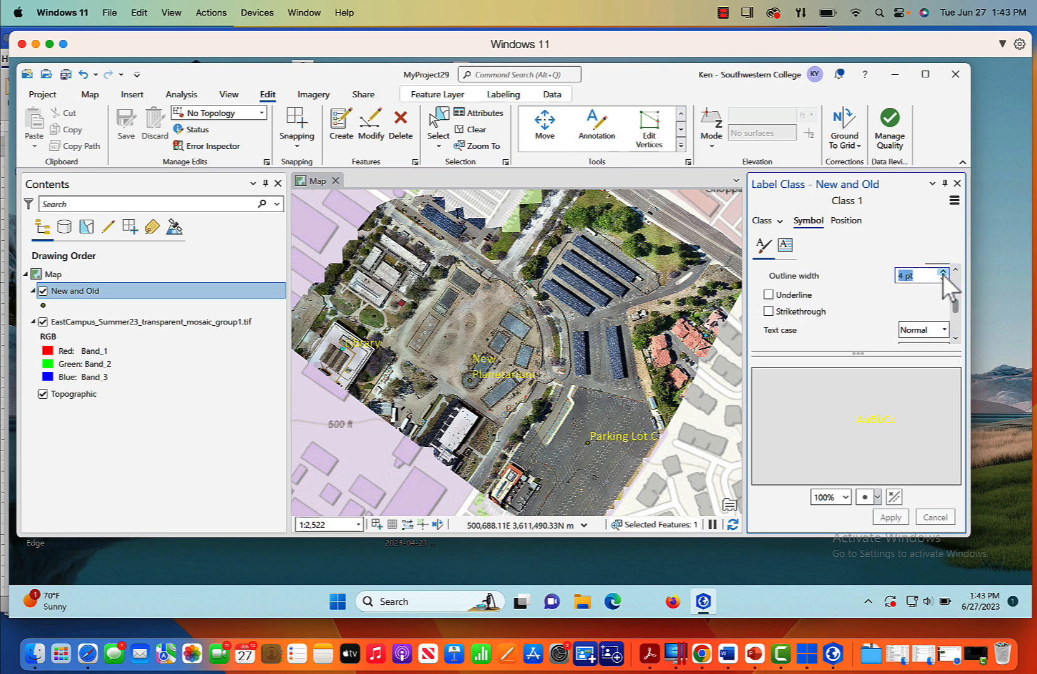
click(890, 517)
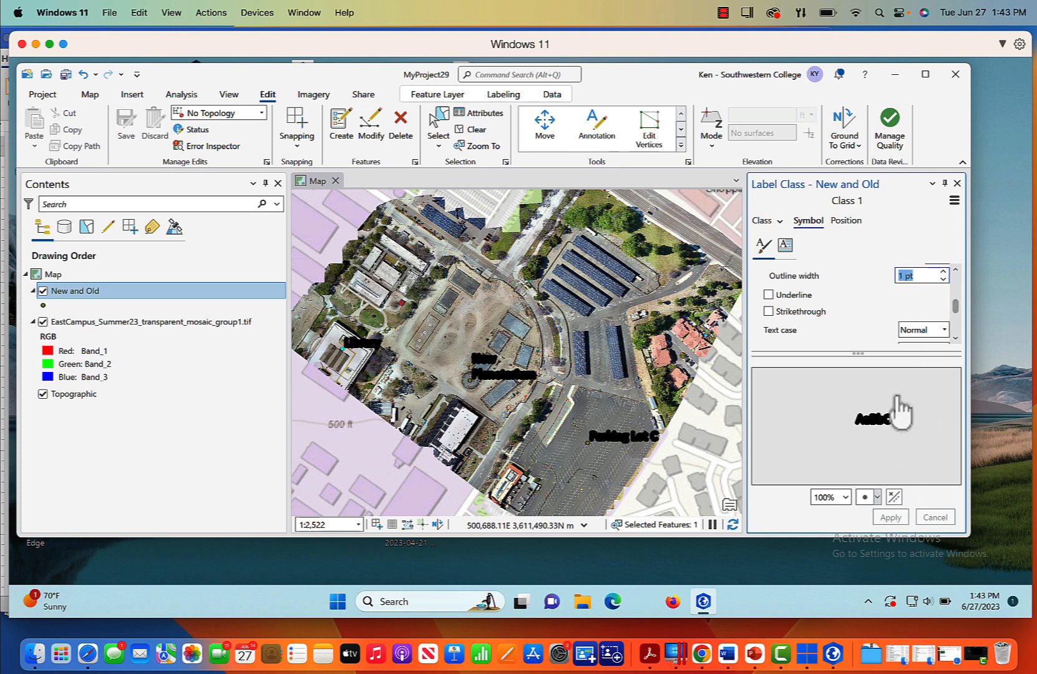
click(890, 517)
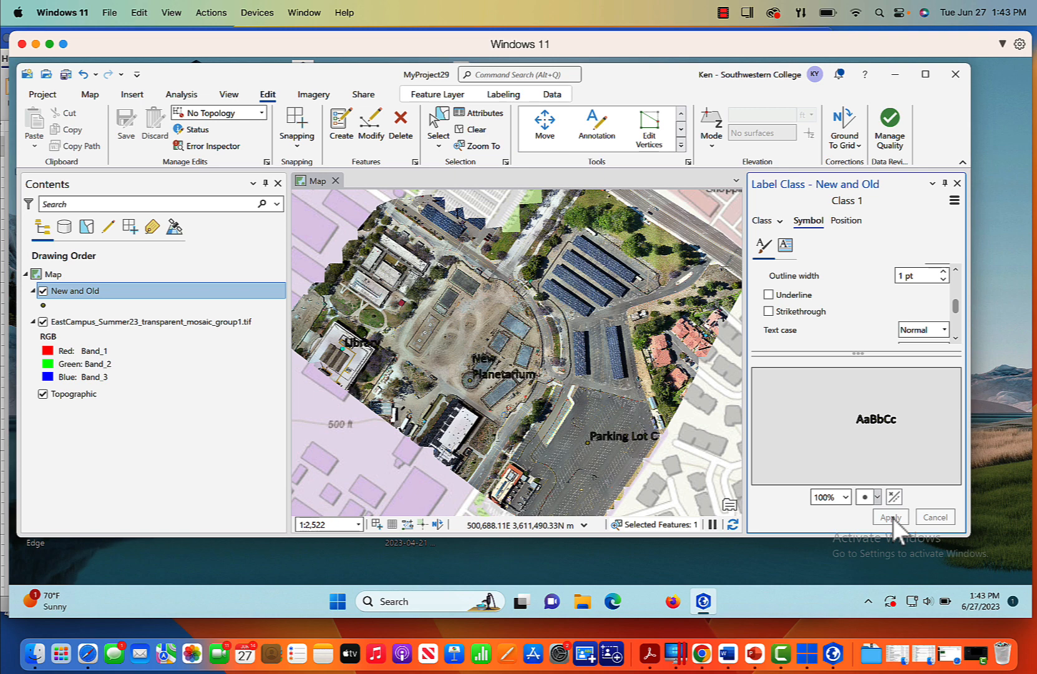
mouse_move(941, 333)
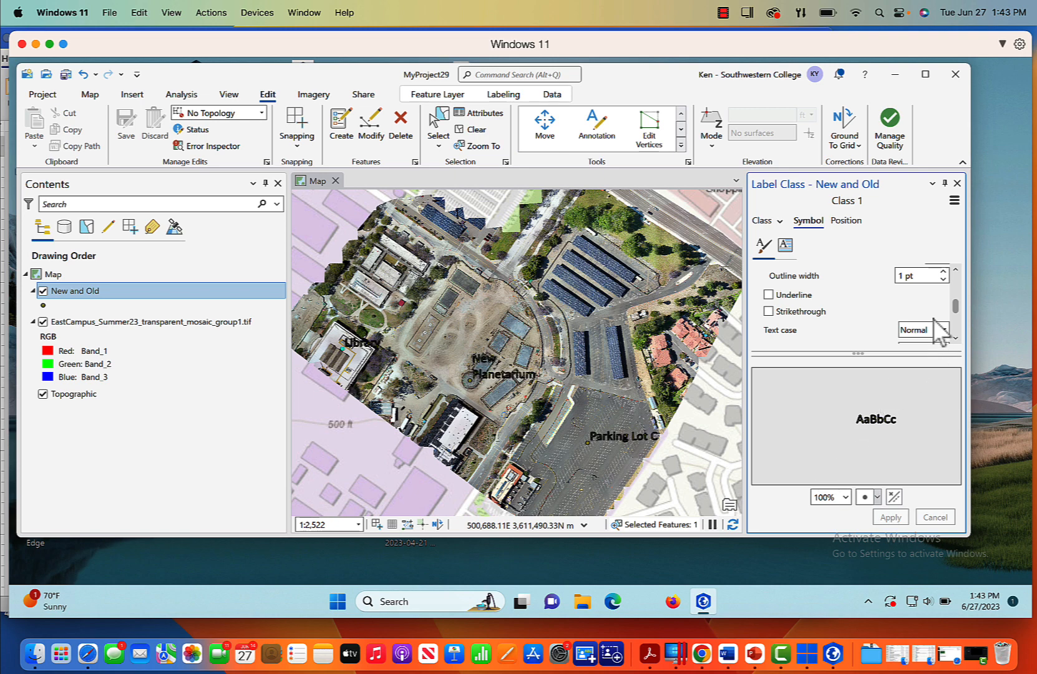
scroll(down, 3)
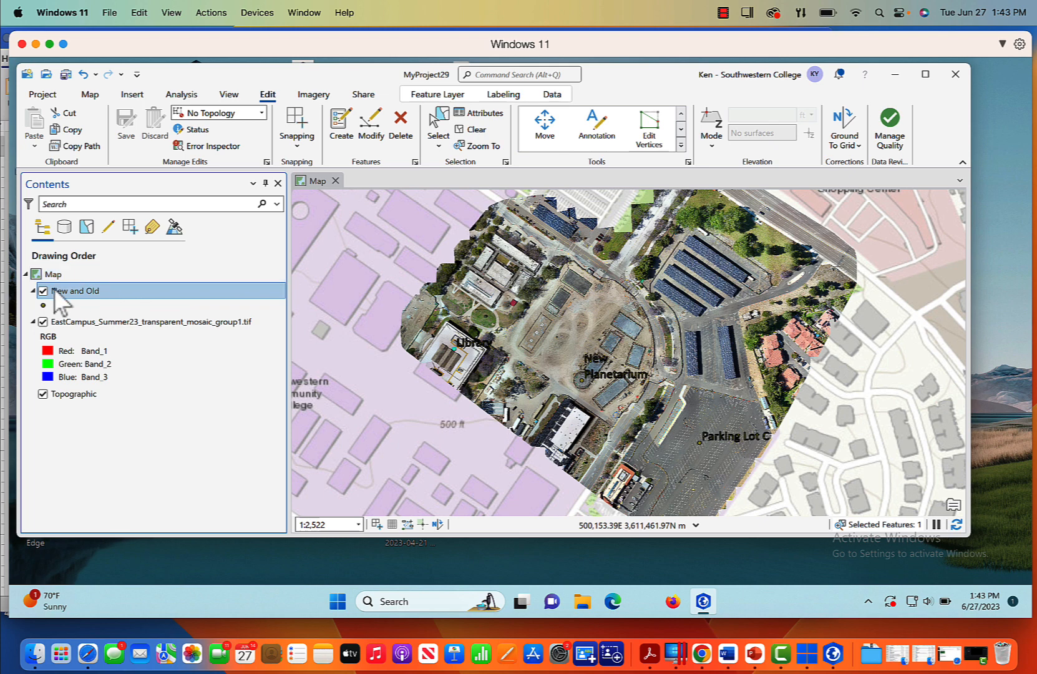
- Toggle the New and Old layer off and on, then show the Map ribbon commands
click(44, 291)
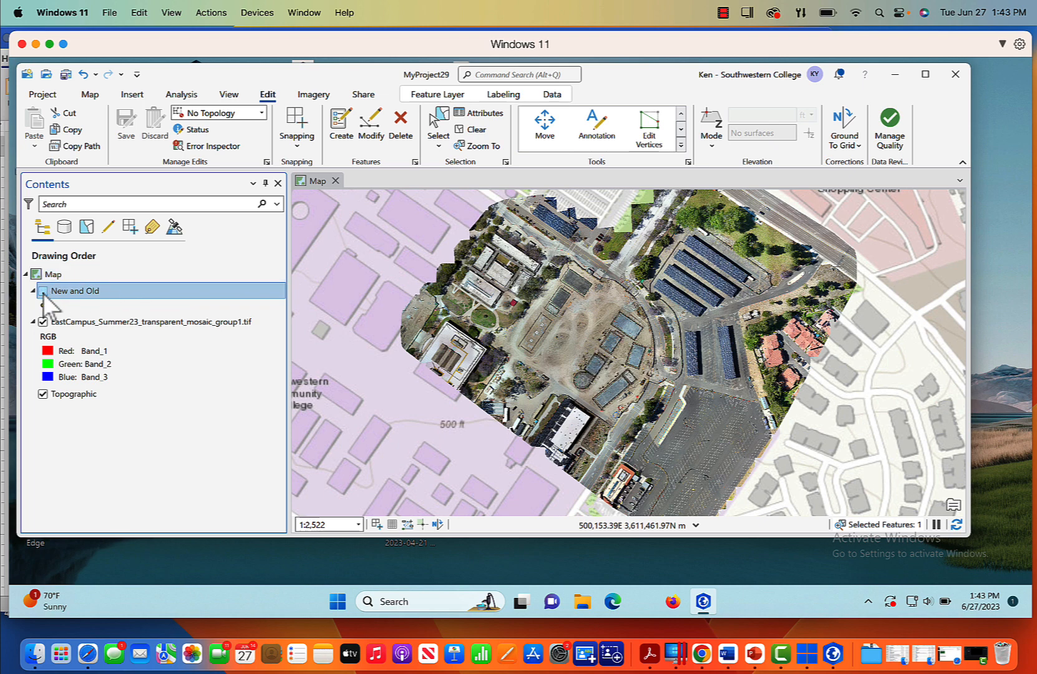
click(42, 291)
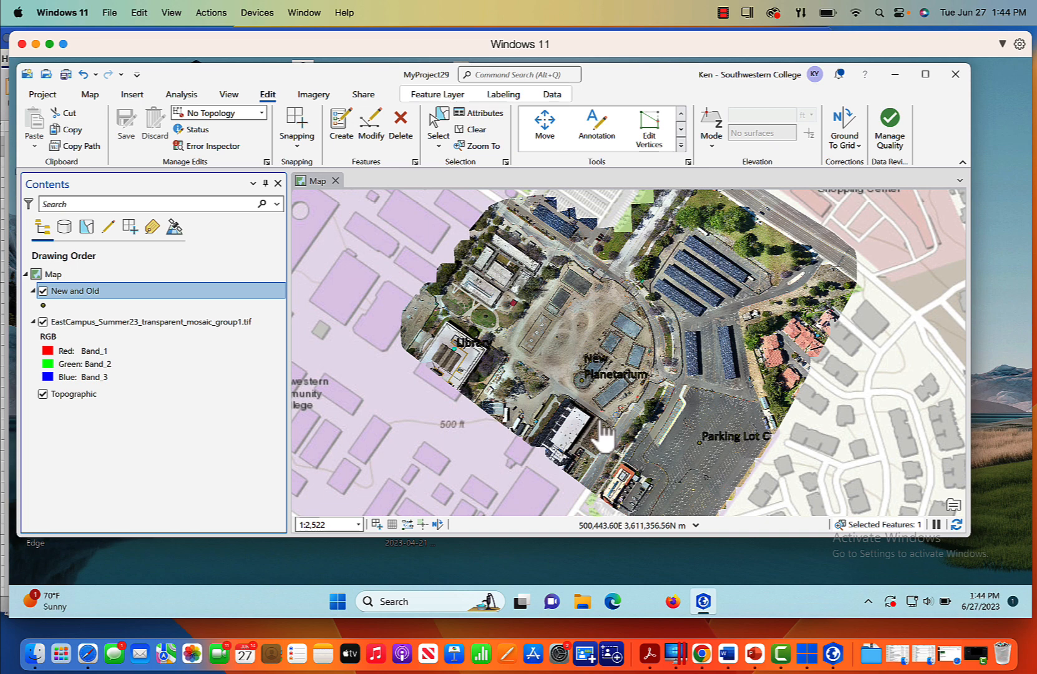
mouse_move(612, 394)
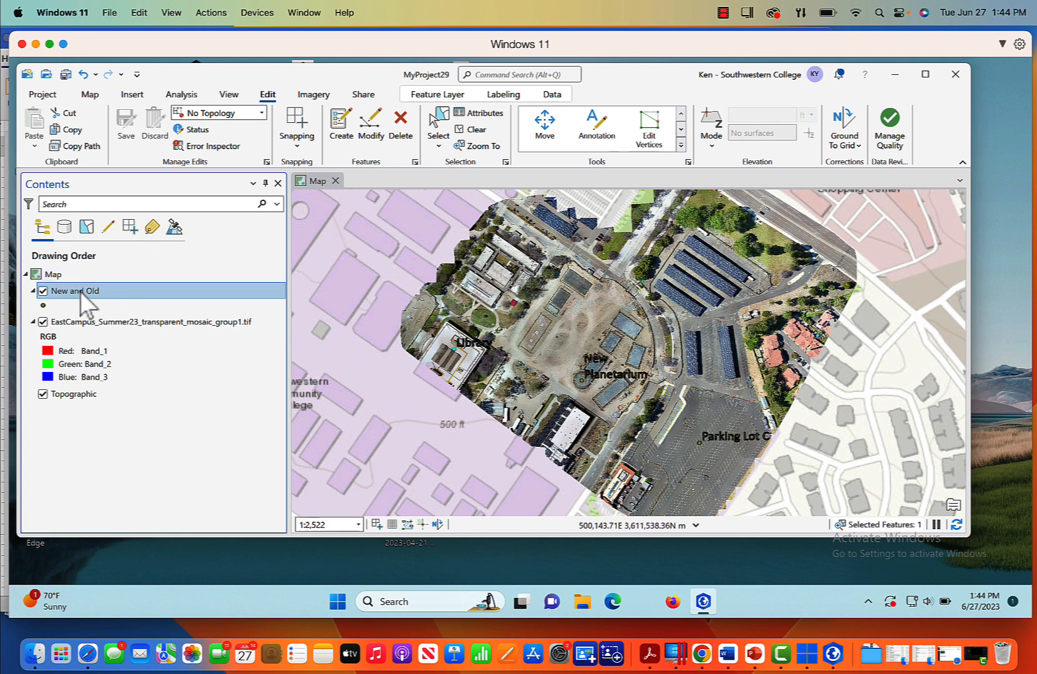
mouse_move(136, 330)
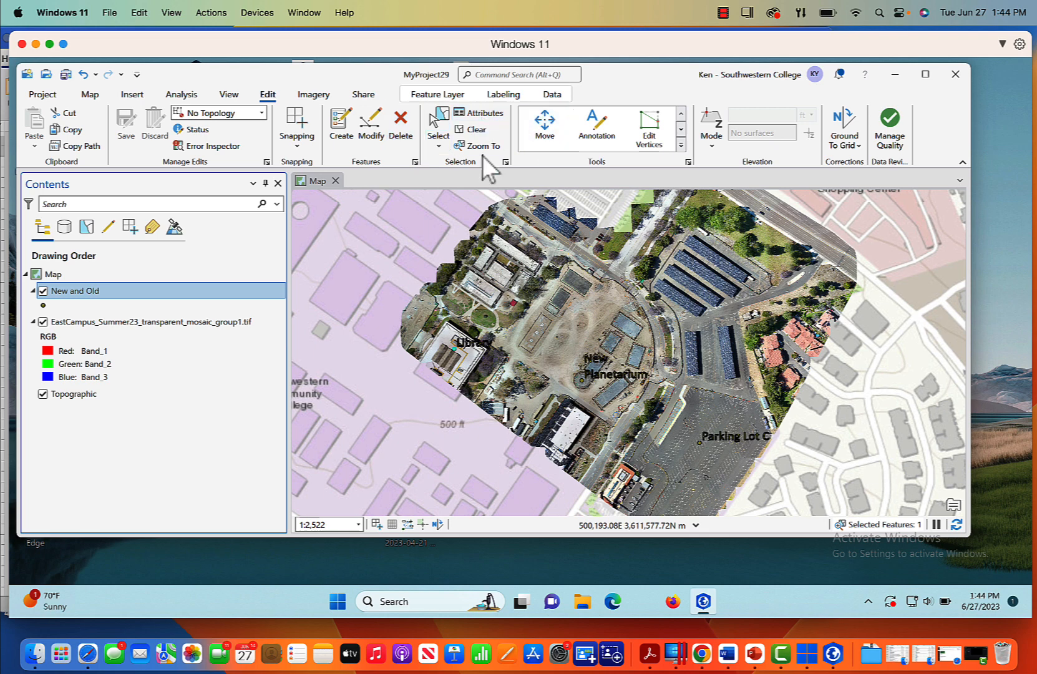
click(90, 94)
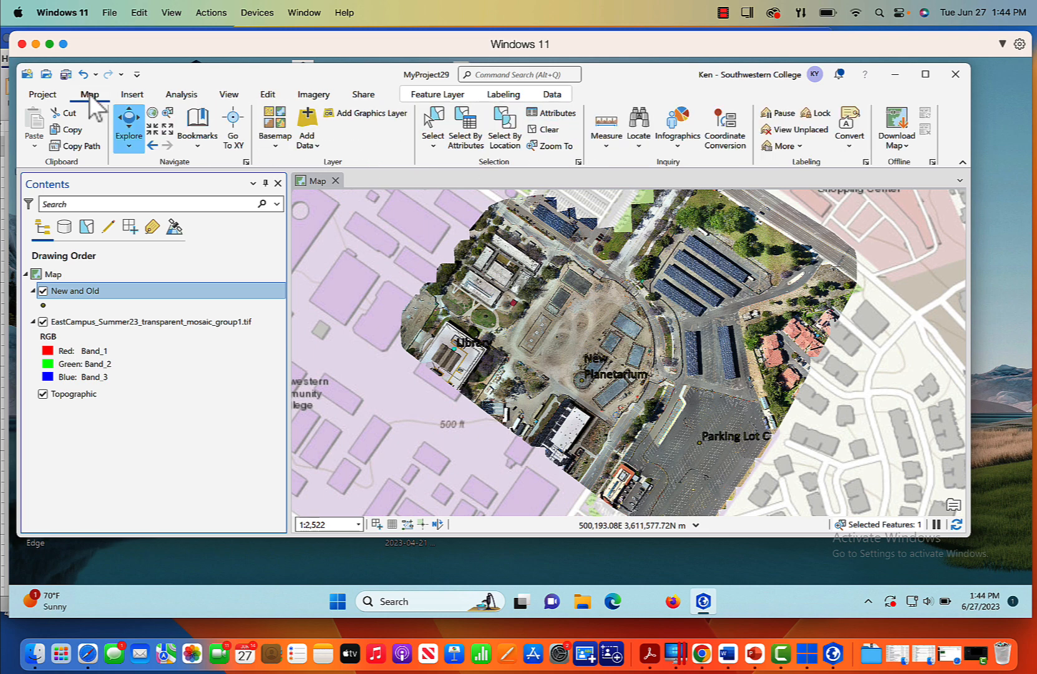
mouse_move(253, 305)
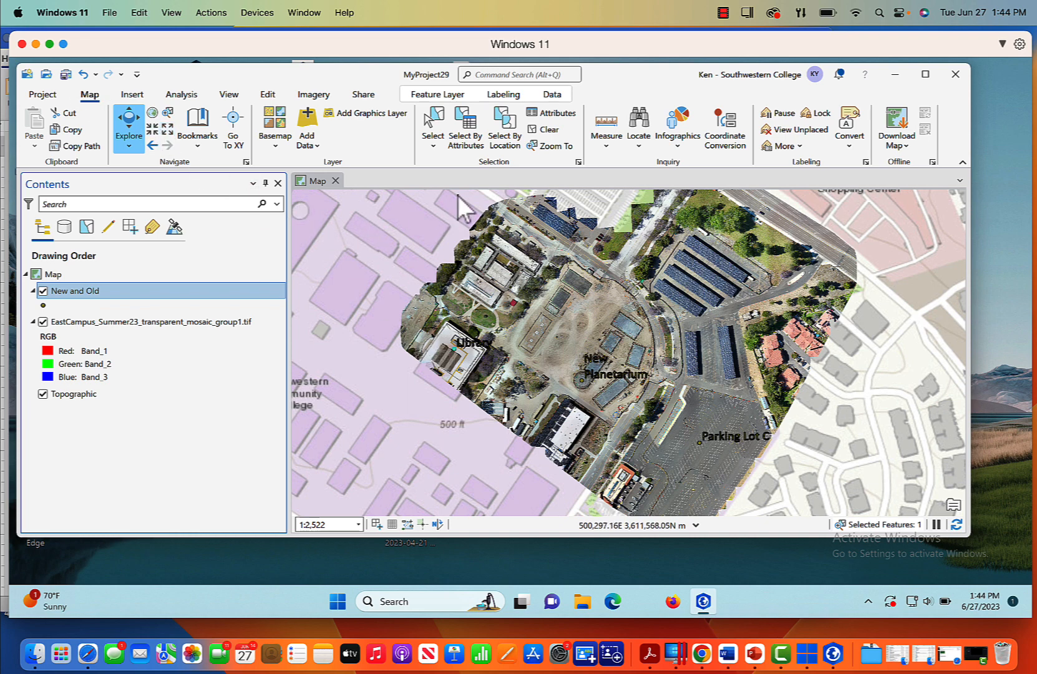
mouse_move(466, 123)
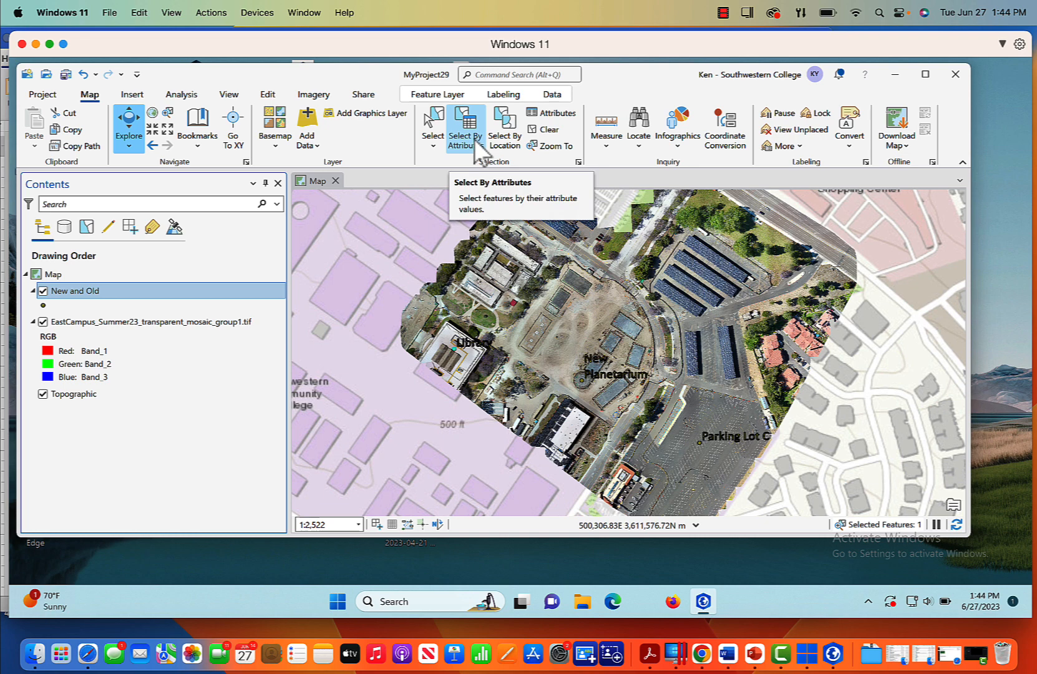
- Run a Select By Attributes query where Name is equal to New Planetarium
click(466, 127)
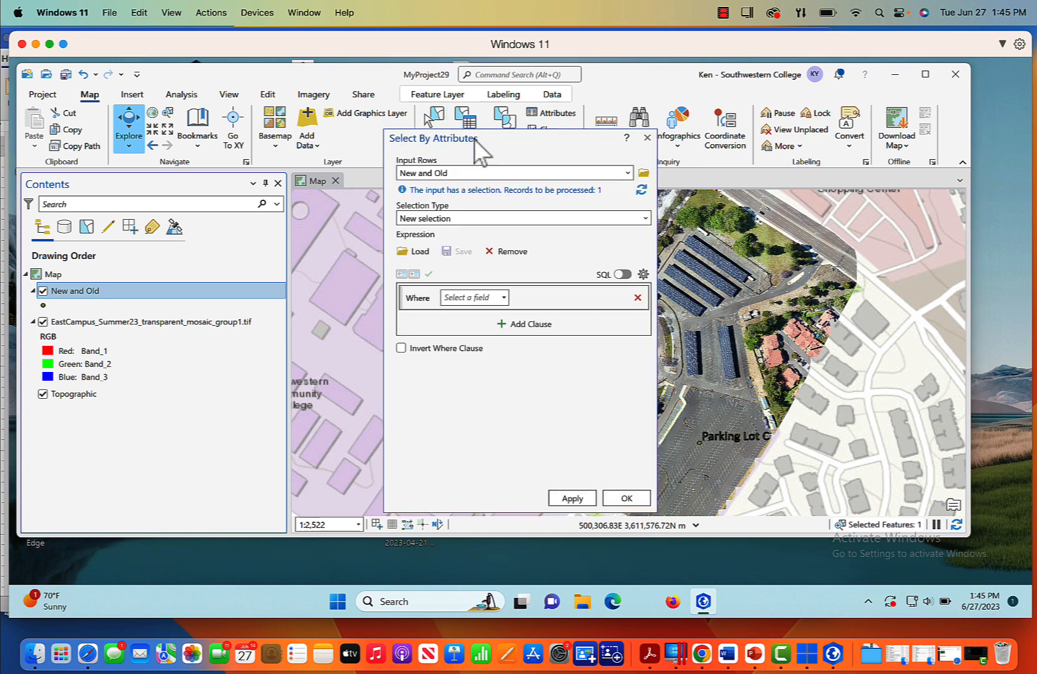
mouse_move(473, 169)
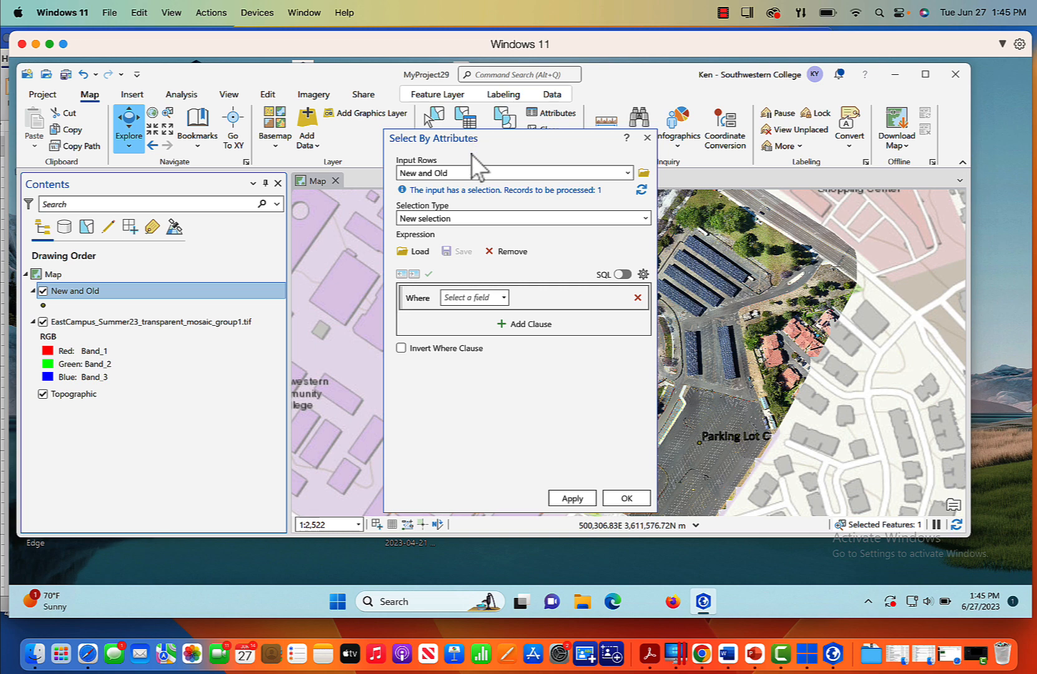
mouse_move(457, 172)
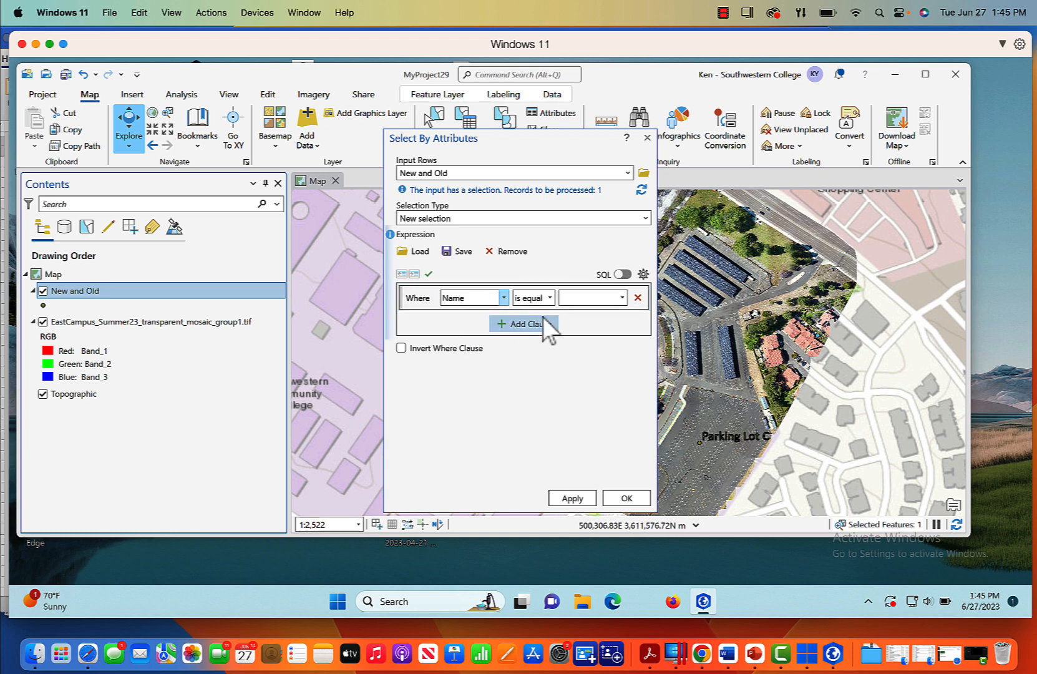
click(619, 297)
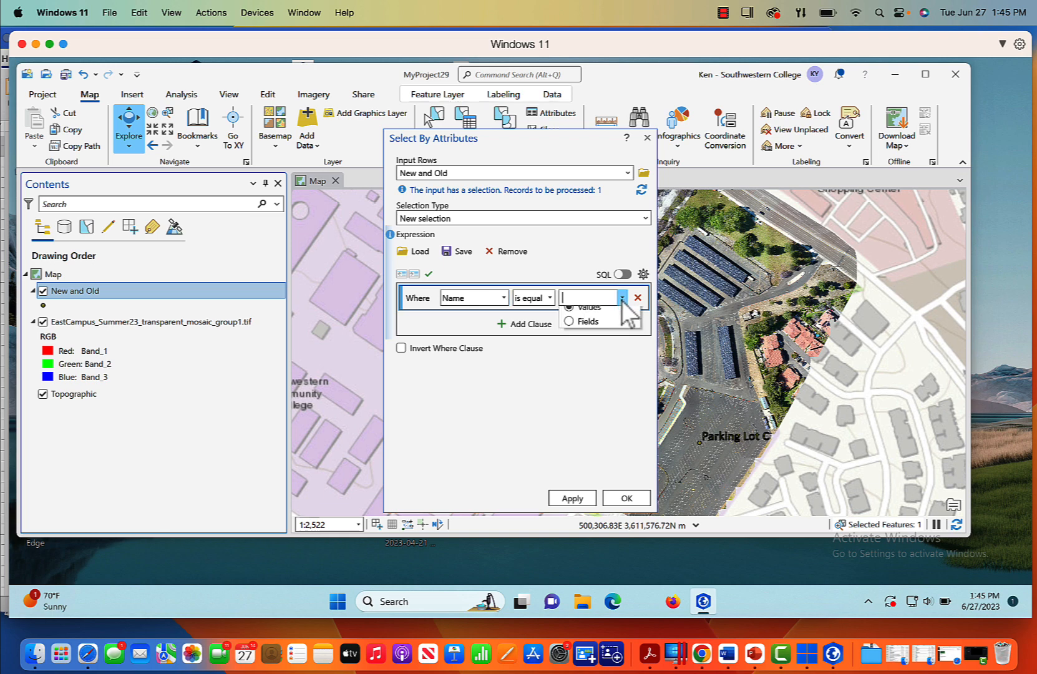
click(620, 297)
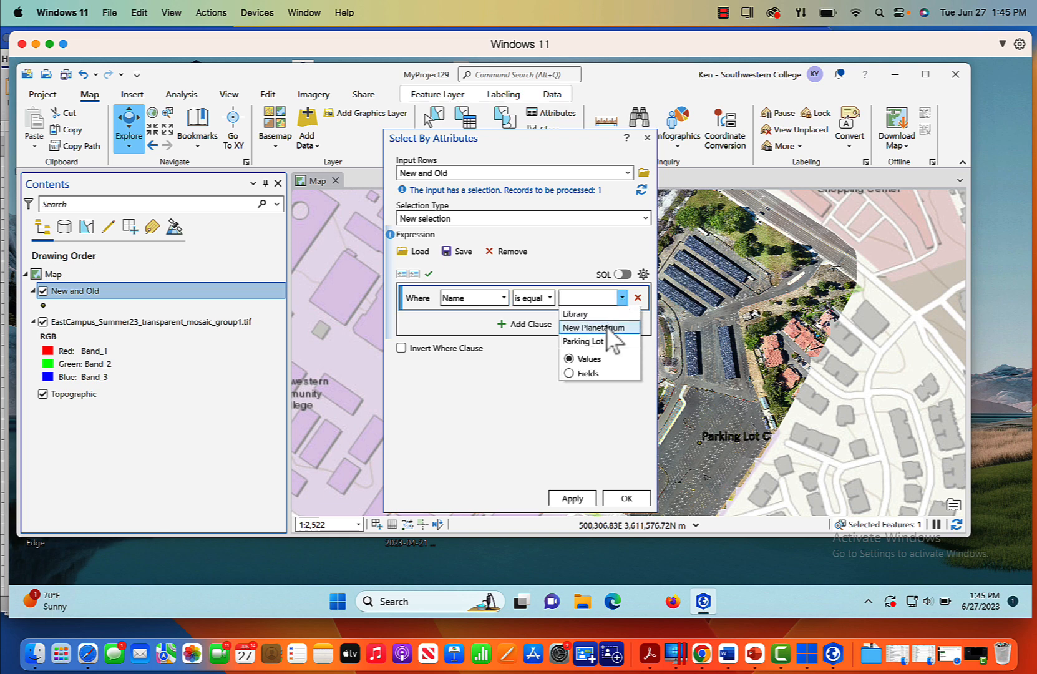
click(598, 327)
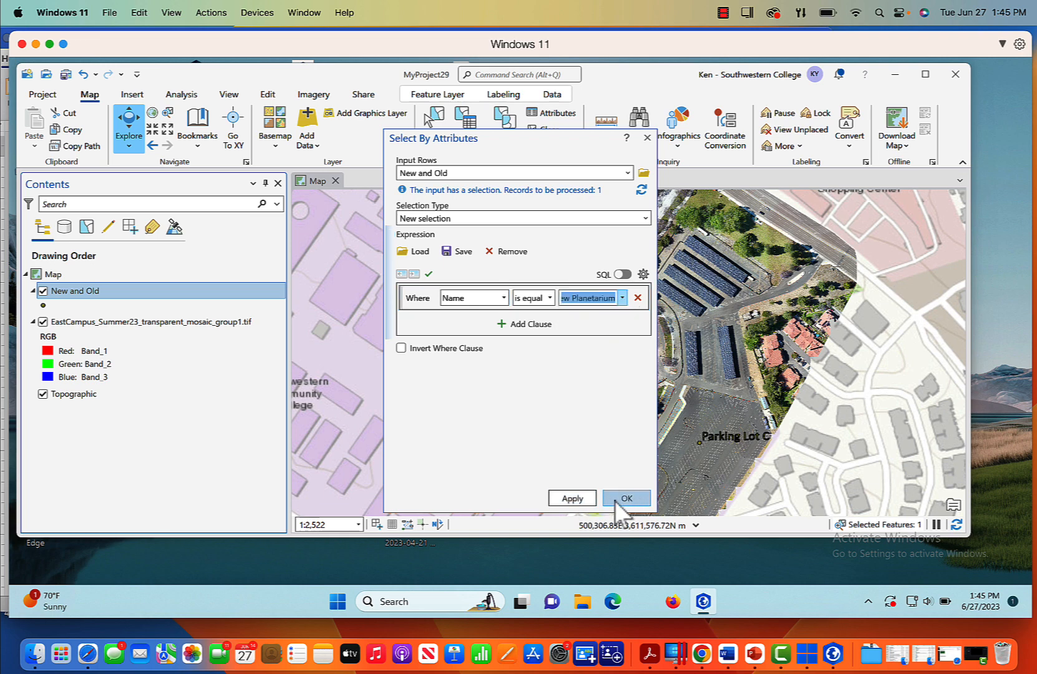
click(627, 498)
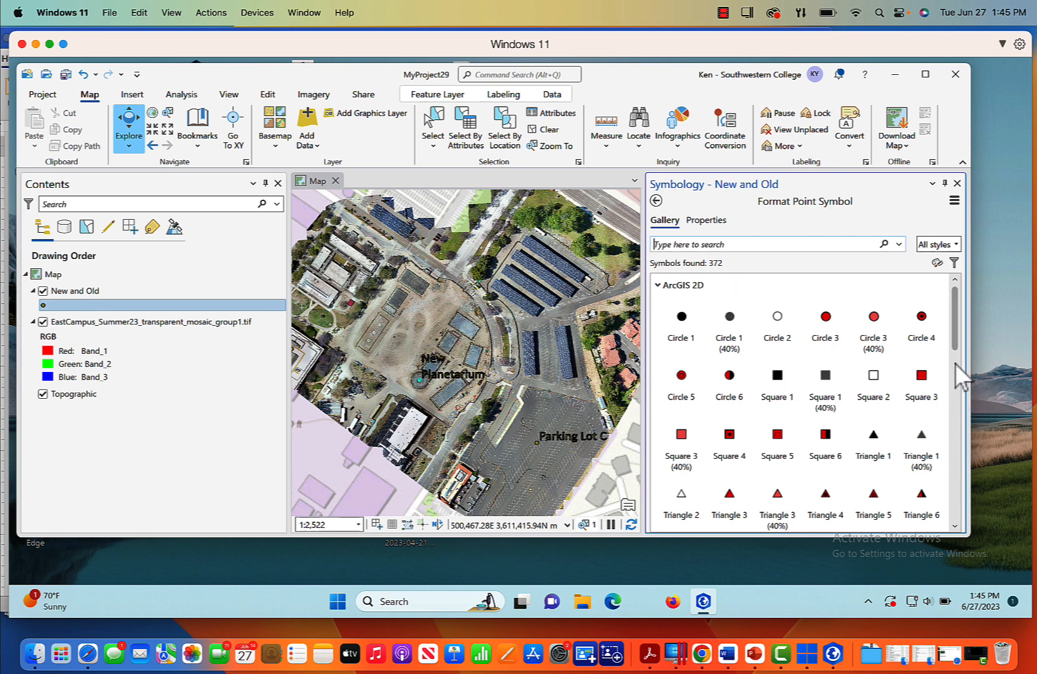
- Switch the New and Old points to the red Hexagon 3 symbol from the gallery
scroll(down, 3)
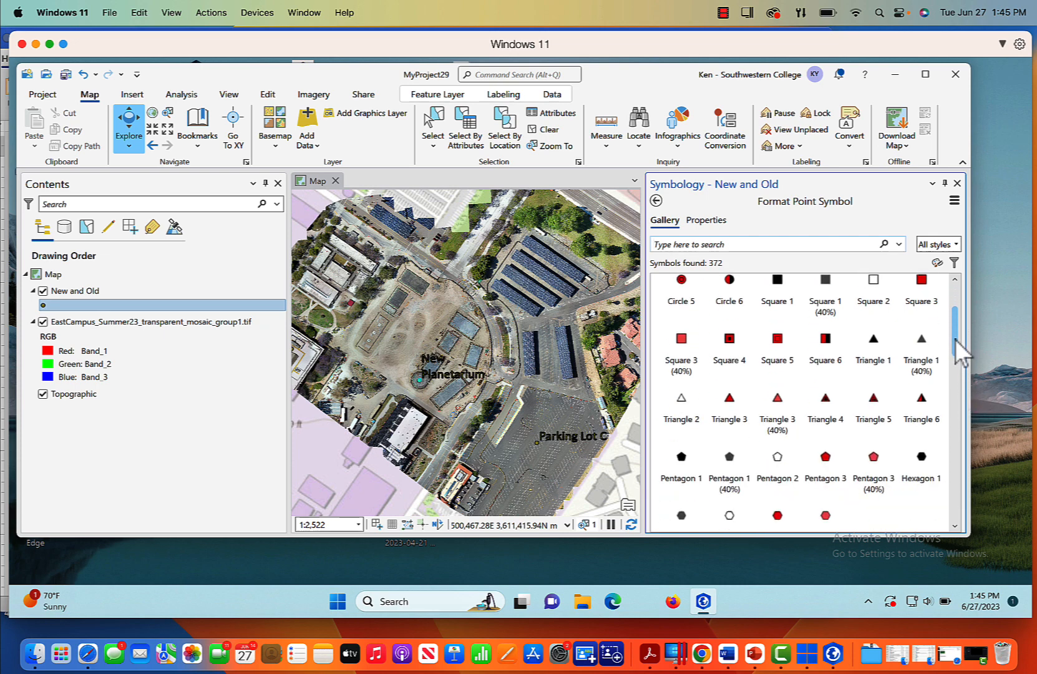
scroll(down, 3)
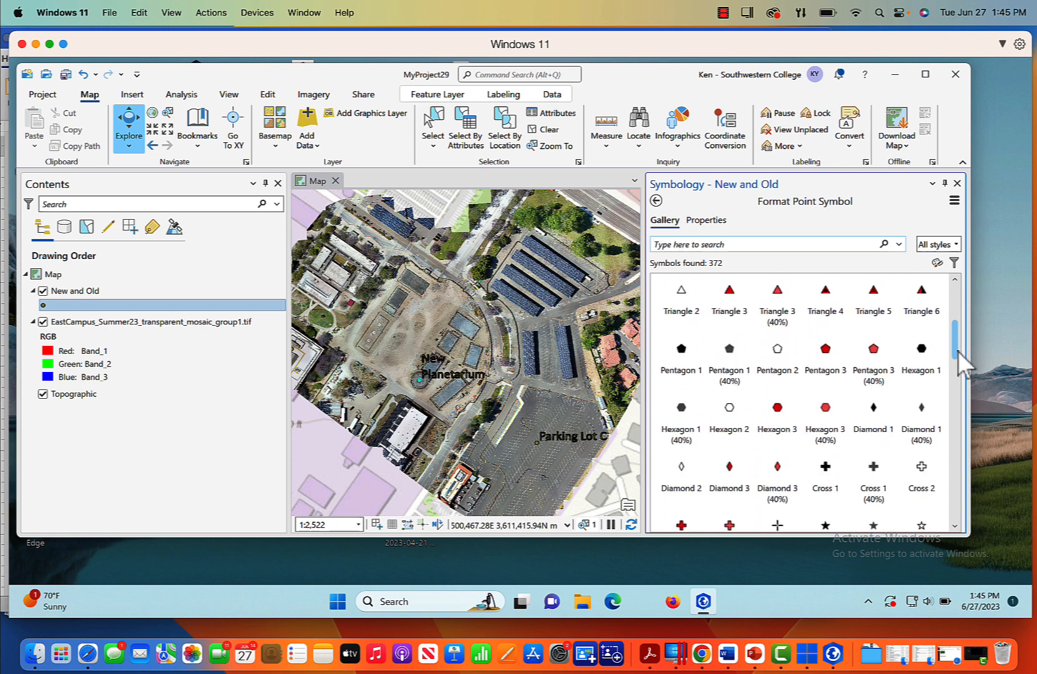
click(778, 407)
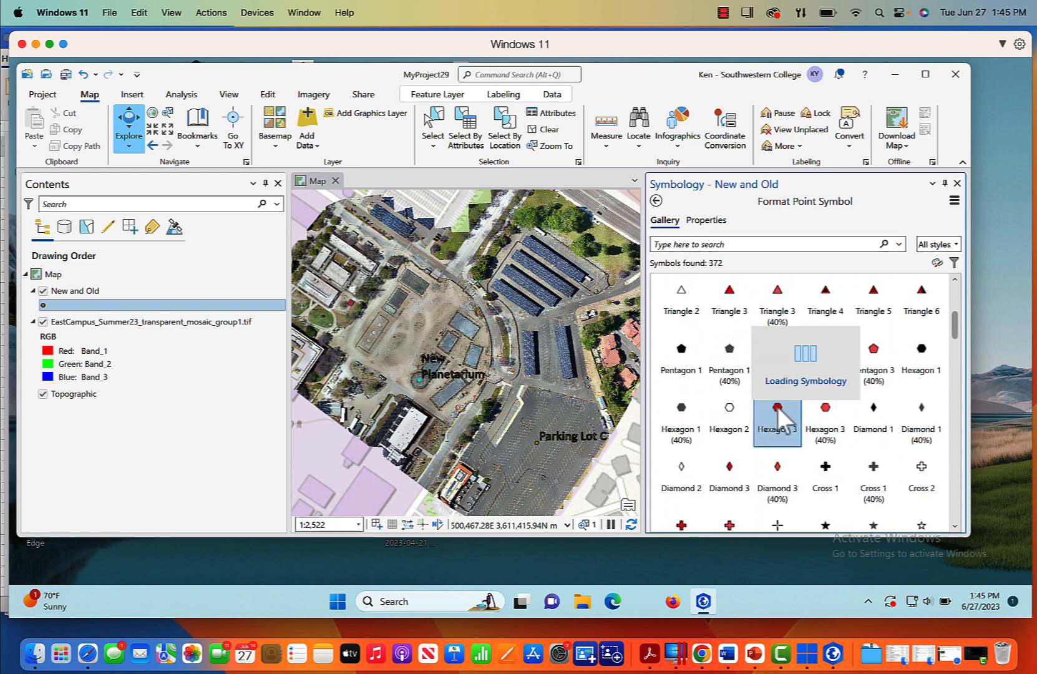
click(777, 409)
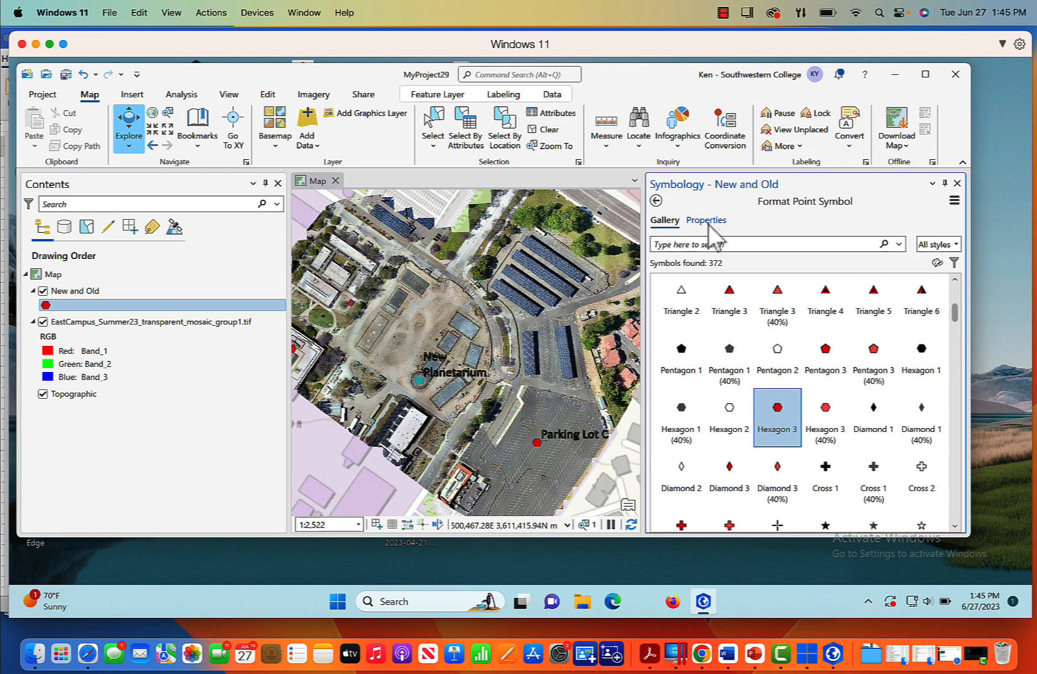
- Raise the hexagon symbol size to 20 pt in its properties and apply it
click(705, 220)
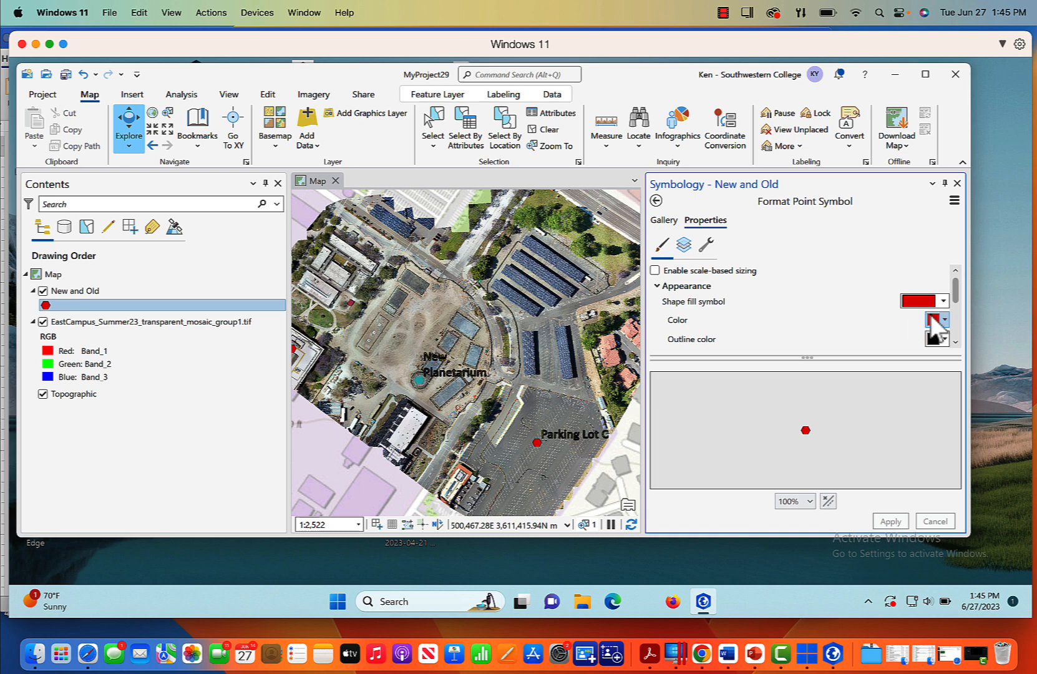
scroll(down, 3)
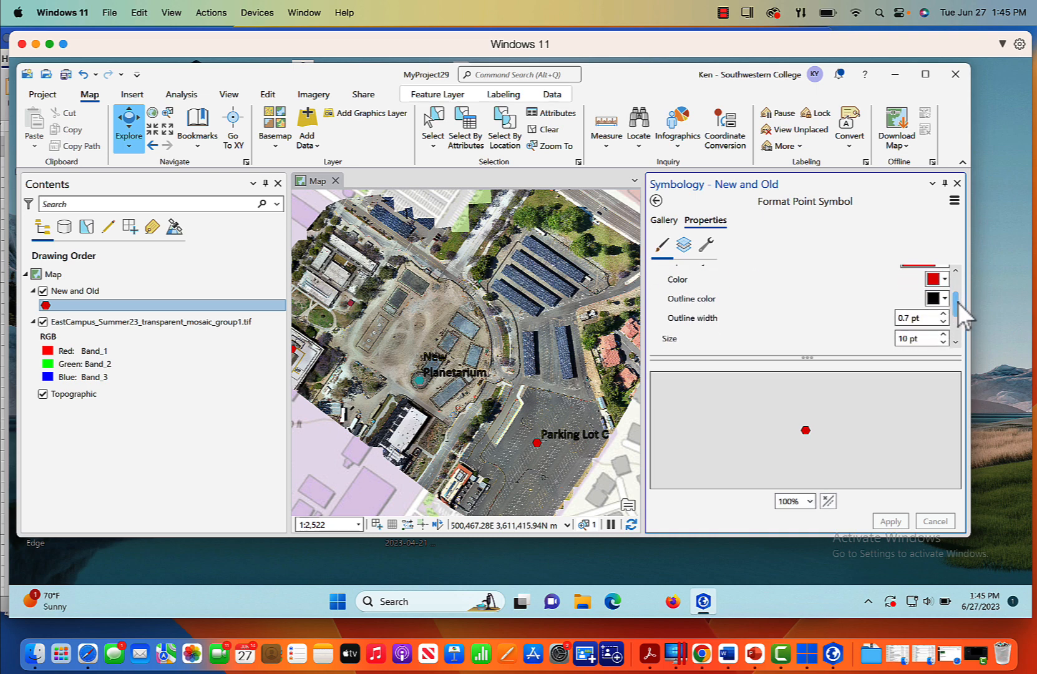
scroll(down, 3)
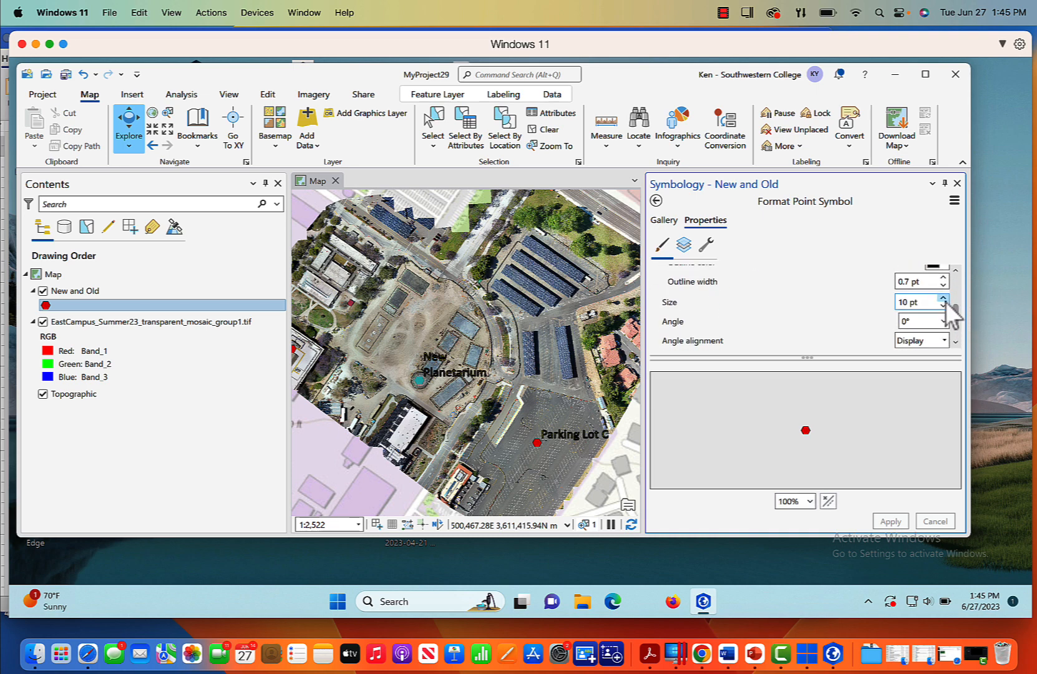
click(943, 297)
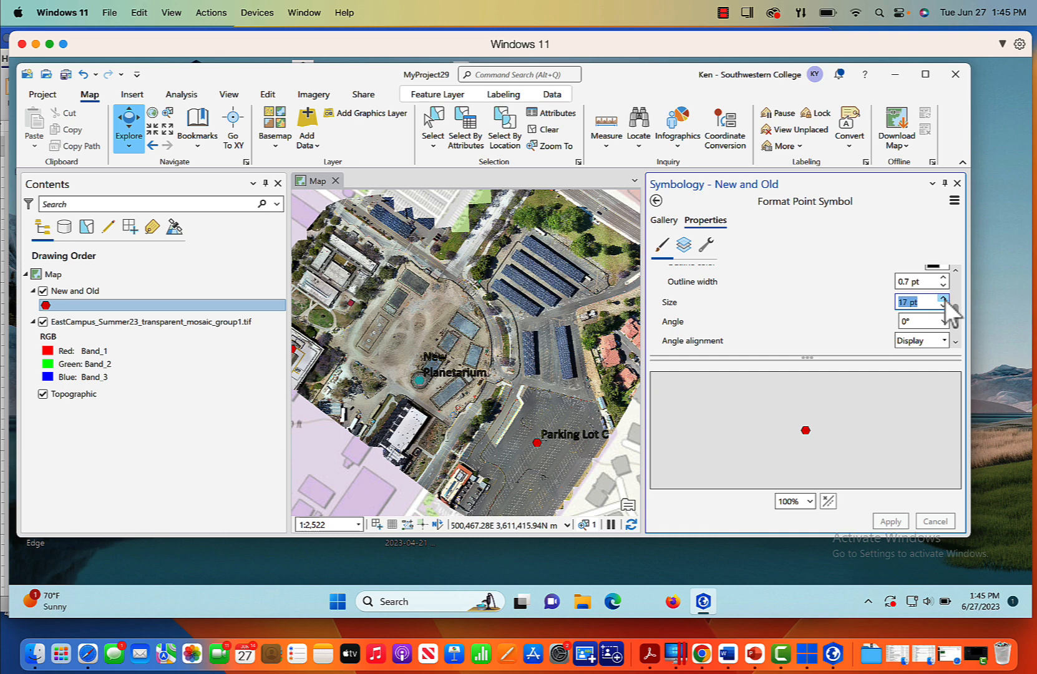
click(942, 297)
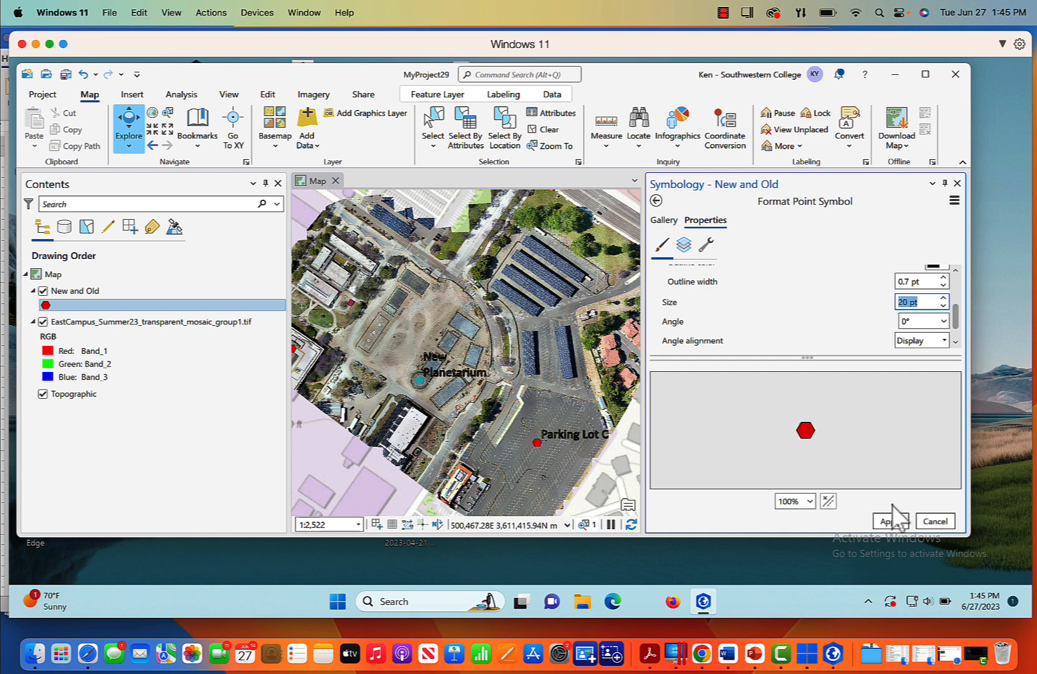
click(890, 521)
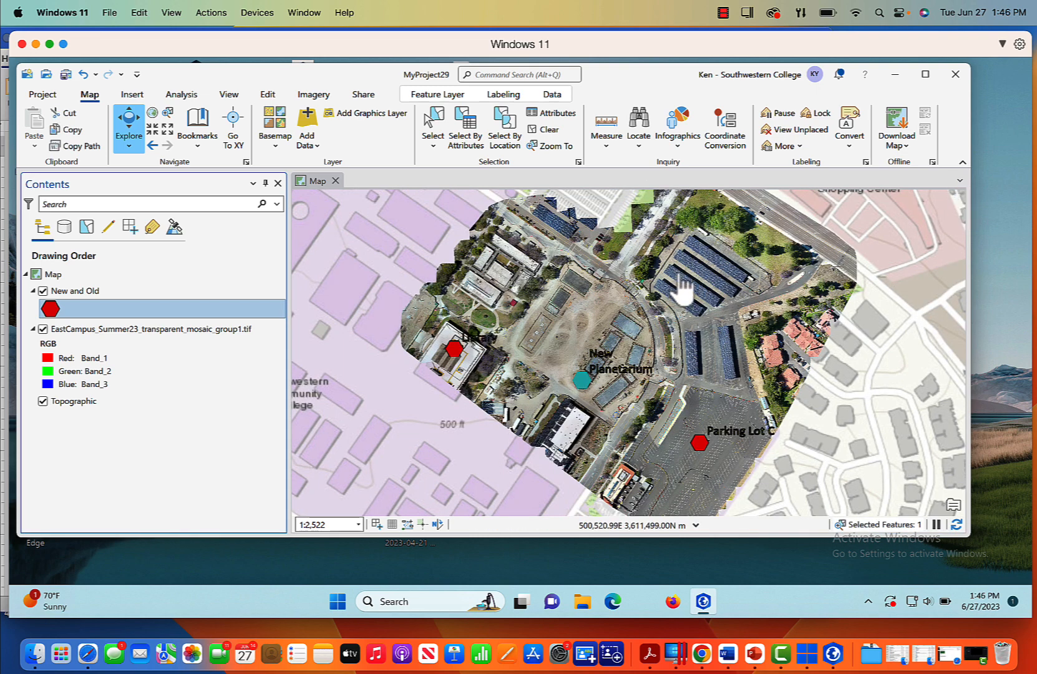
mouse_move(583, 399)
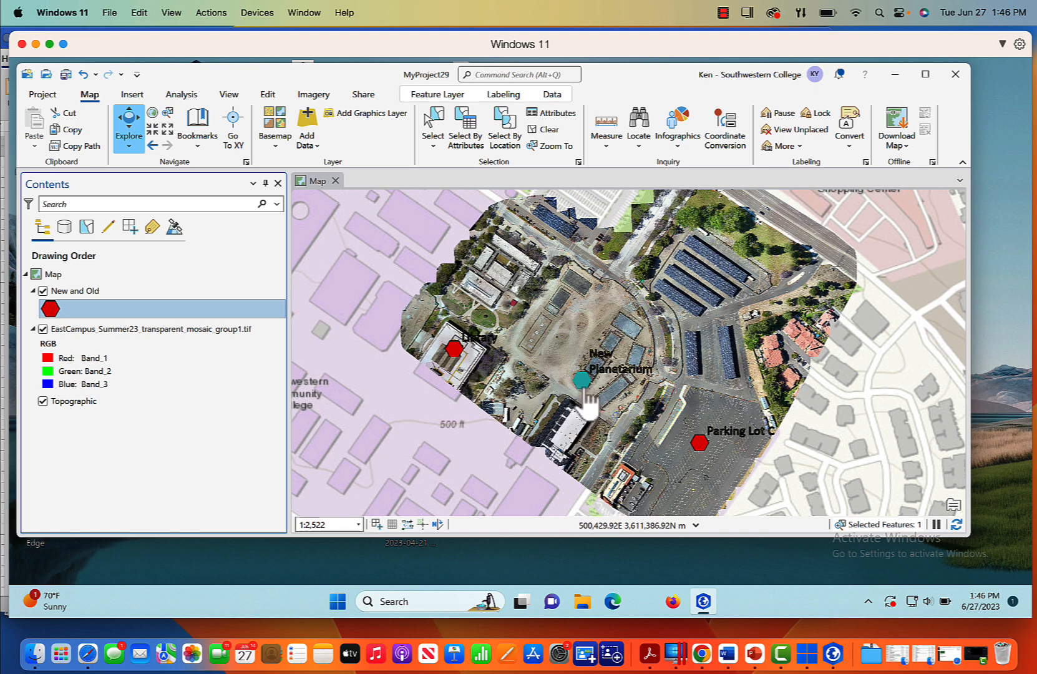
mouse_move(503, 404)
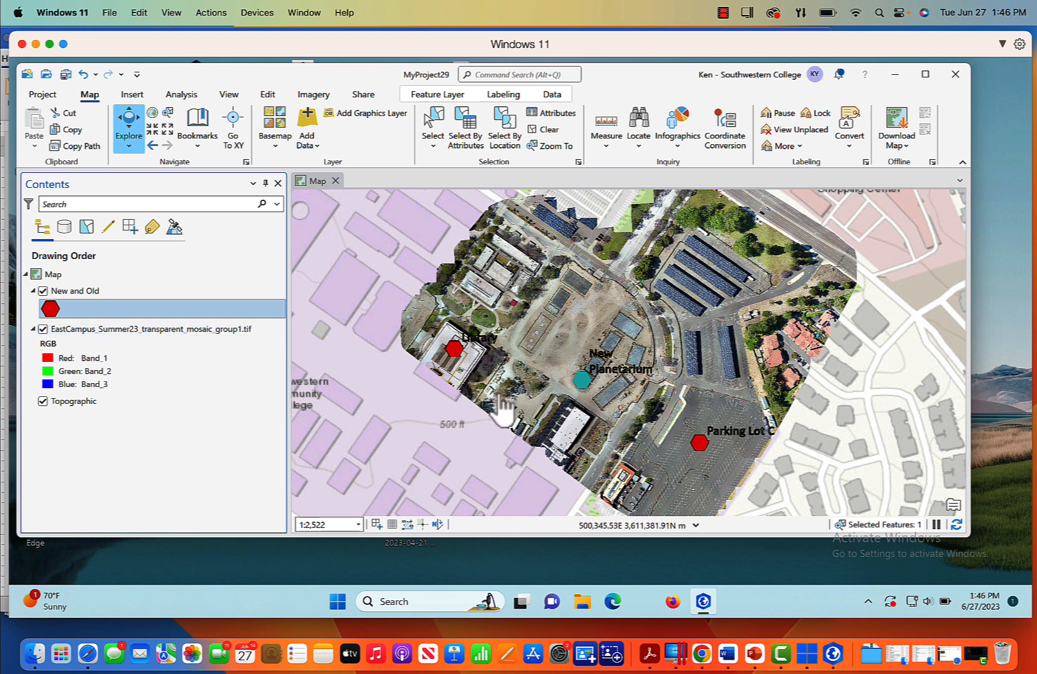
- Toggle the New and Old layer off and on, then clear the feature selection
click(79, 291)
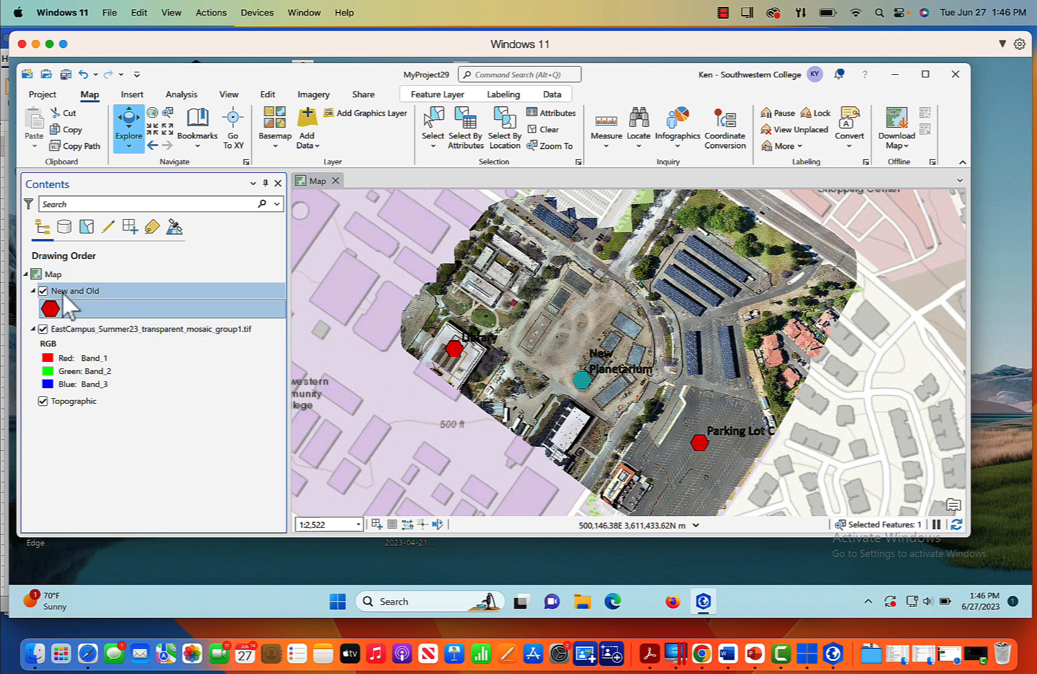
click(42, 291)
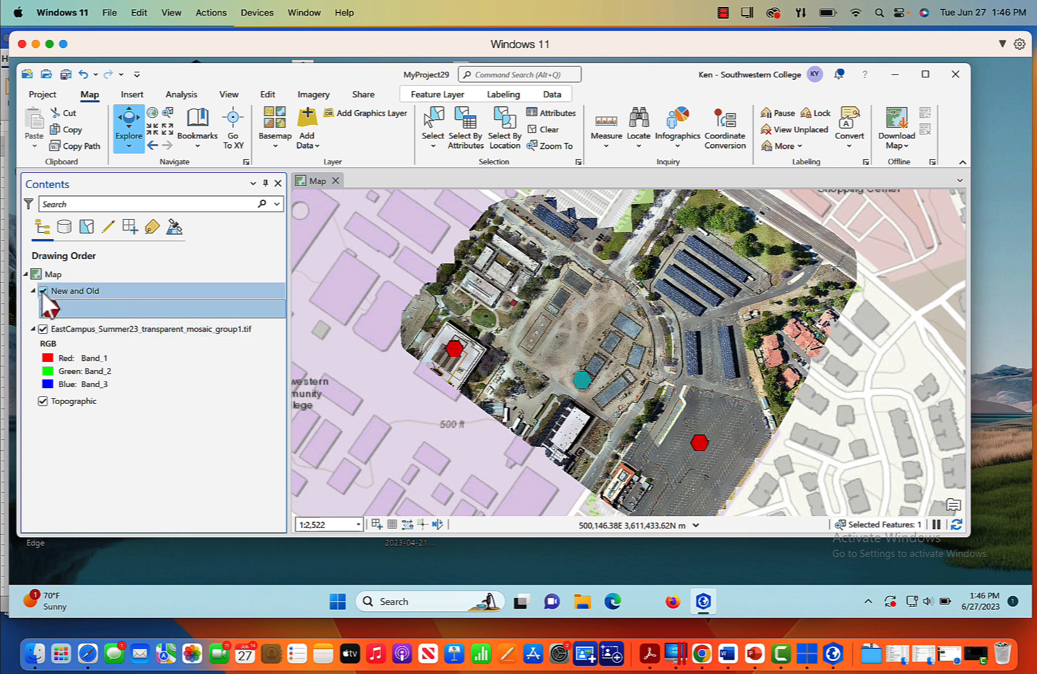
click(43, 290)
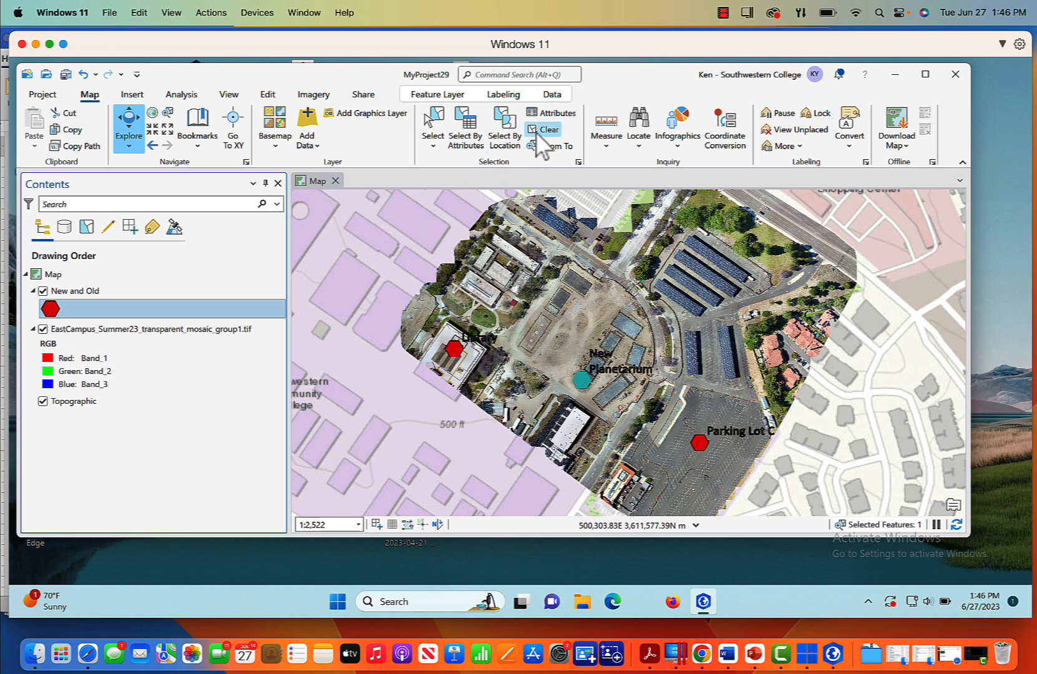
click(548, 128)
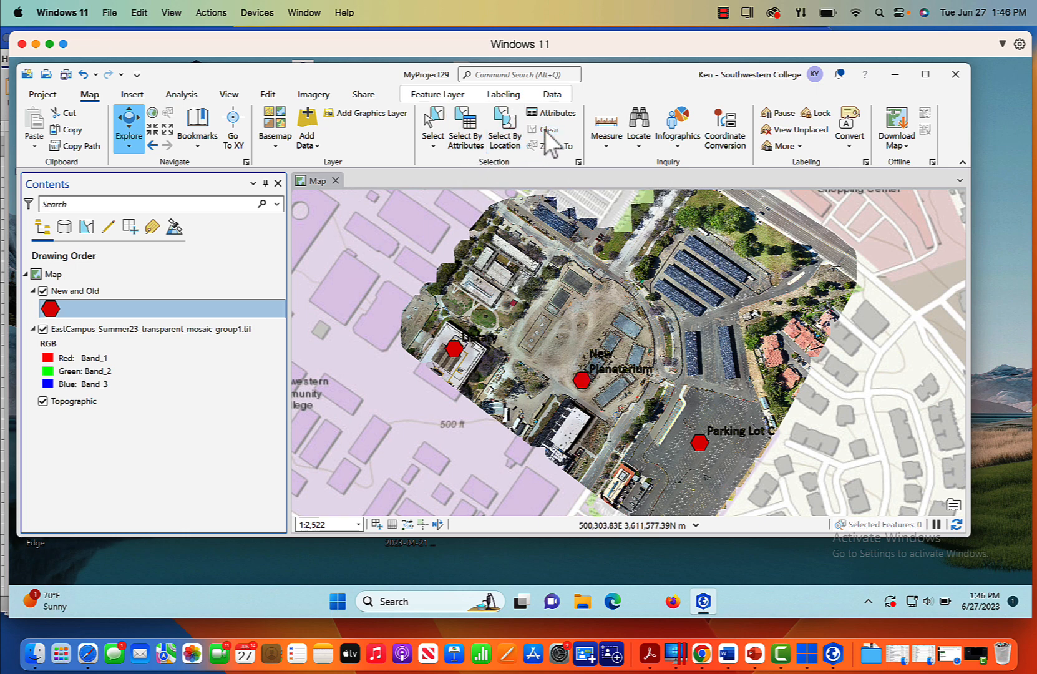
mouse_move(387, 269)
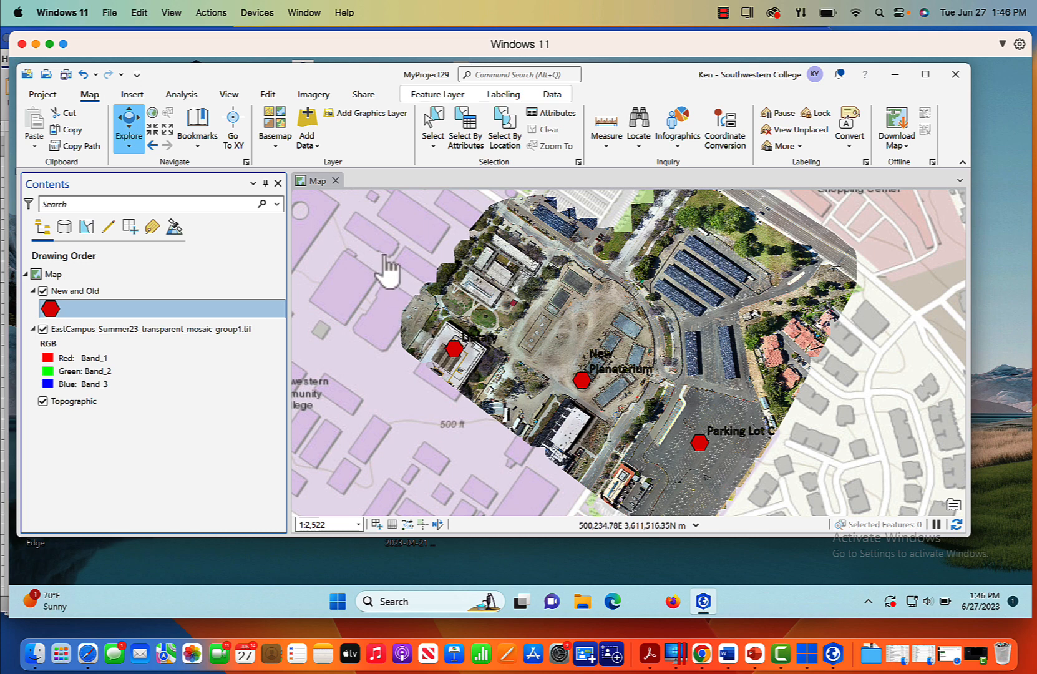